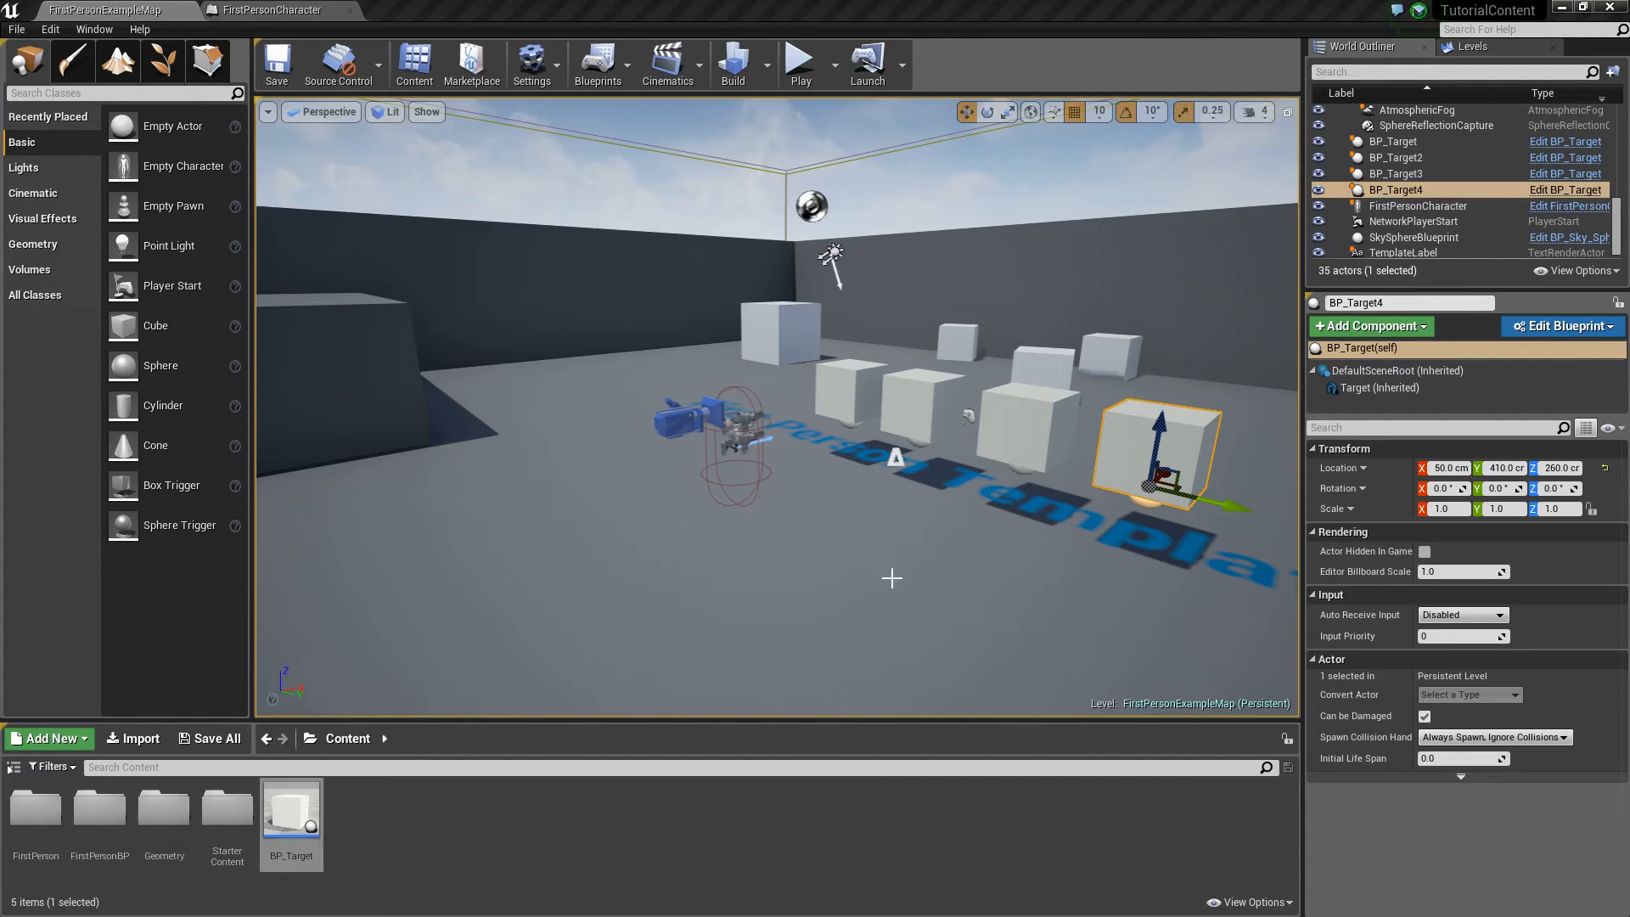
{"action": "mouse_move", "coordinate": [820, 582]}
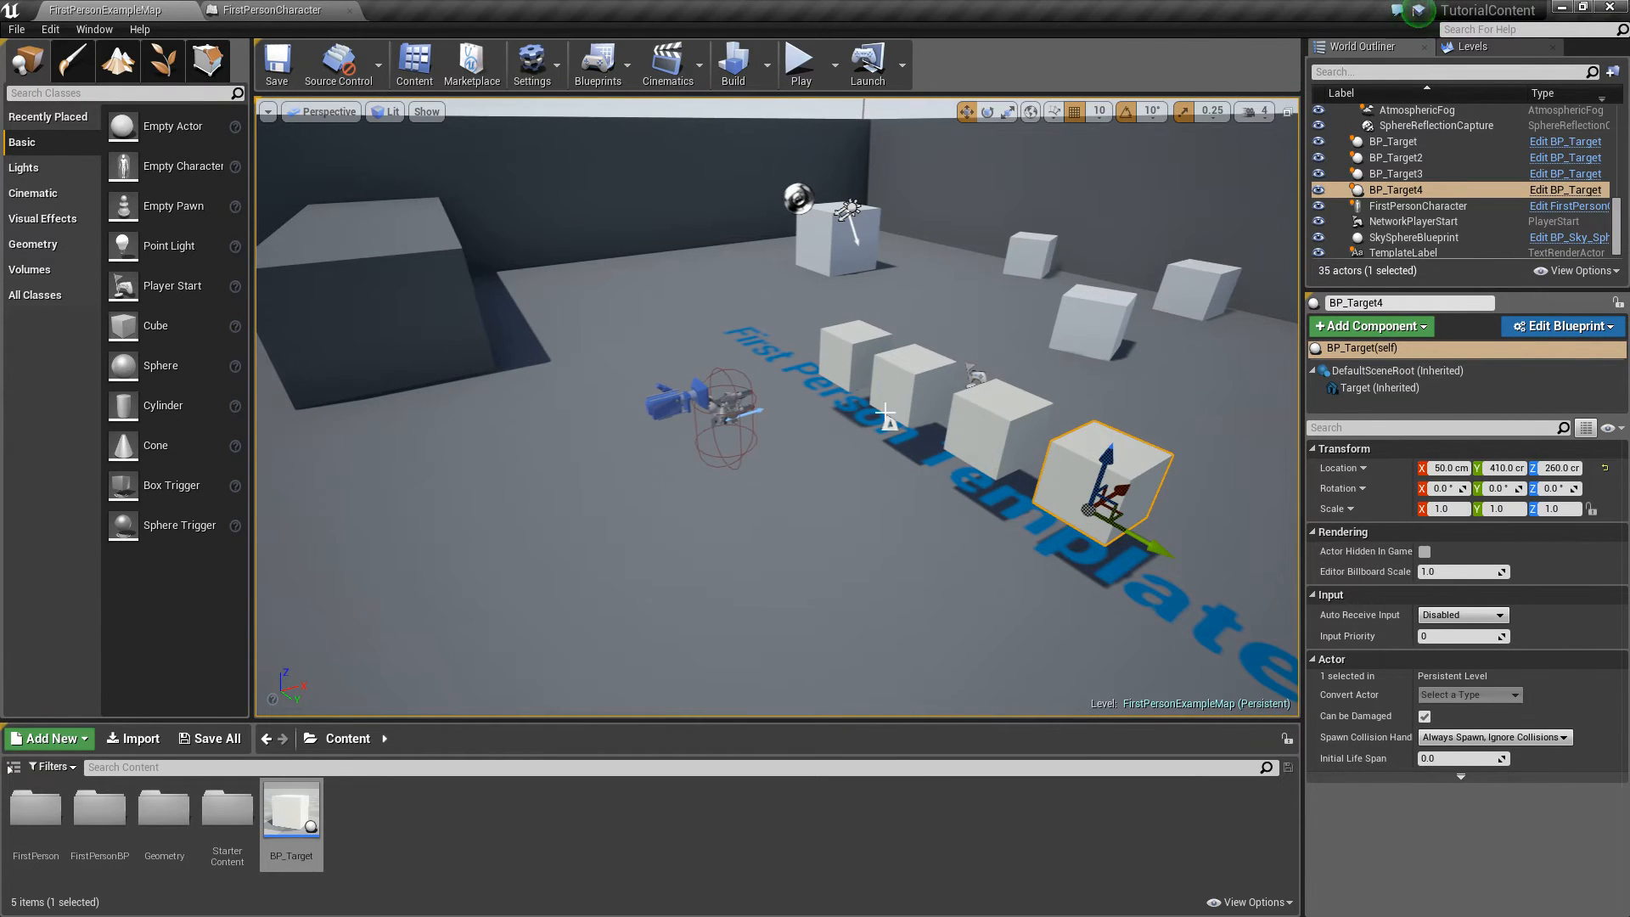
{"action": "mouse_move", "coordinate": [886, 381]}
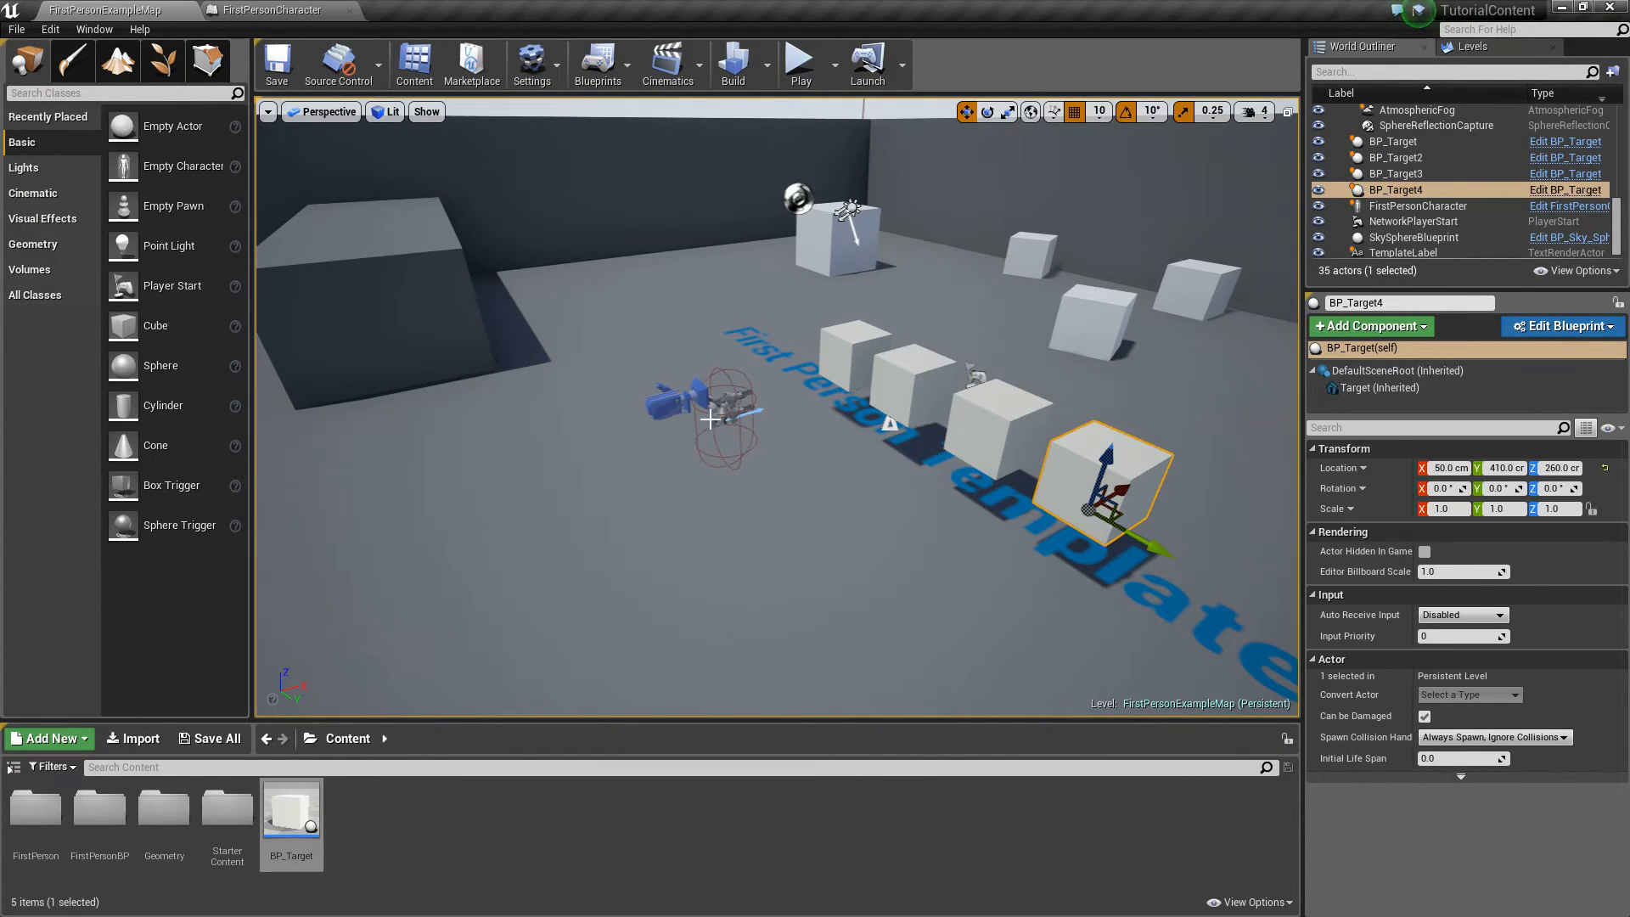
Add a Print String node after Apply Damage that prints the hit Location, then save.
{"action": "left_click", "coordinate": [1417, 205]}
{"action": "type", "text": "prin"}
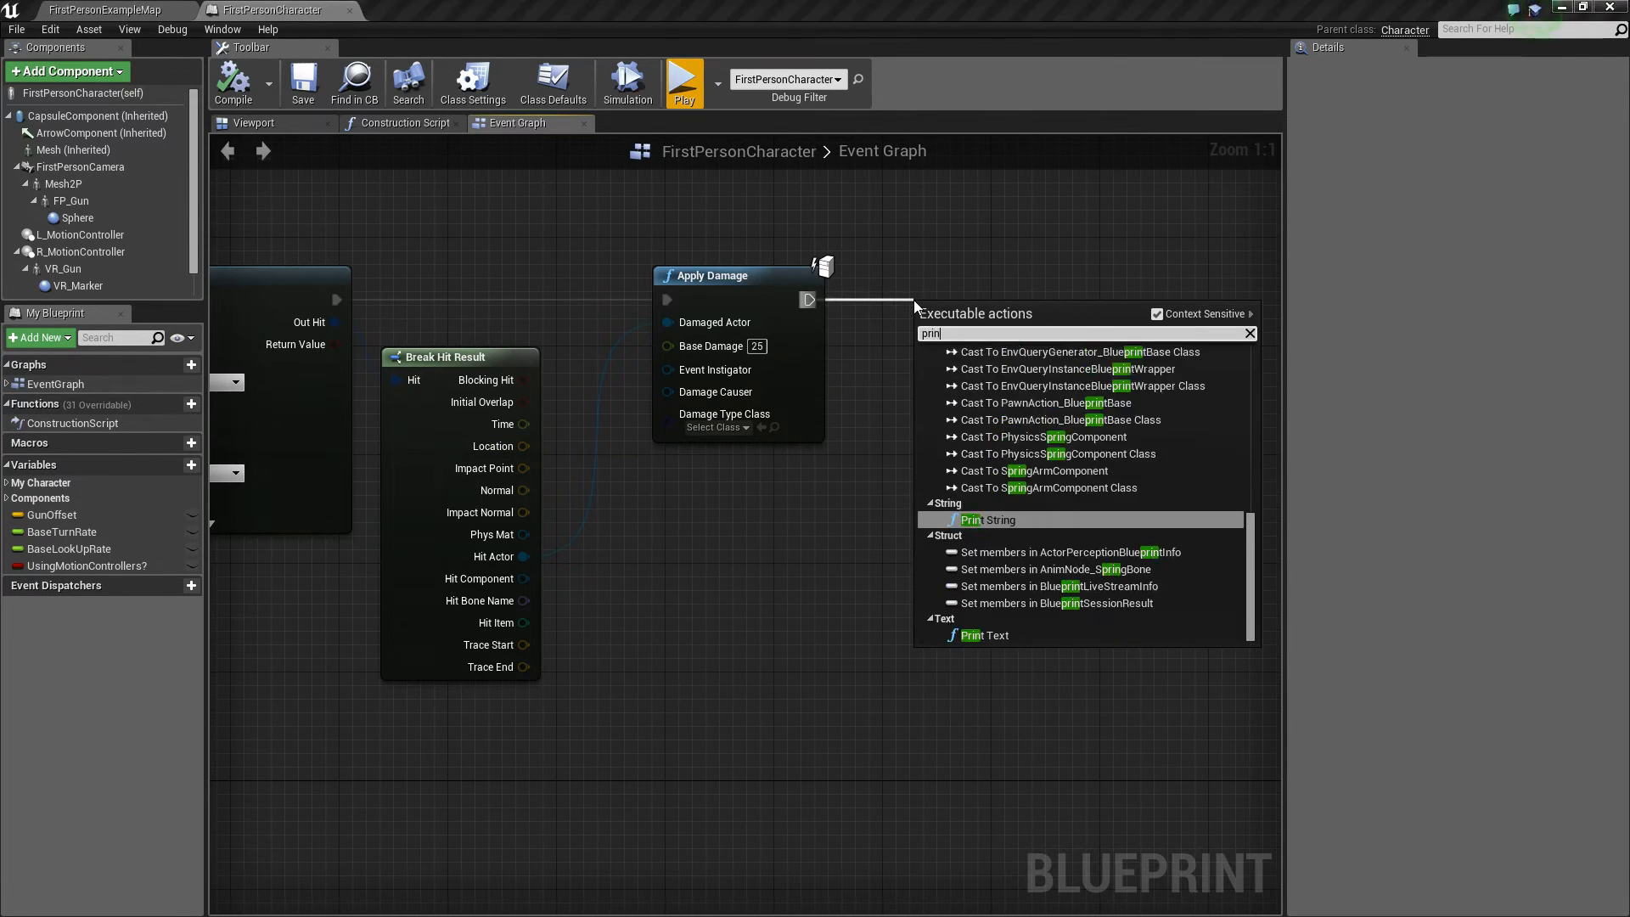
{"action": "left_click", "coordinate": [987, 520]}
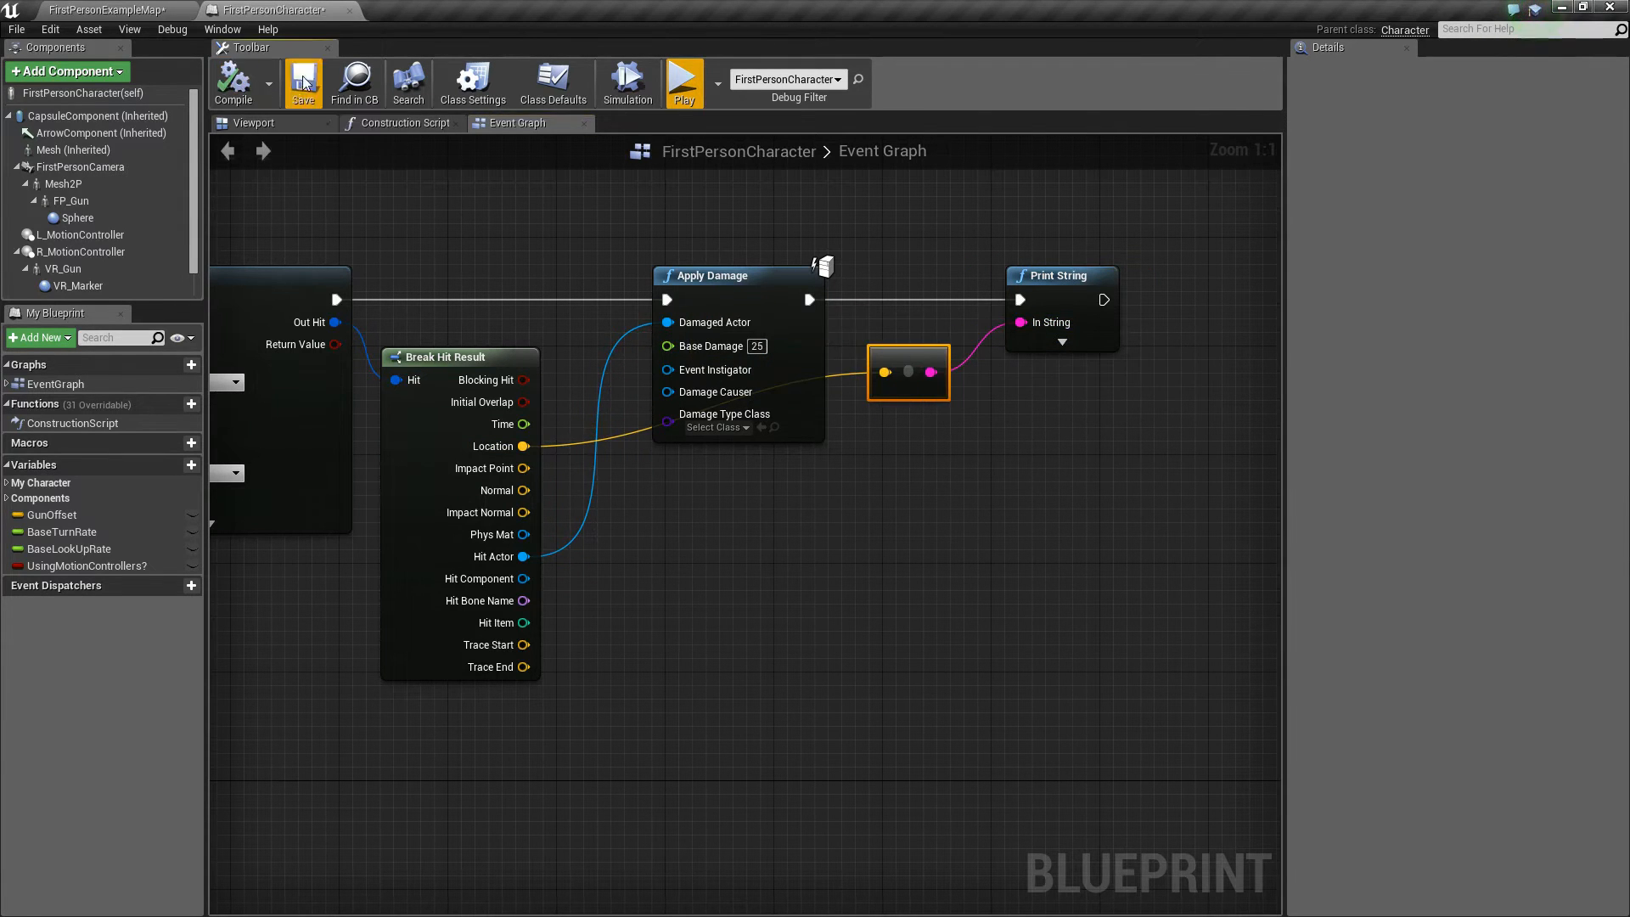
{"action": "left_click", "coordinate": [302, 83]}
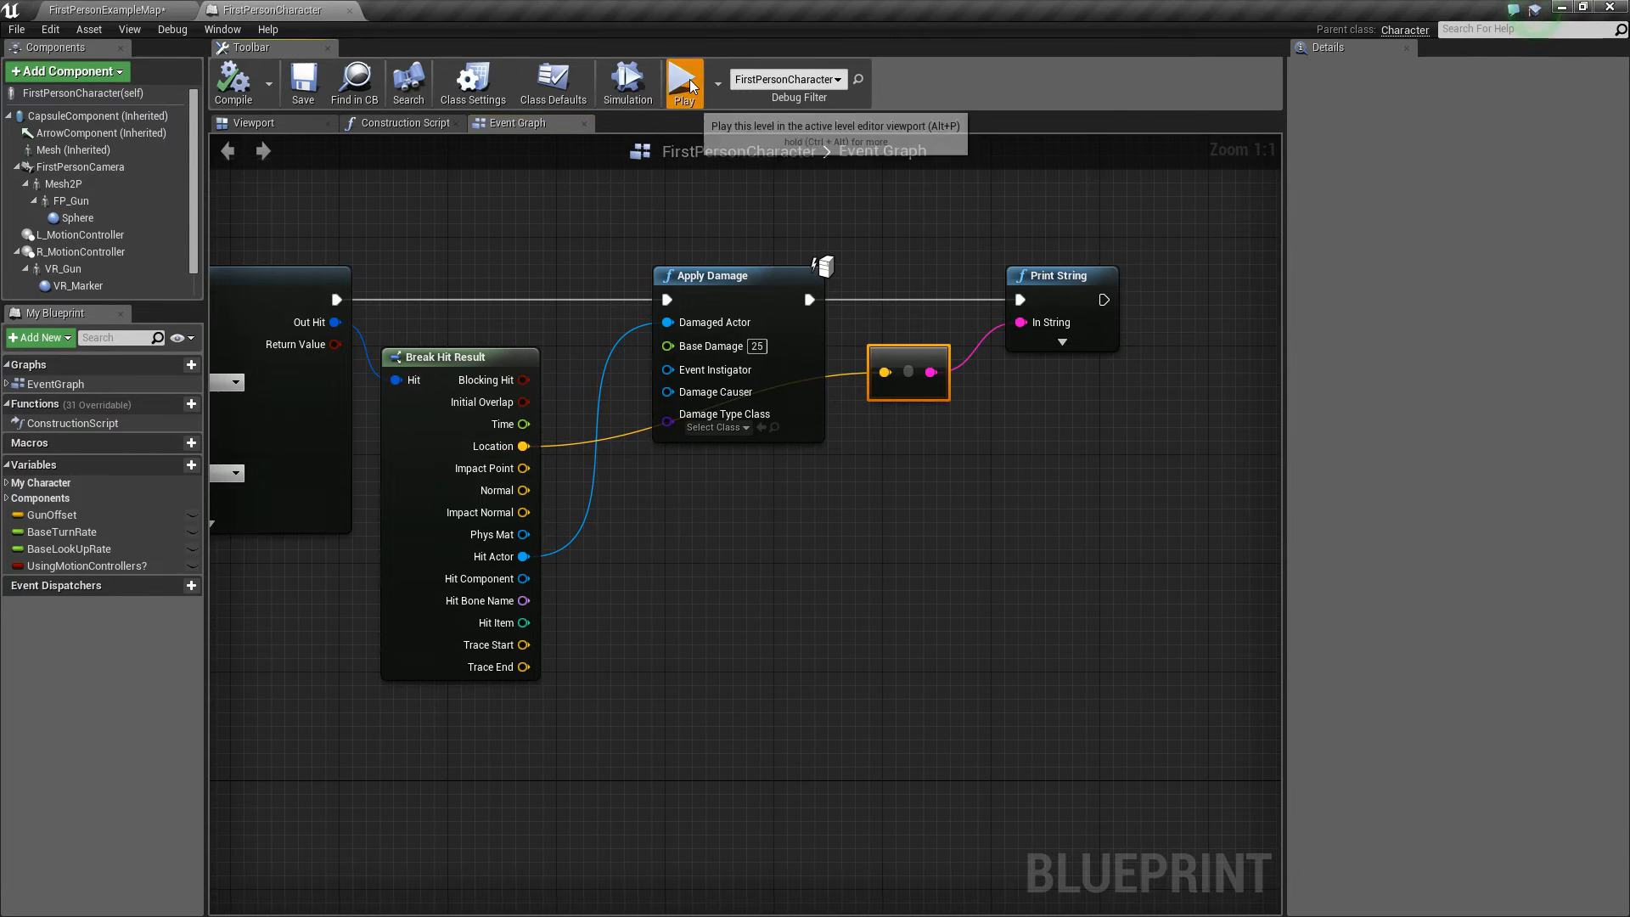
Playtest the level, shooting walls to print hit coordinates, then stop the game.
{"action": "left_click", "coordinate": [682, 83]}
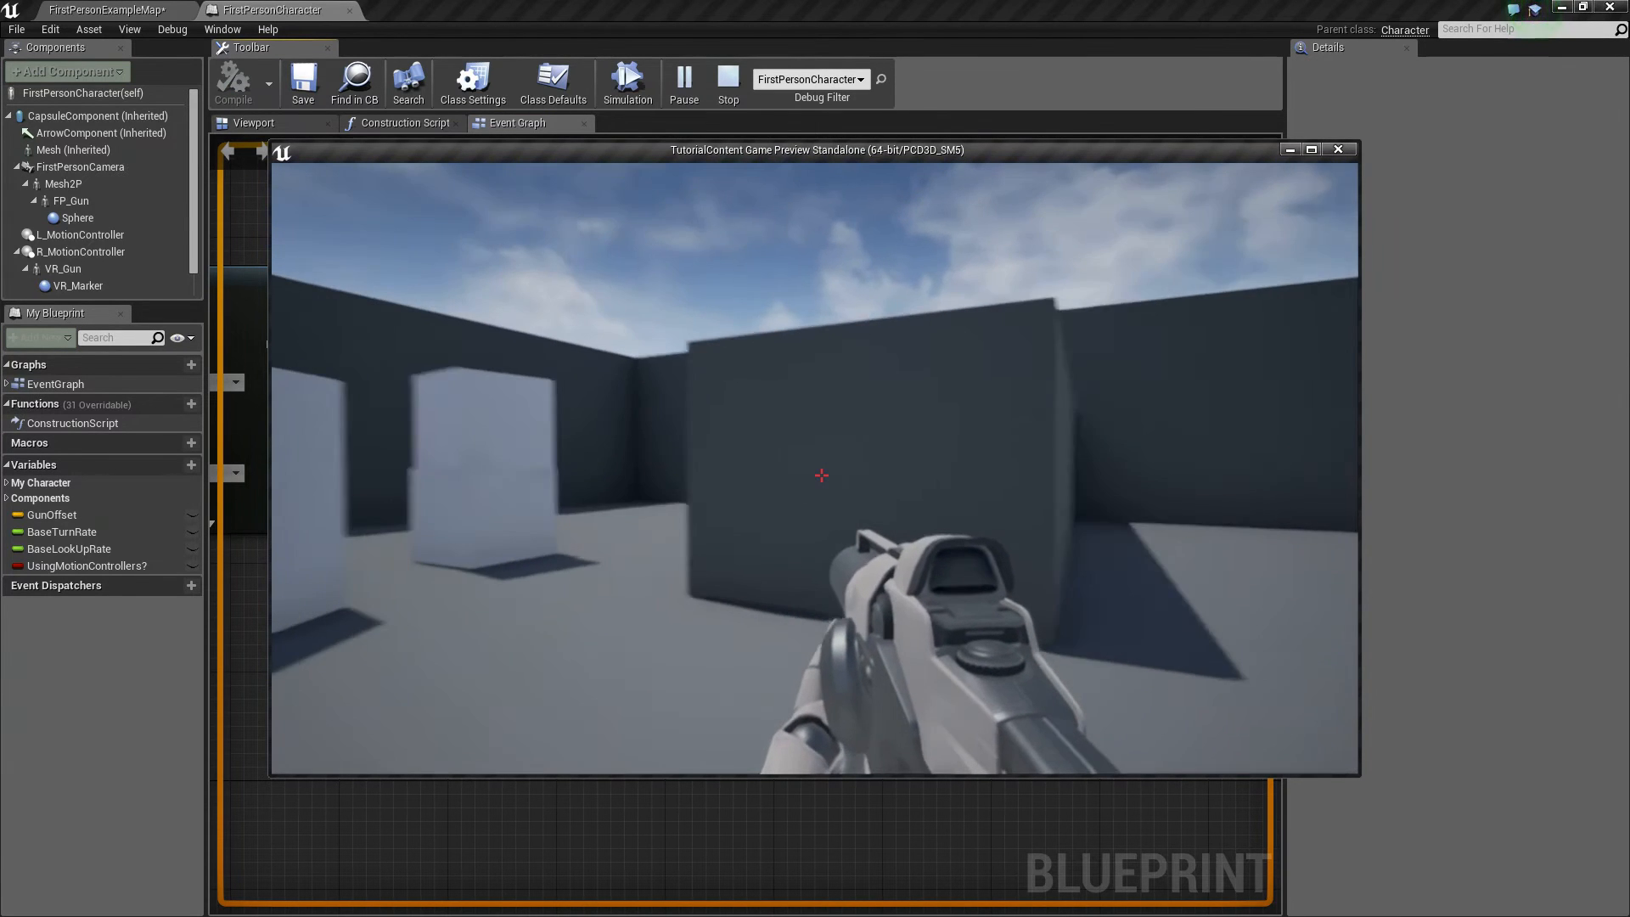
{"action": "left_click", "coordinate": [821, 476]}
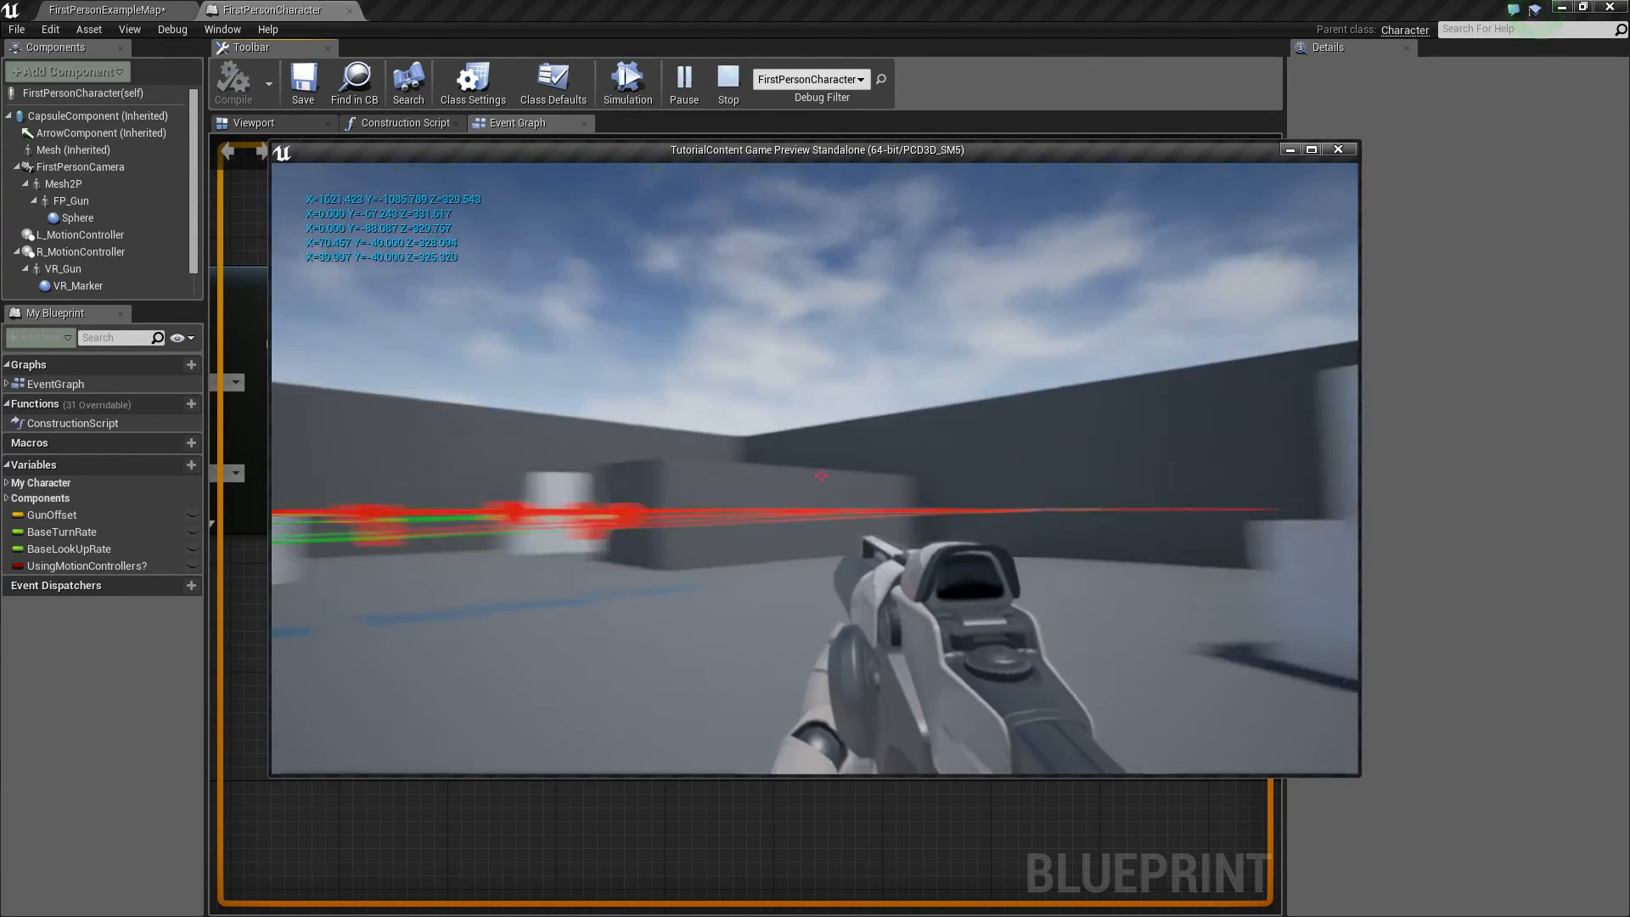
{"action": "left_click", "coordinate": [728, 83]}
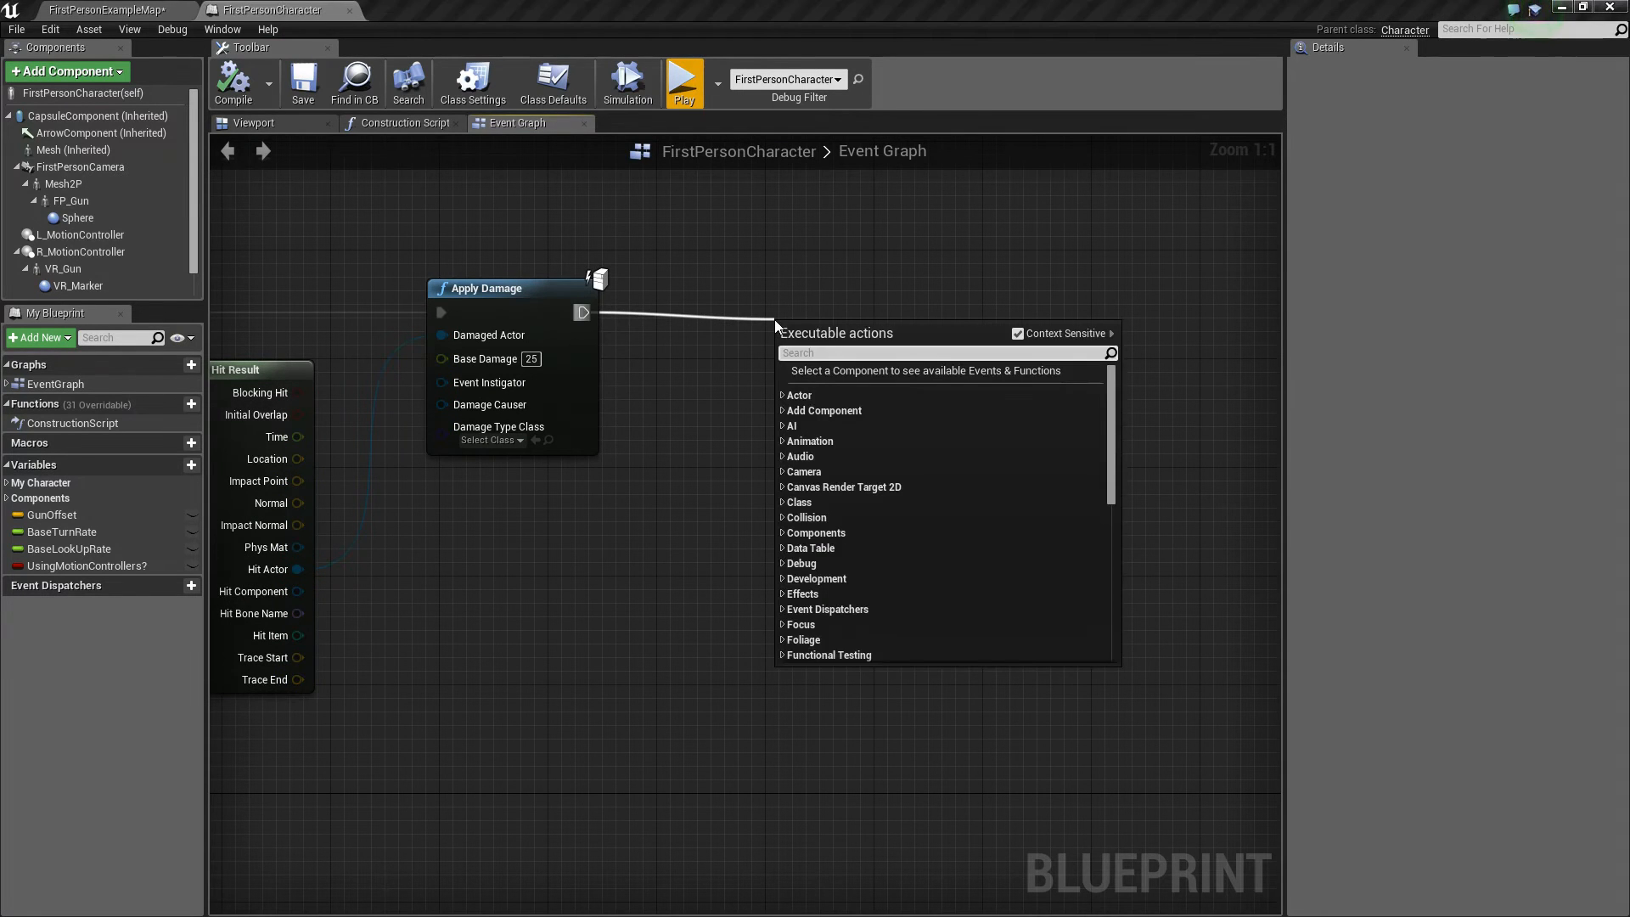
Add a Spawn Emitter at Location node using the P_Explosion template.
{"action": "type", "text": "spawn emitter"}
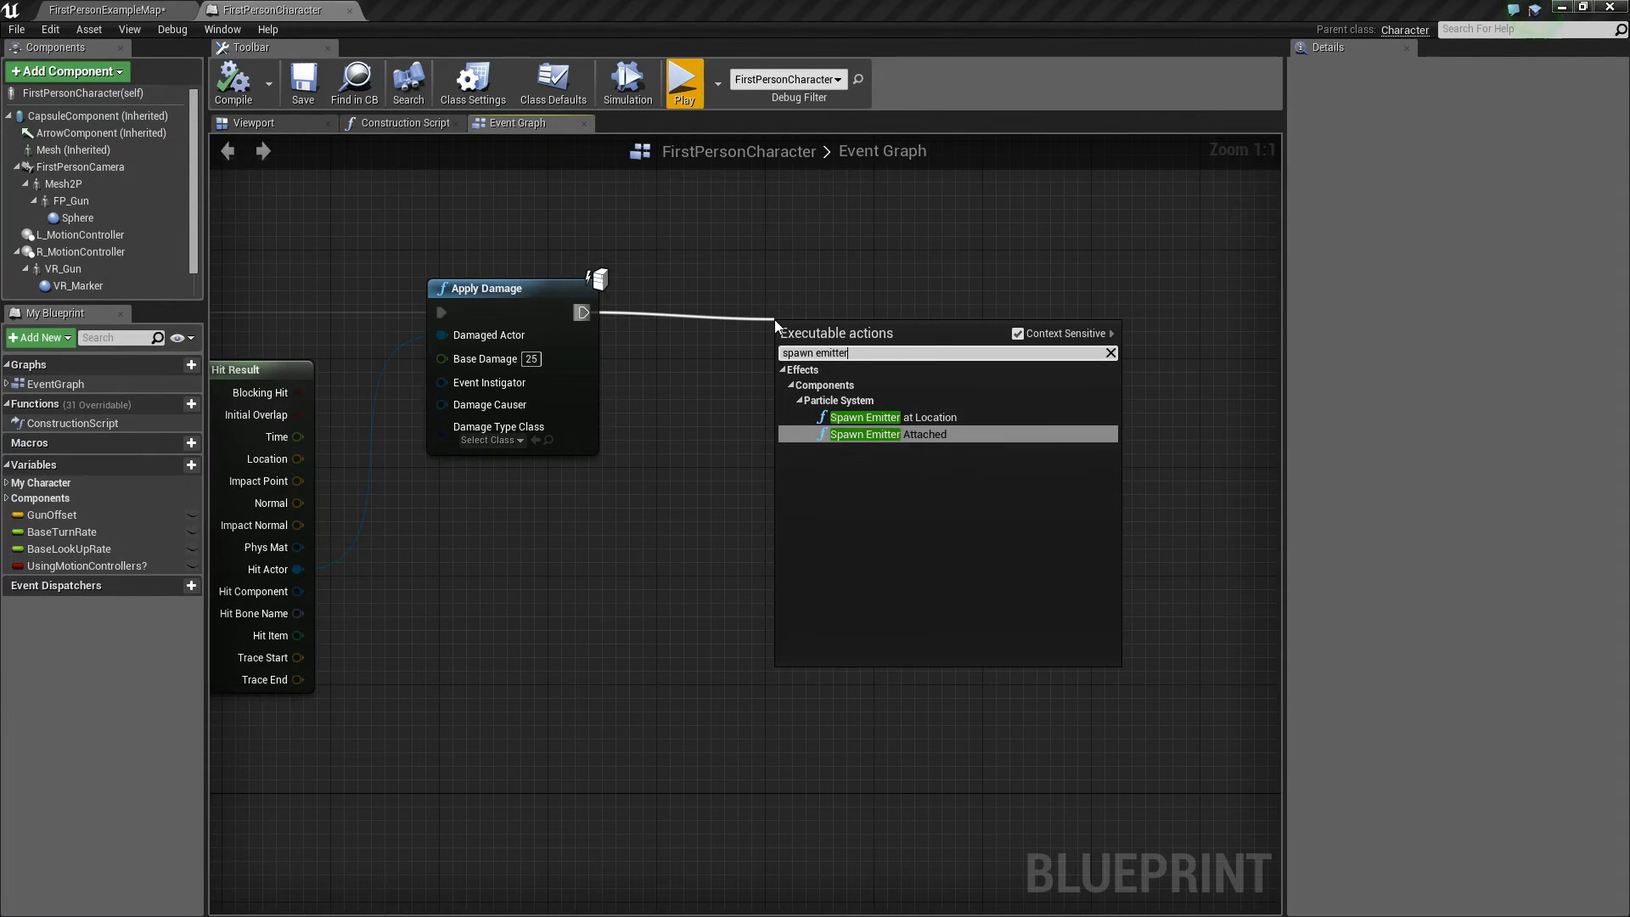
{"action": "left_click", "coordinate": [891, 417]}
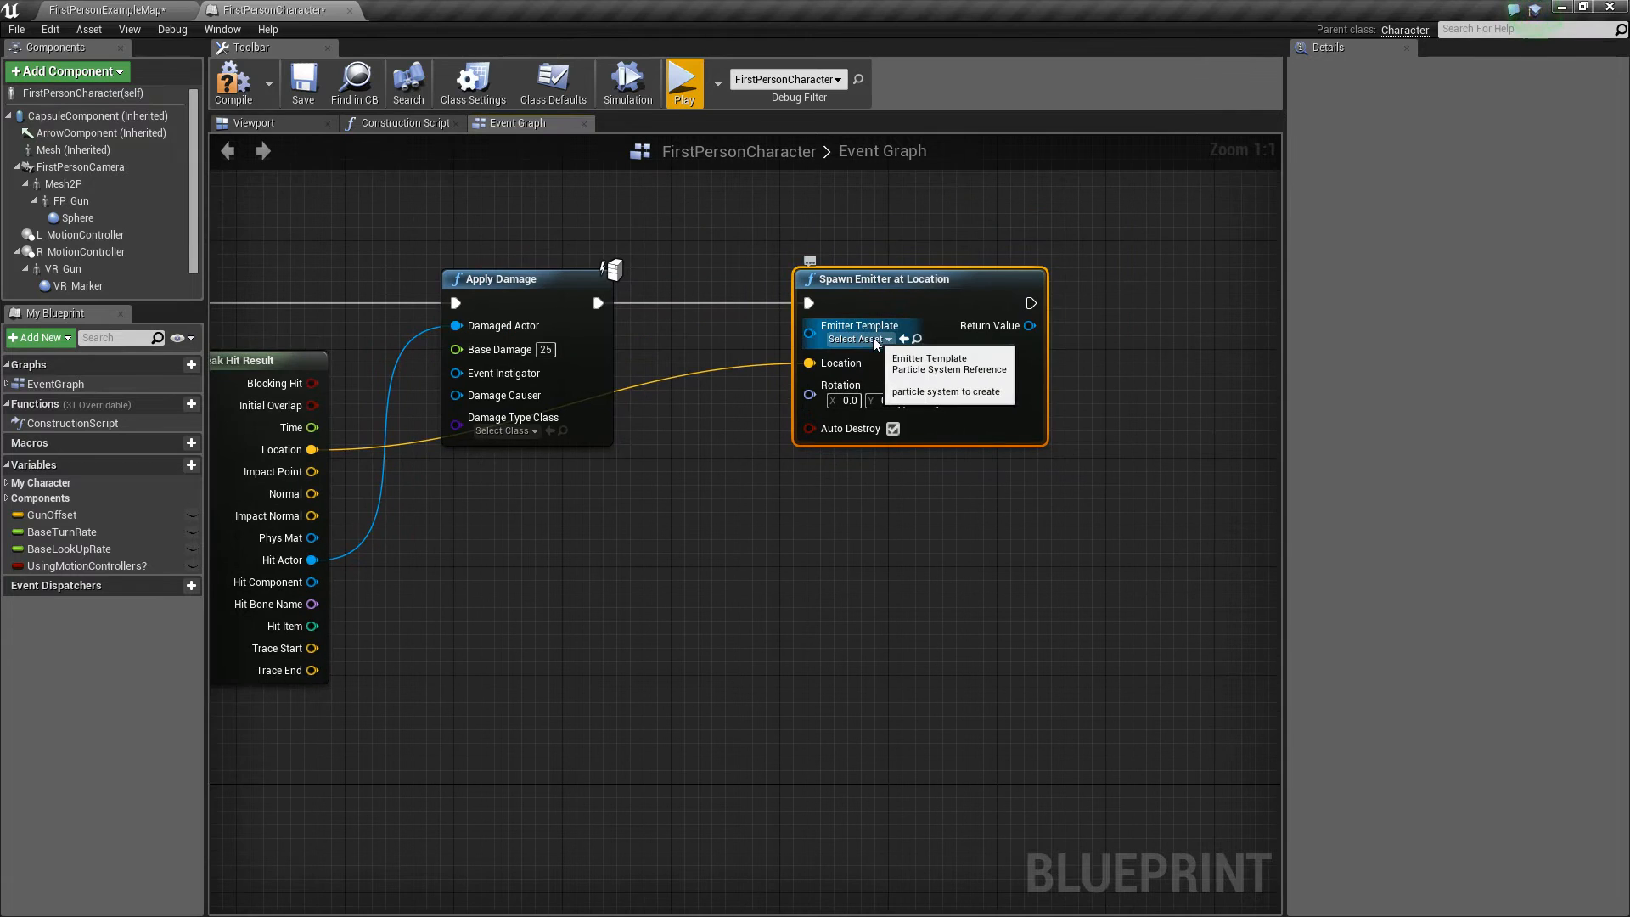
{"action": "left_click", "coordinate": [855, 339]}
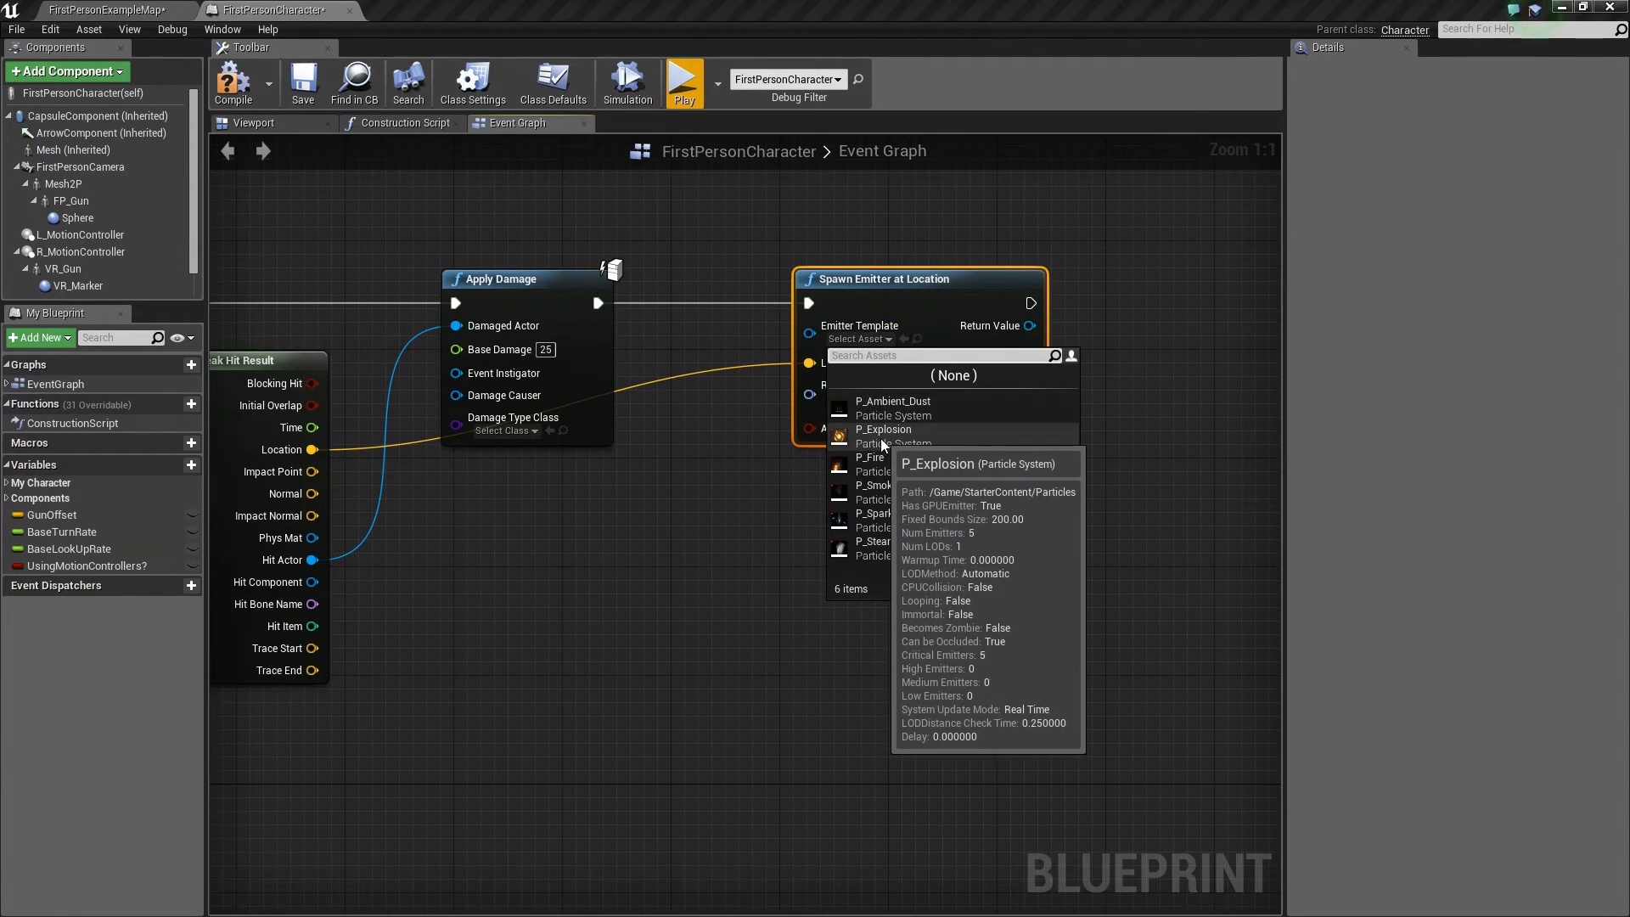
{"action": "left_click", "coordinate": [883, 428]}
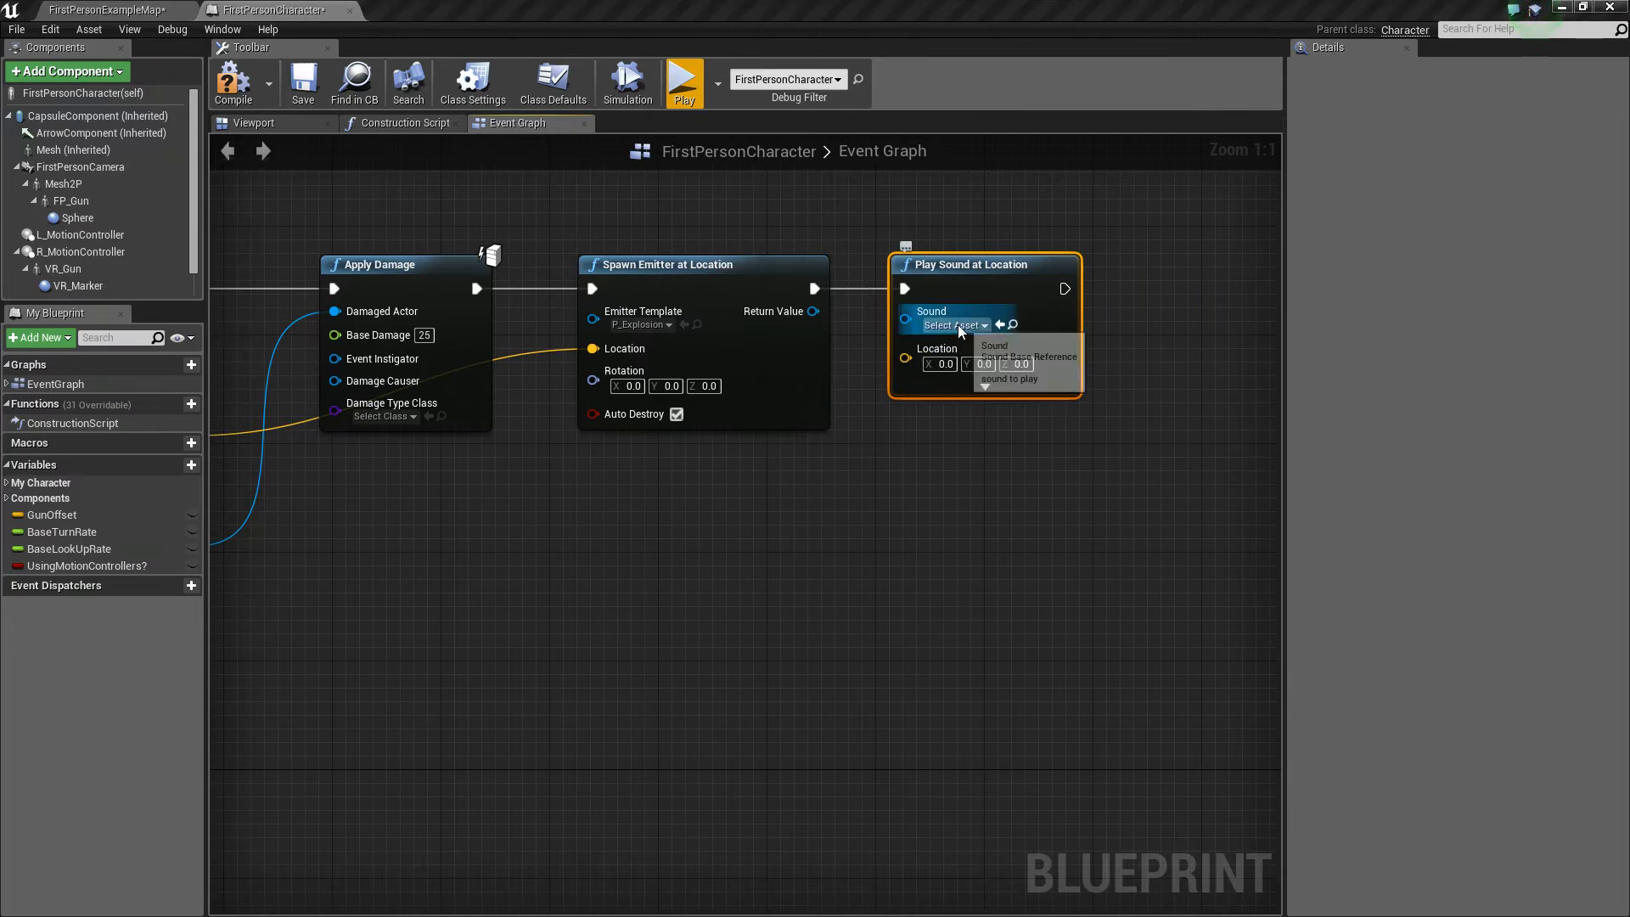
Set the Play Sound at Location sound to Explosion_Cue and collapse its advanced pins.
{"action": "left_click", "coordinate": [950, 324]}
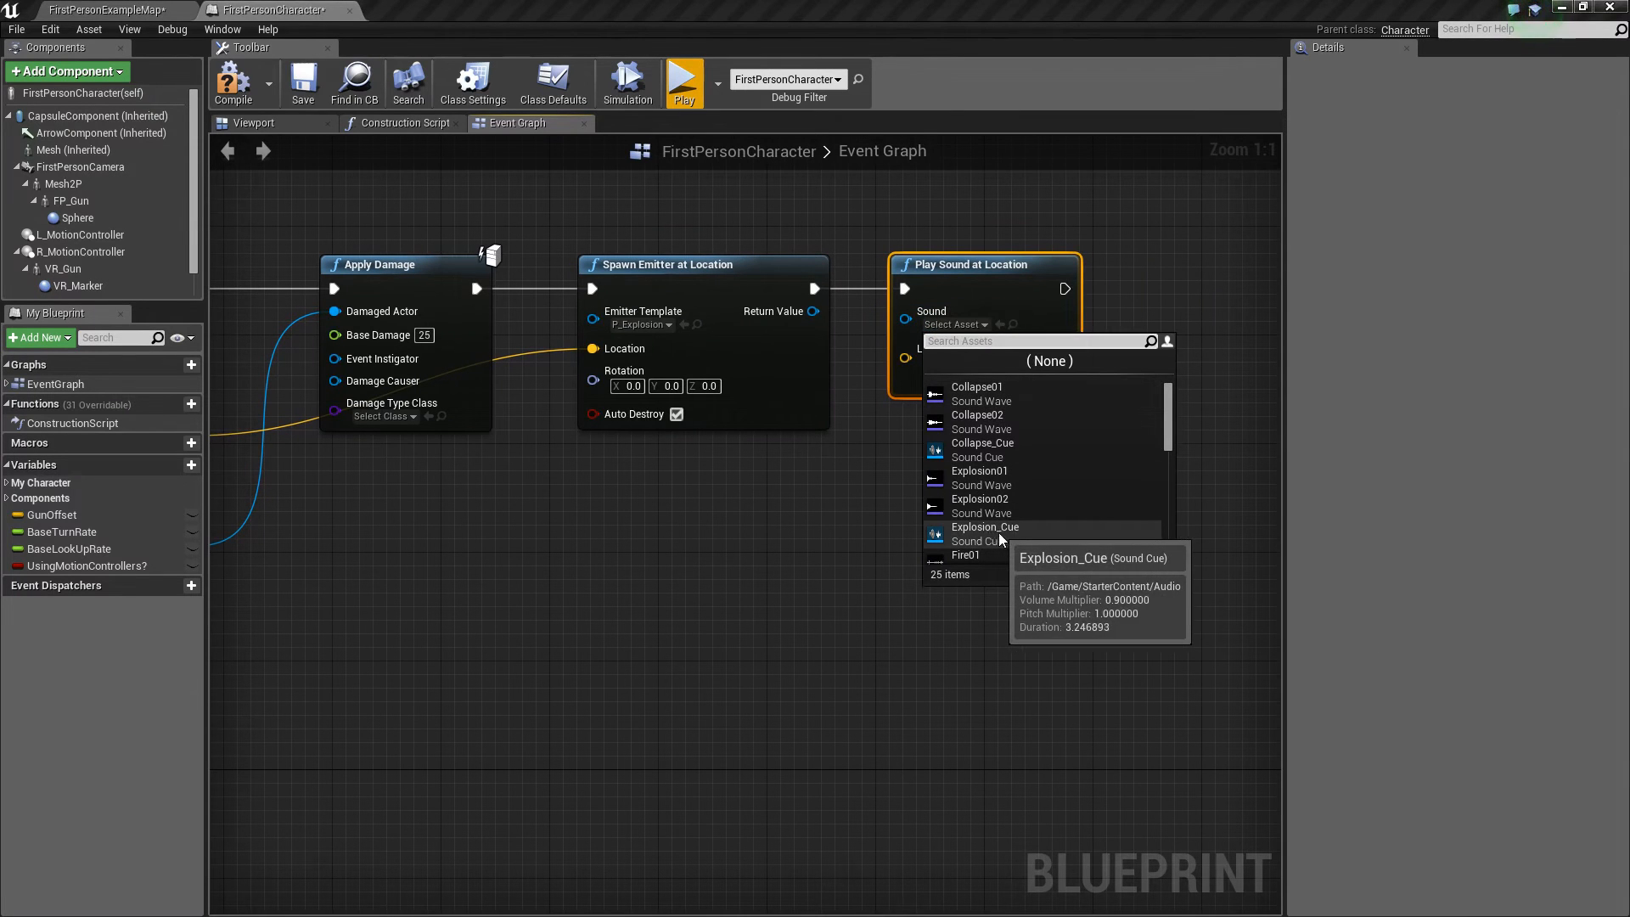
{"action": "left_click", "coordinate": [984, 533]}
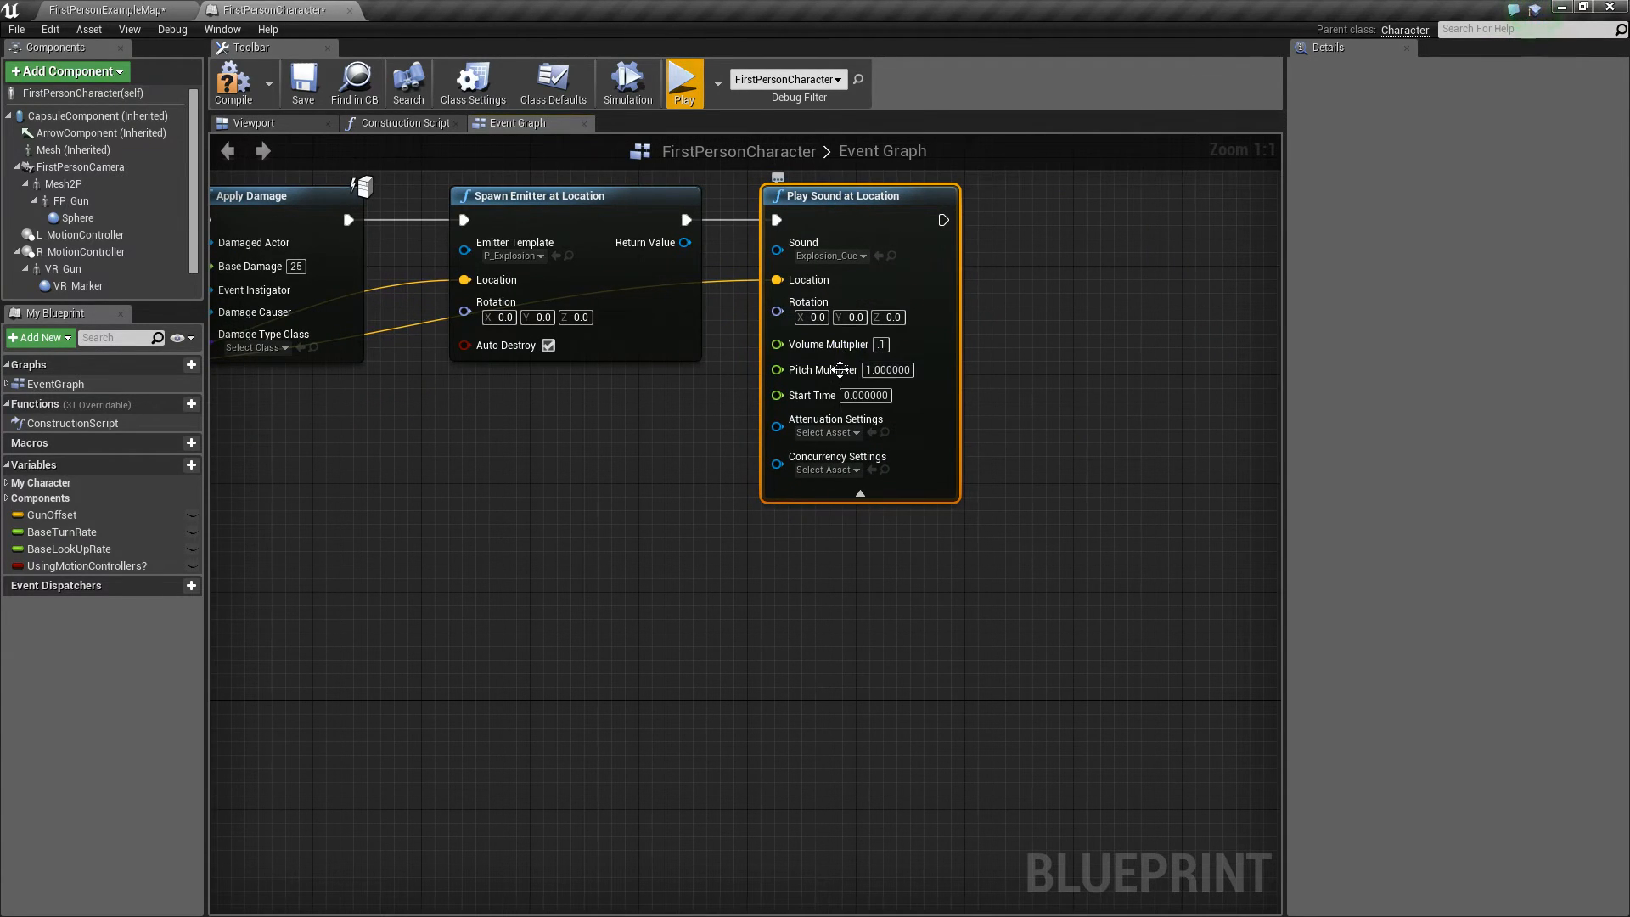
{"action": "mouse_move", "coordinate": [861, 493]}
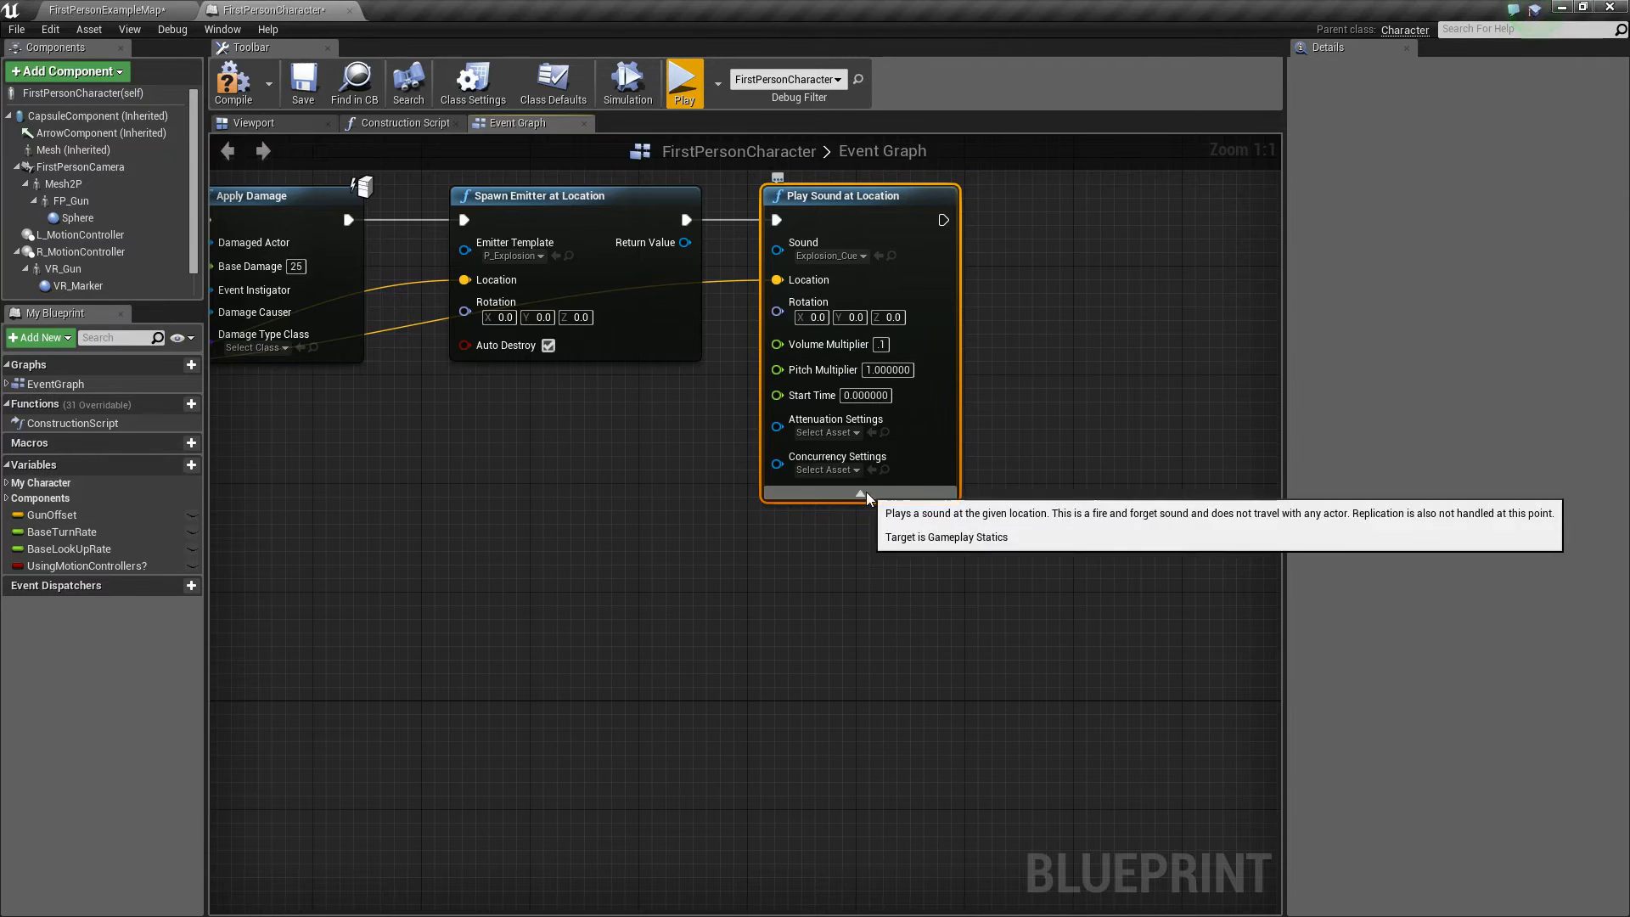
{"action": "left_click", "coordinate": [302, 83]}
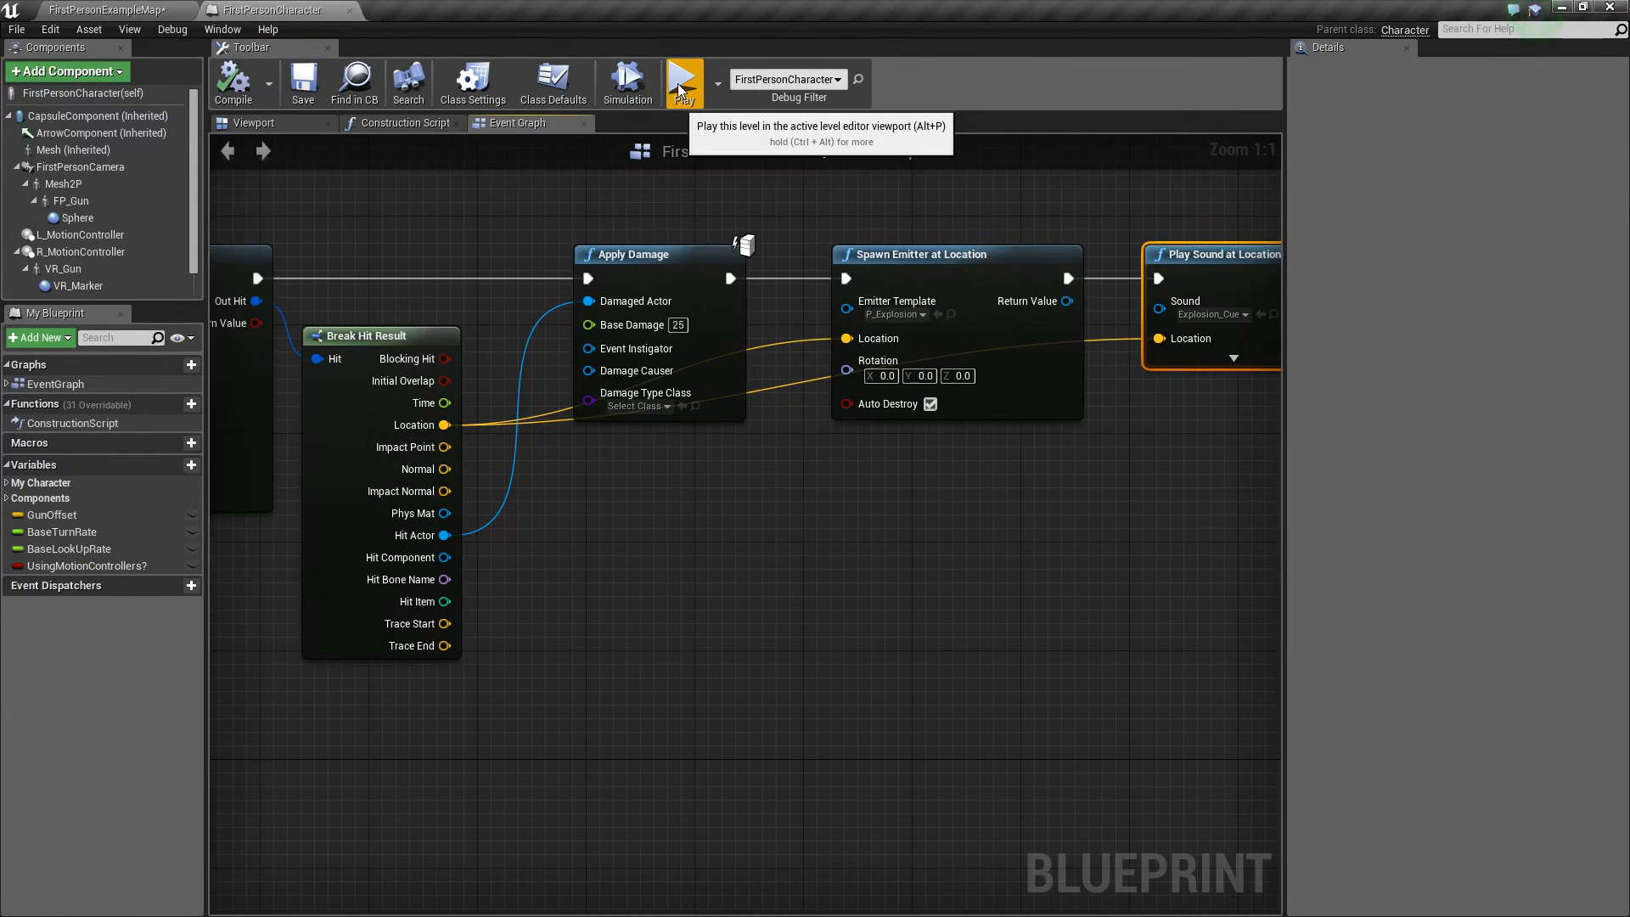
Playtest the level, firing at a wall to see the explosion effect, then stop.
{"action": "left_click", "coordinate": [683, 83]}
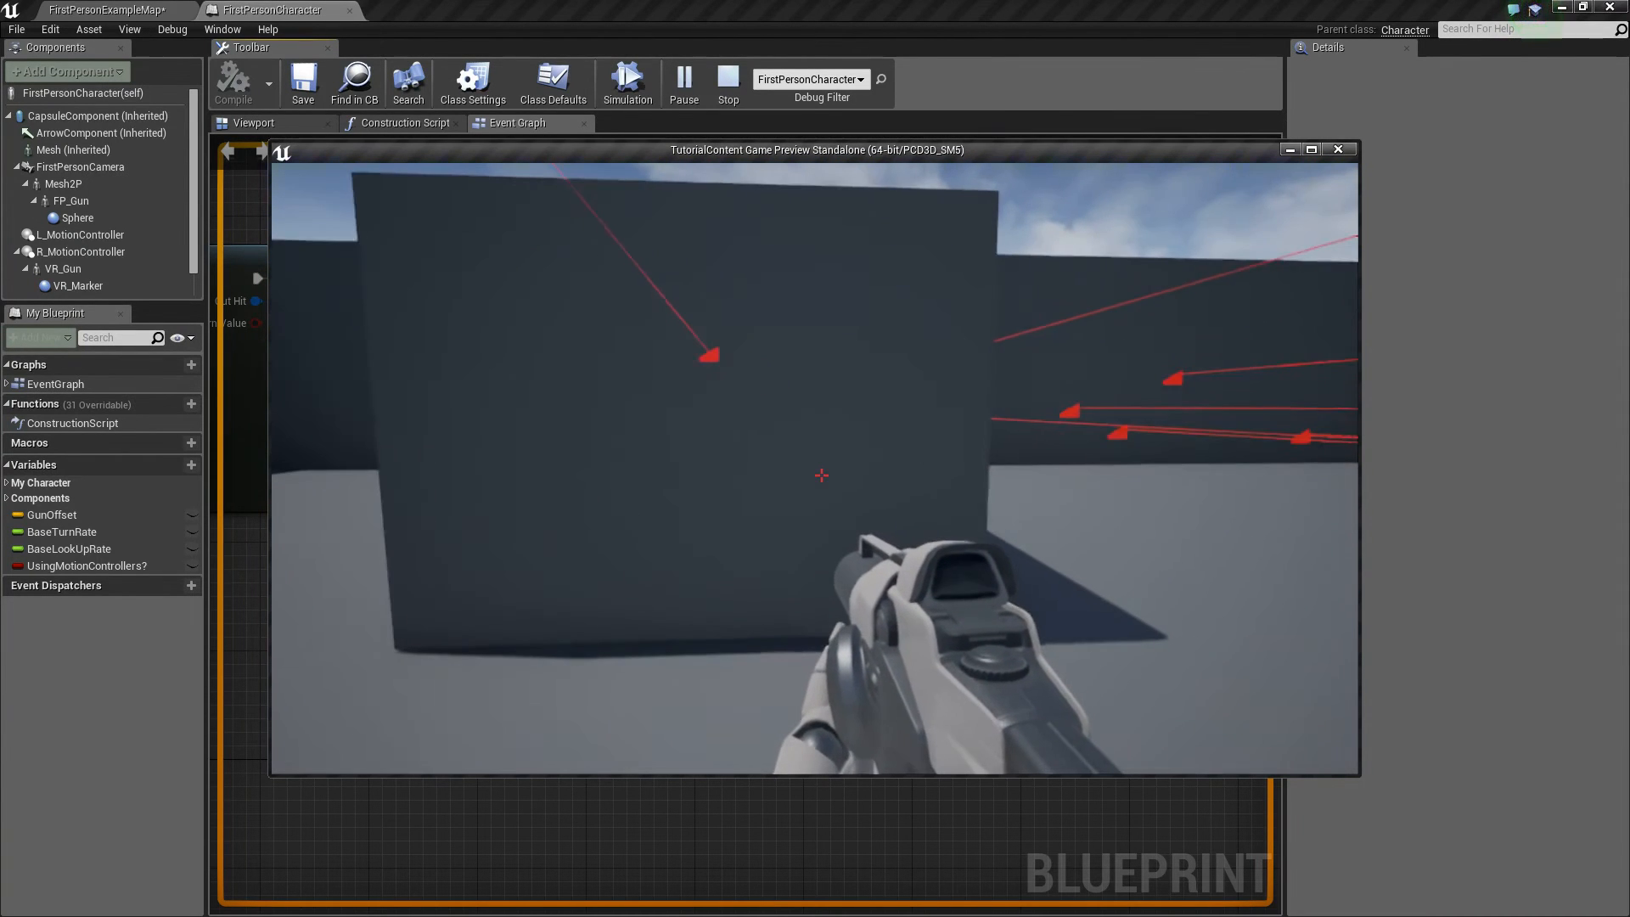
{"action": "left_click", "coordinate": [821, 476]}
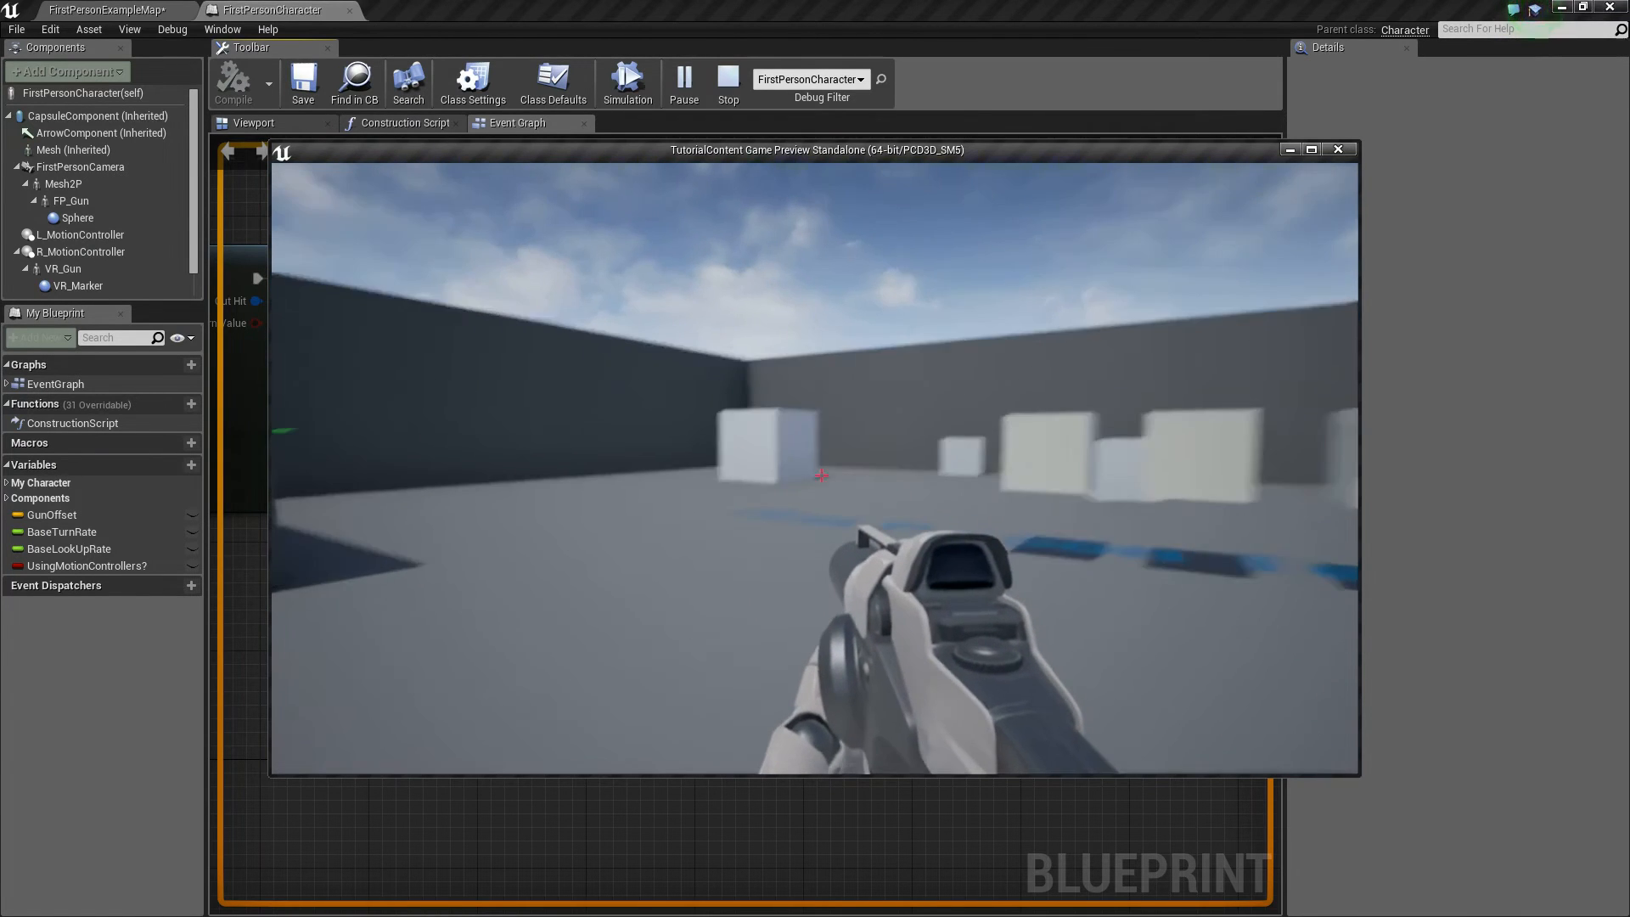
{"action": "left_click", "coordinate": [728, 83]}
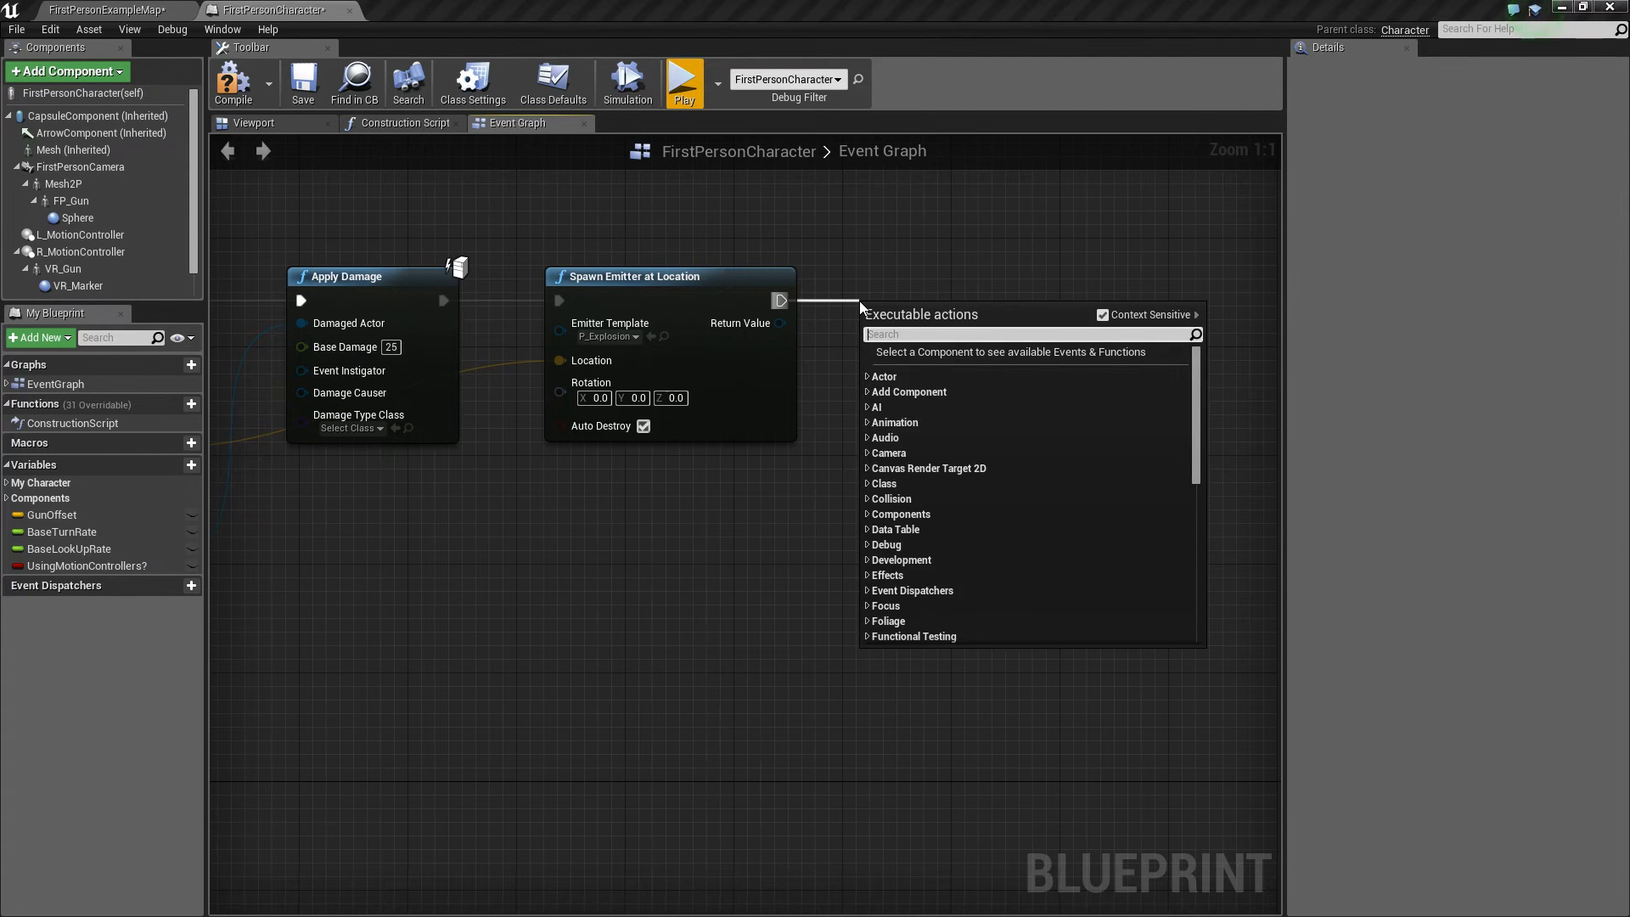
{"action": "type", "text": "play sounds"}
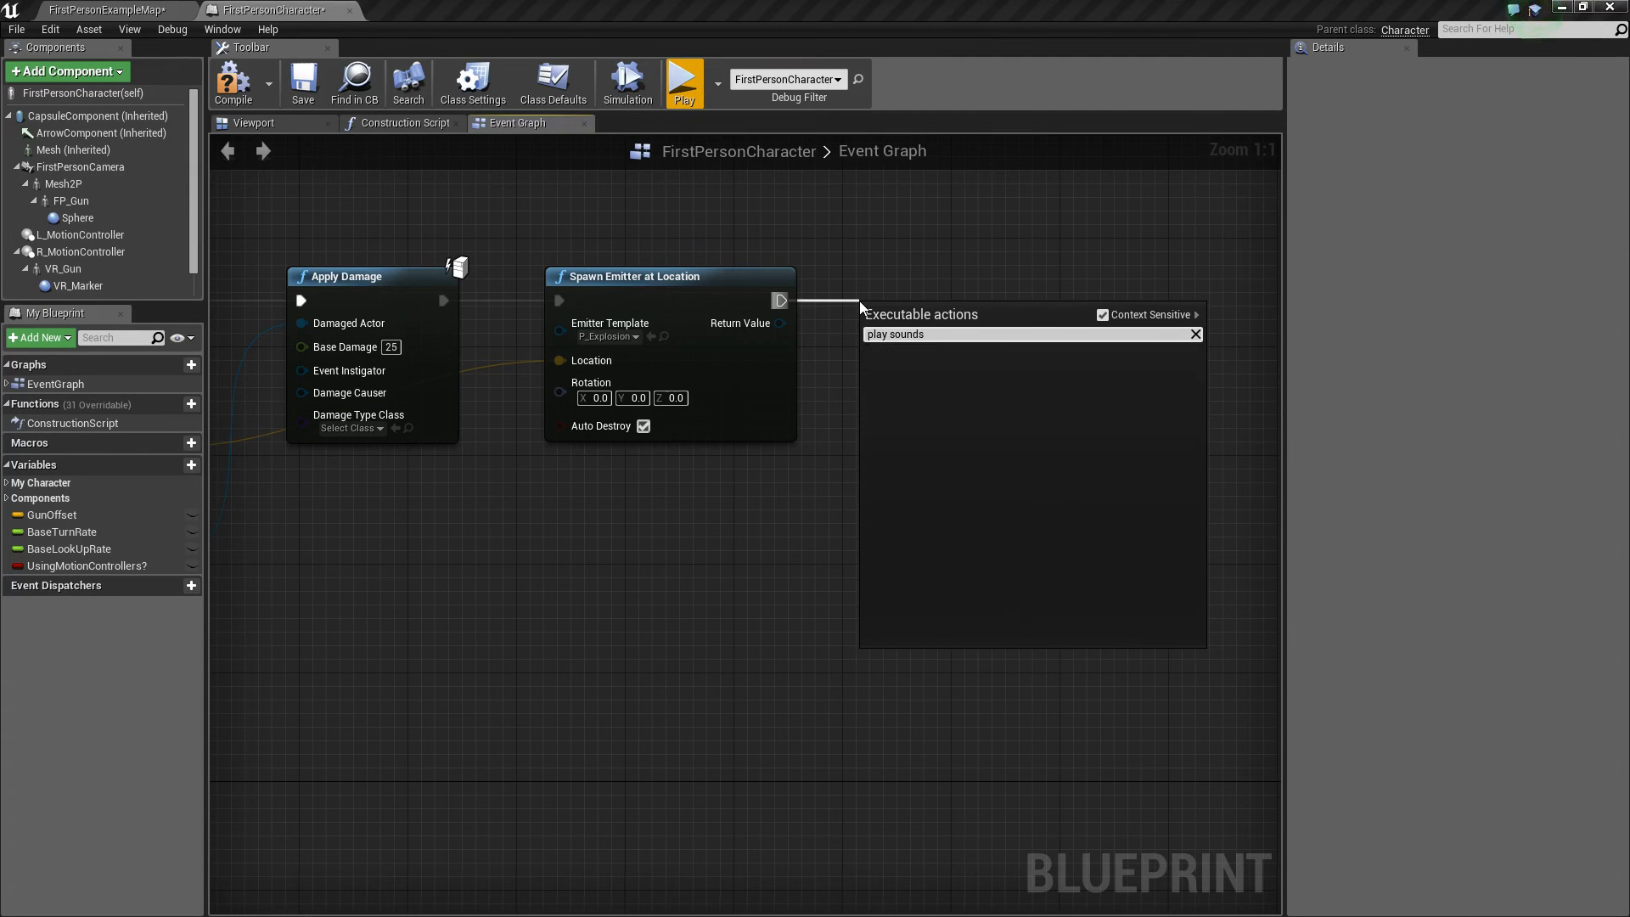
{"action": "type", "text": "play sound"}
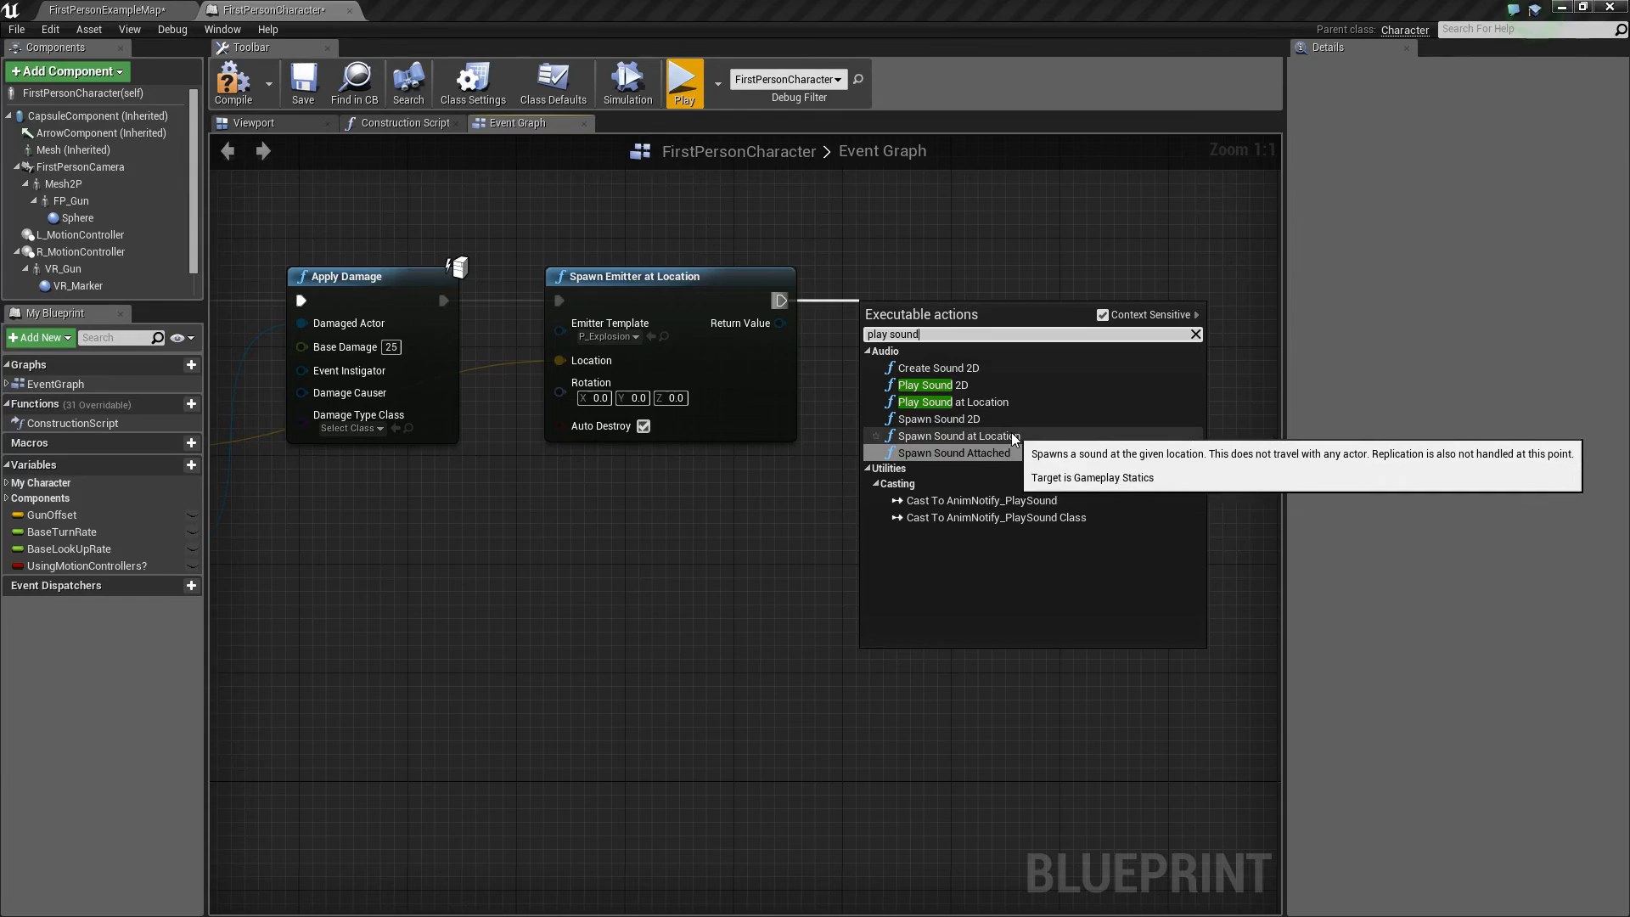
{"action": "mouse_move", "coordinate": [953, 452]}
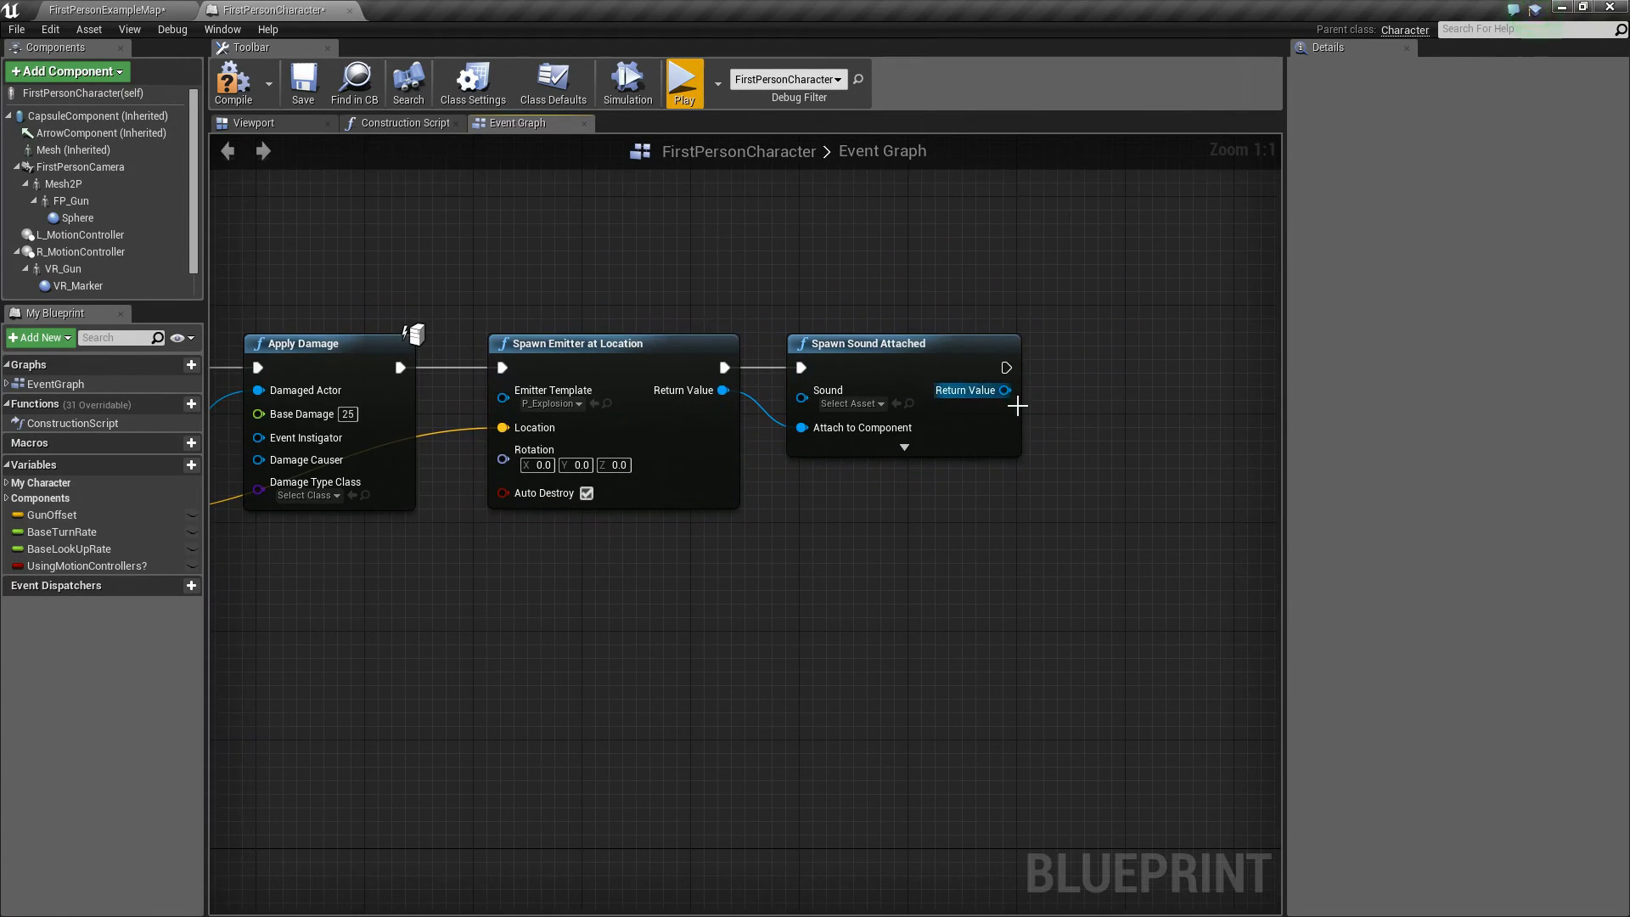
{"action": "key", "text": "Delete"}
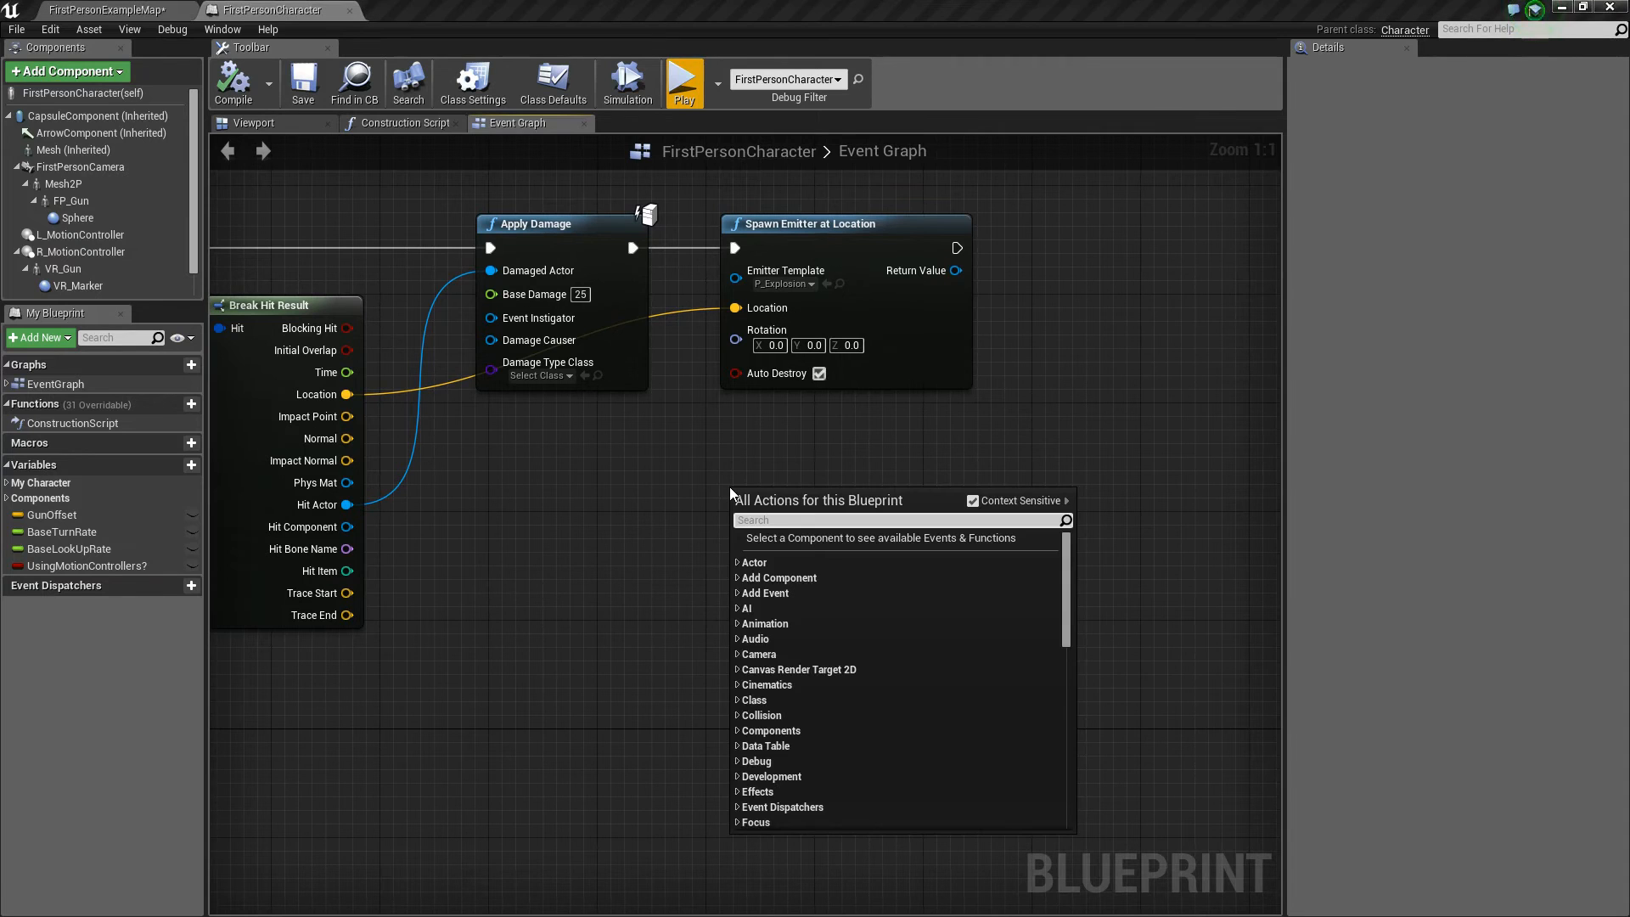
Add an unconnected Spawn Emitter Attached node and show the character's Viewport preview.
{"action": "type", "text": "spawn emitter"}
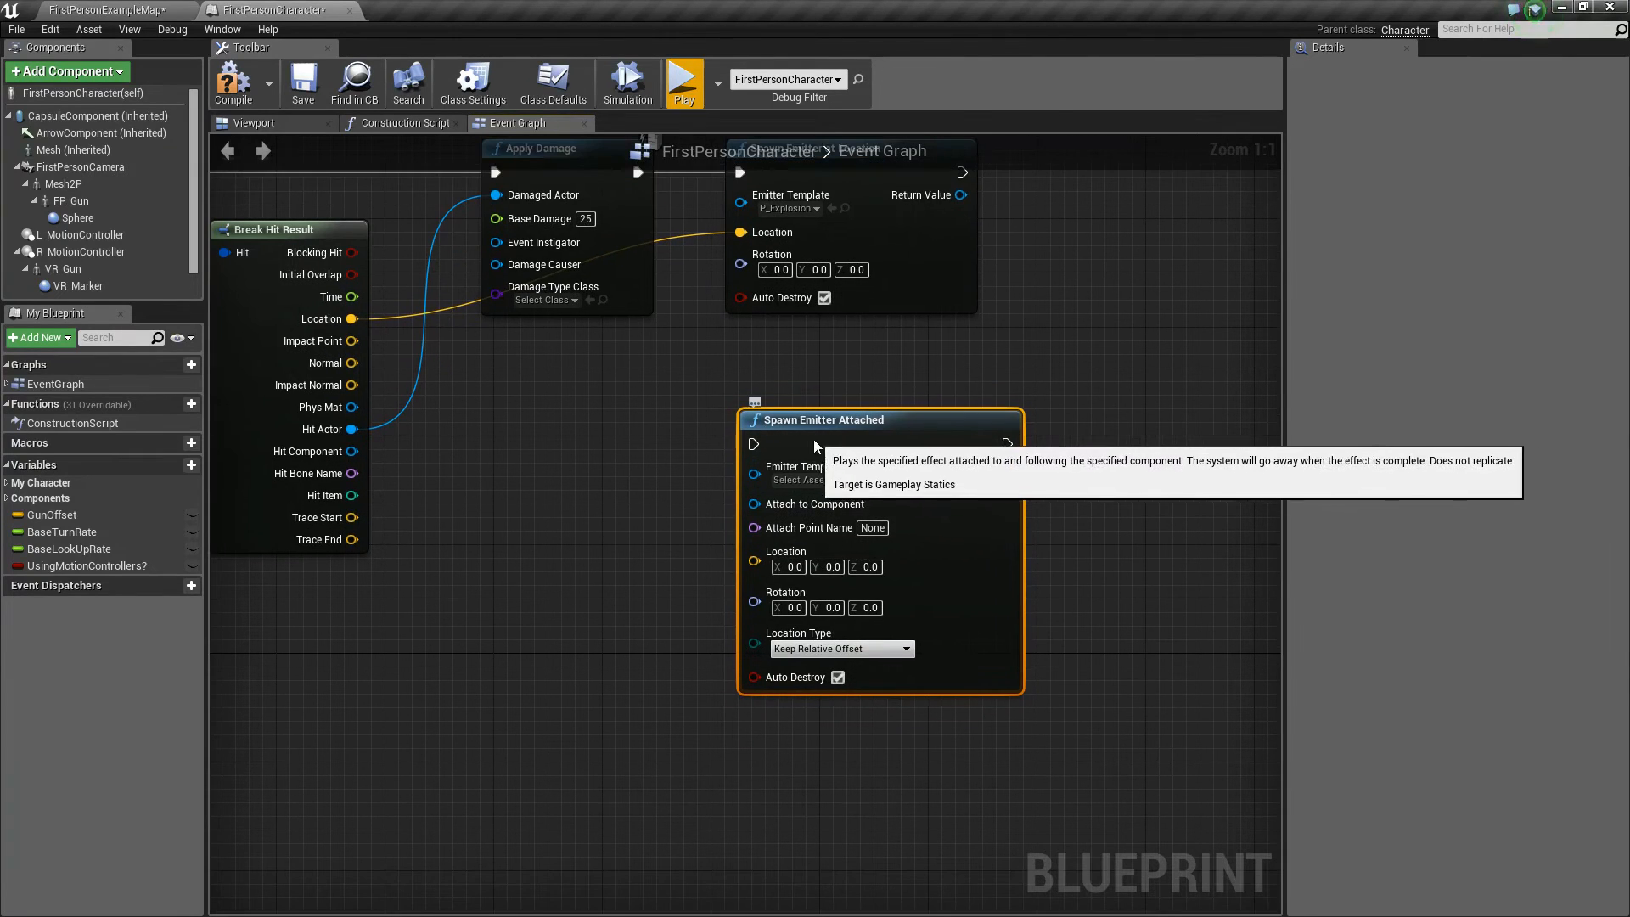
{"action": "left_click", "coordinate": [790, 466]}
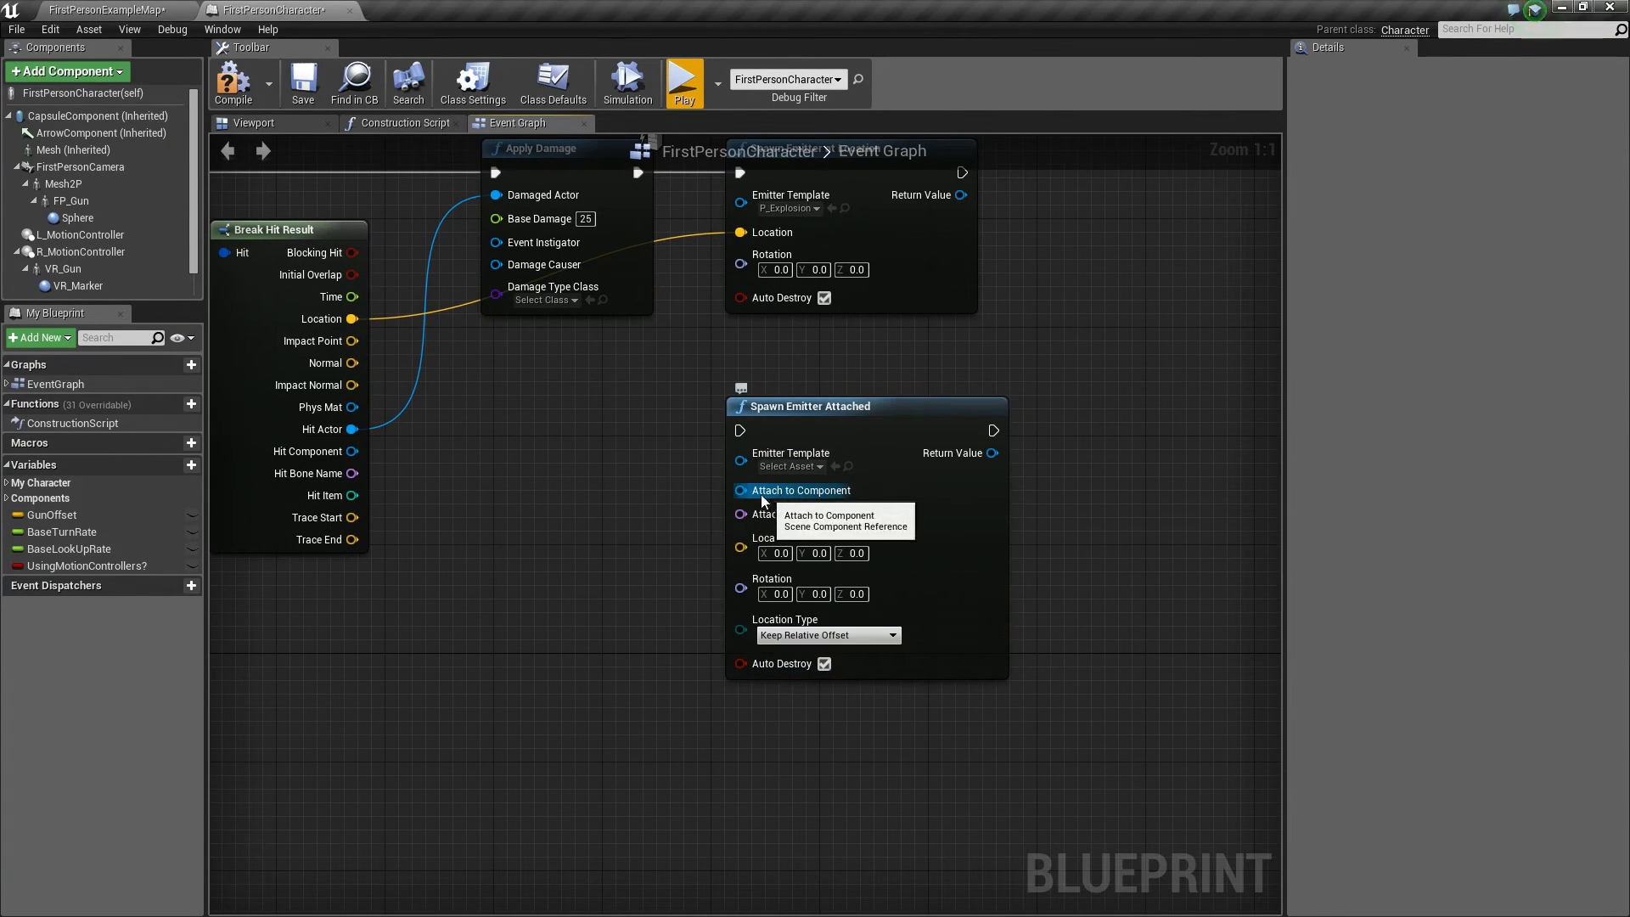
{"action": "mouse_move", "coordinate": [840, 513]}
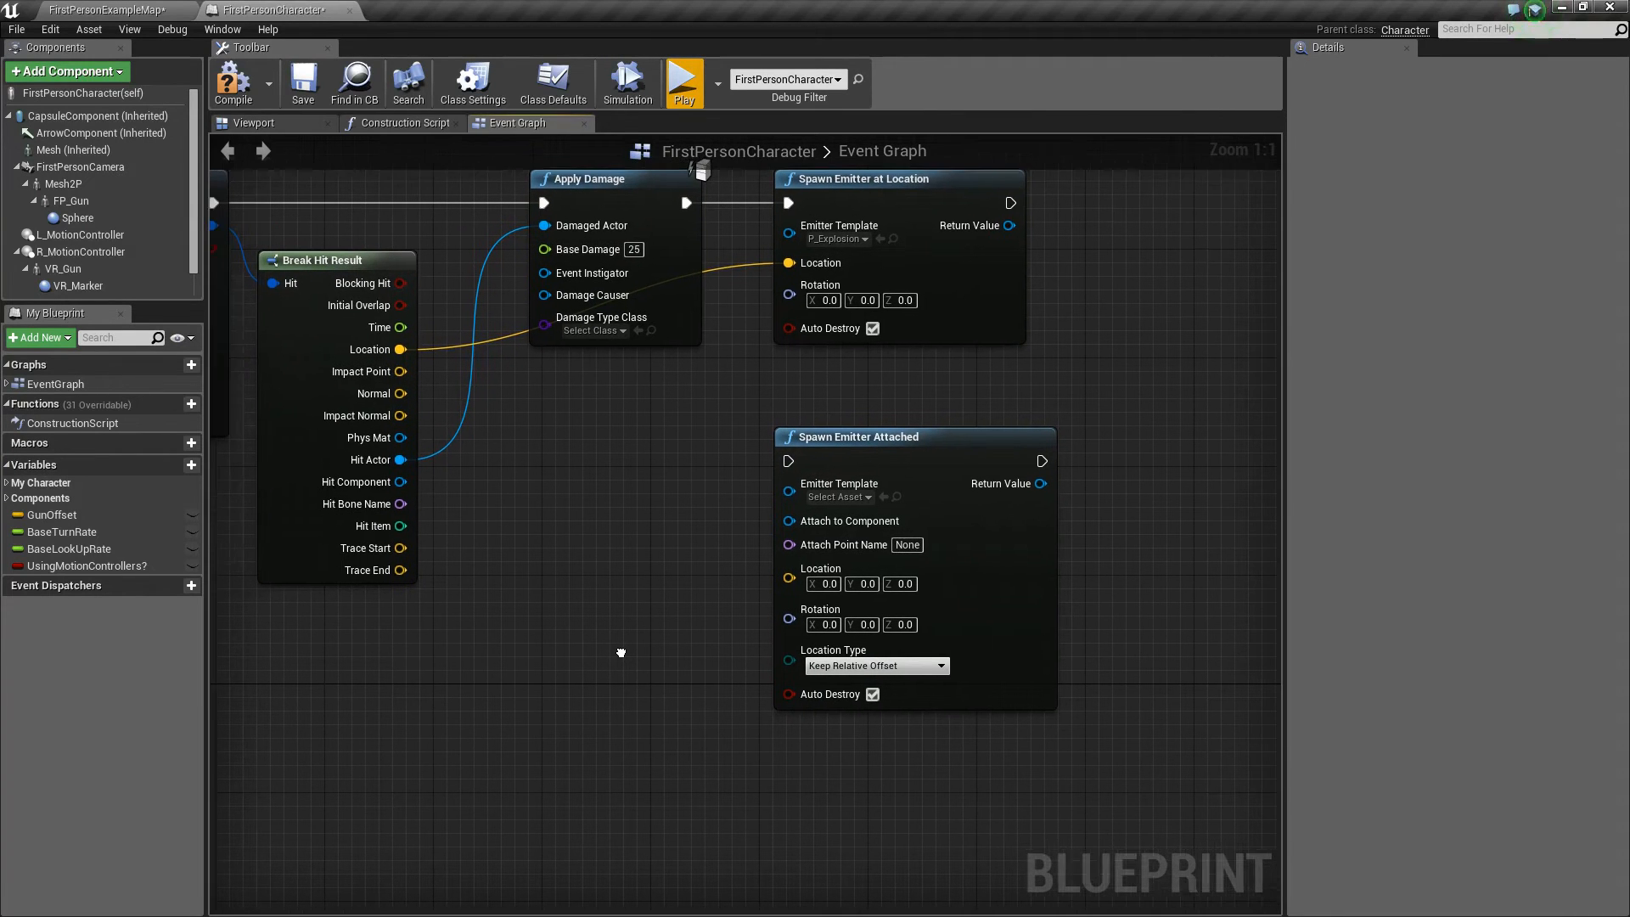
{"action": "left_click", "coordinate": [253, 122]}
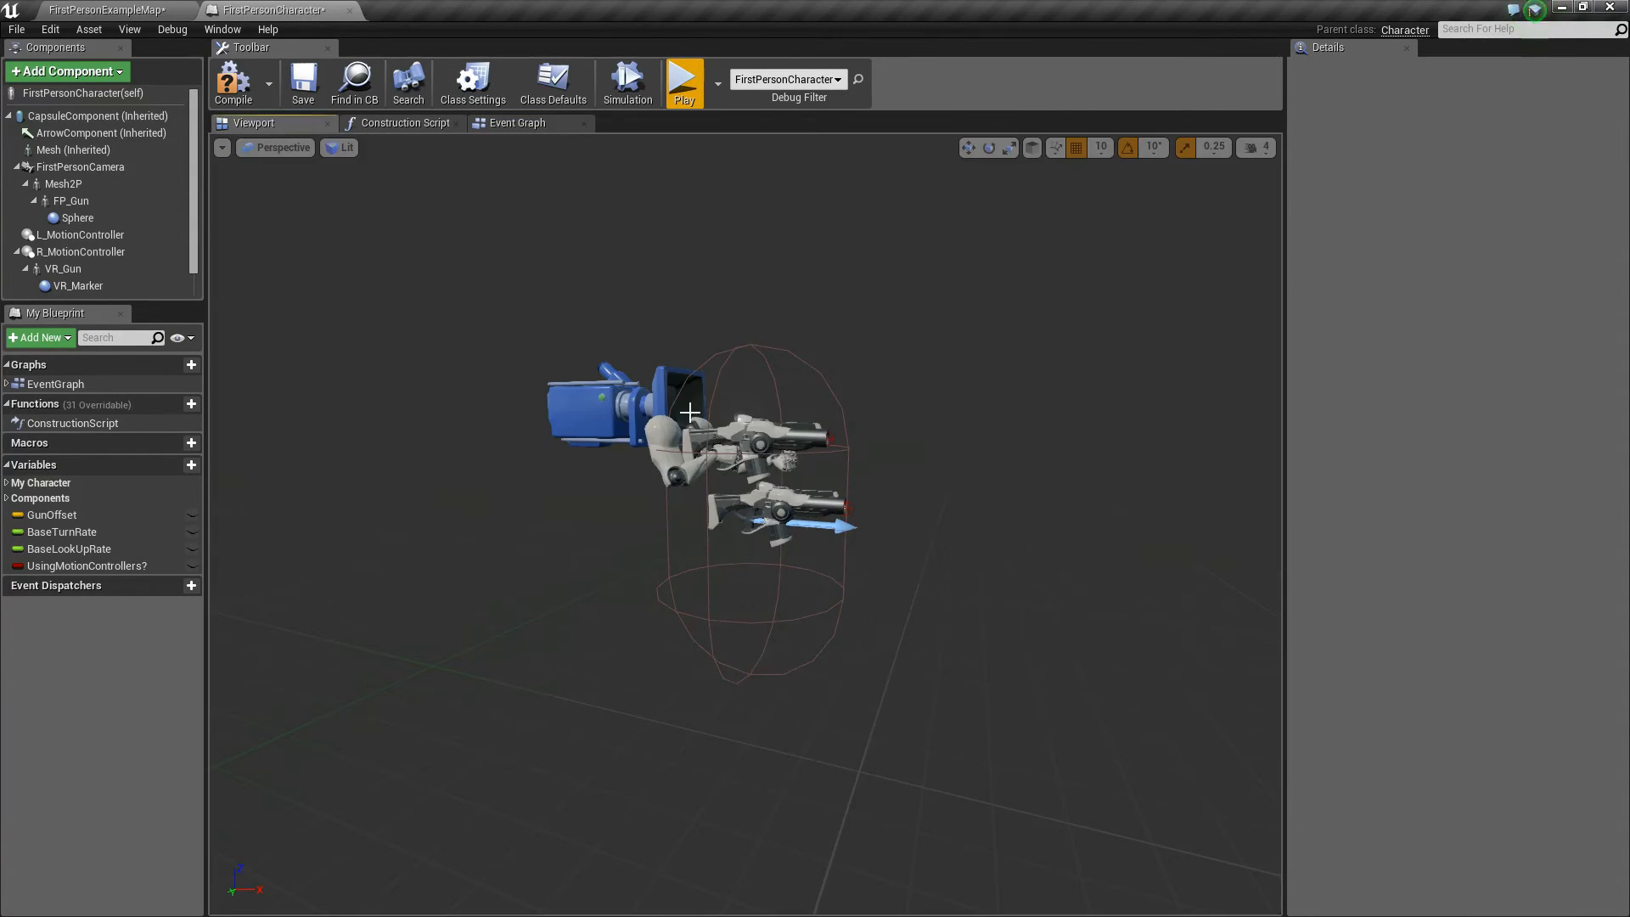
Select FP_Gun and open its SK_FPGun mesh in the skeleton editor.
{"action": "left_click", "coordinate": [72, 201]}
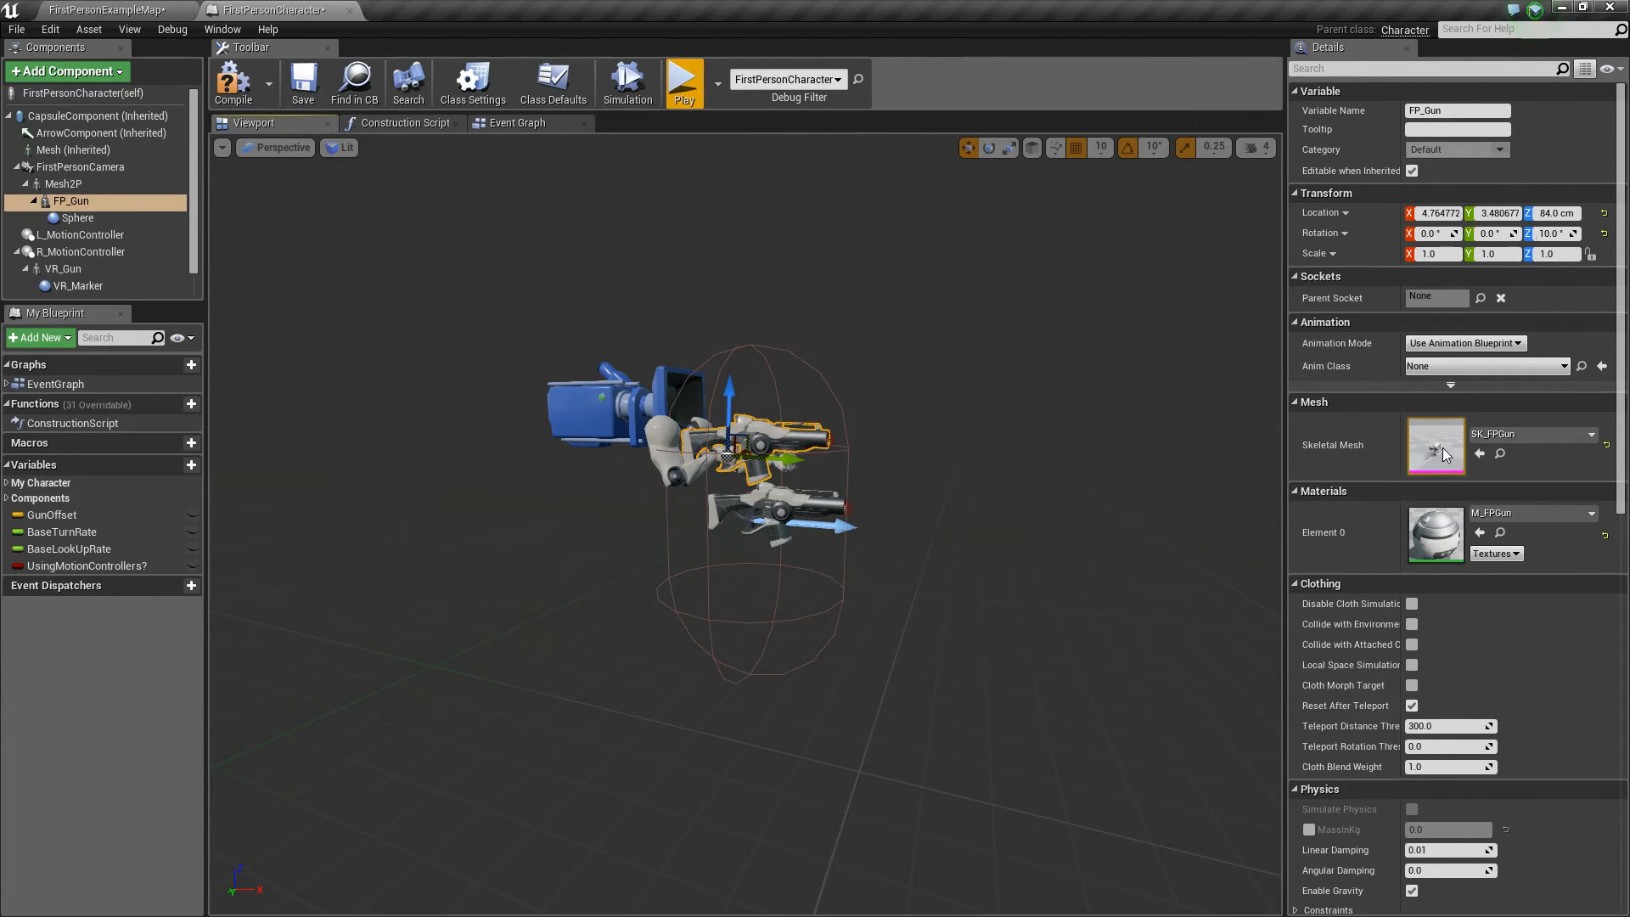
{"action": "double_click", "coordinate": [1436, 446]}
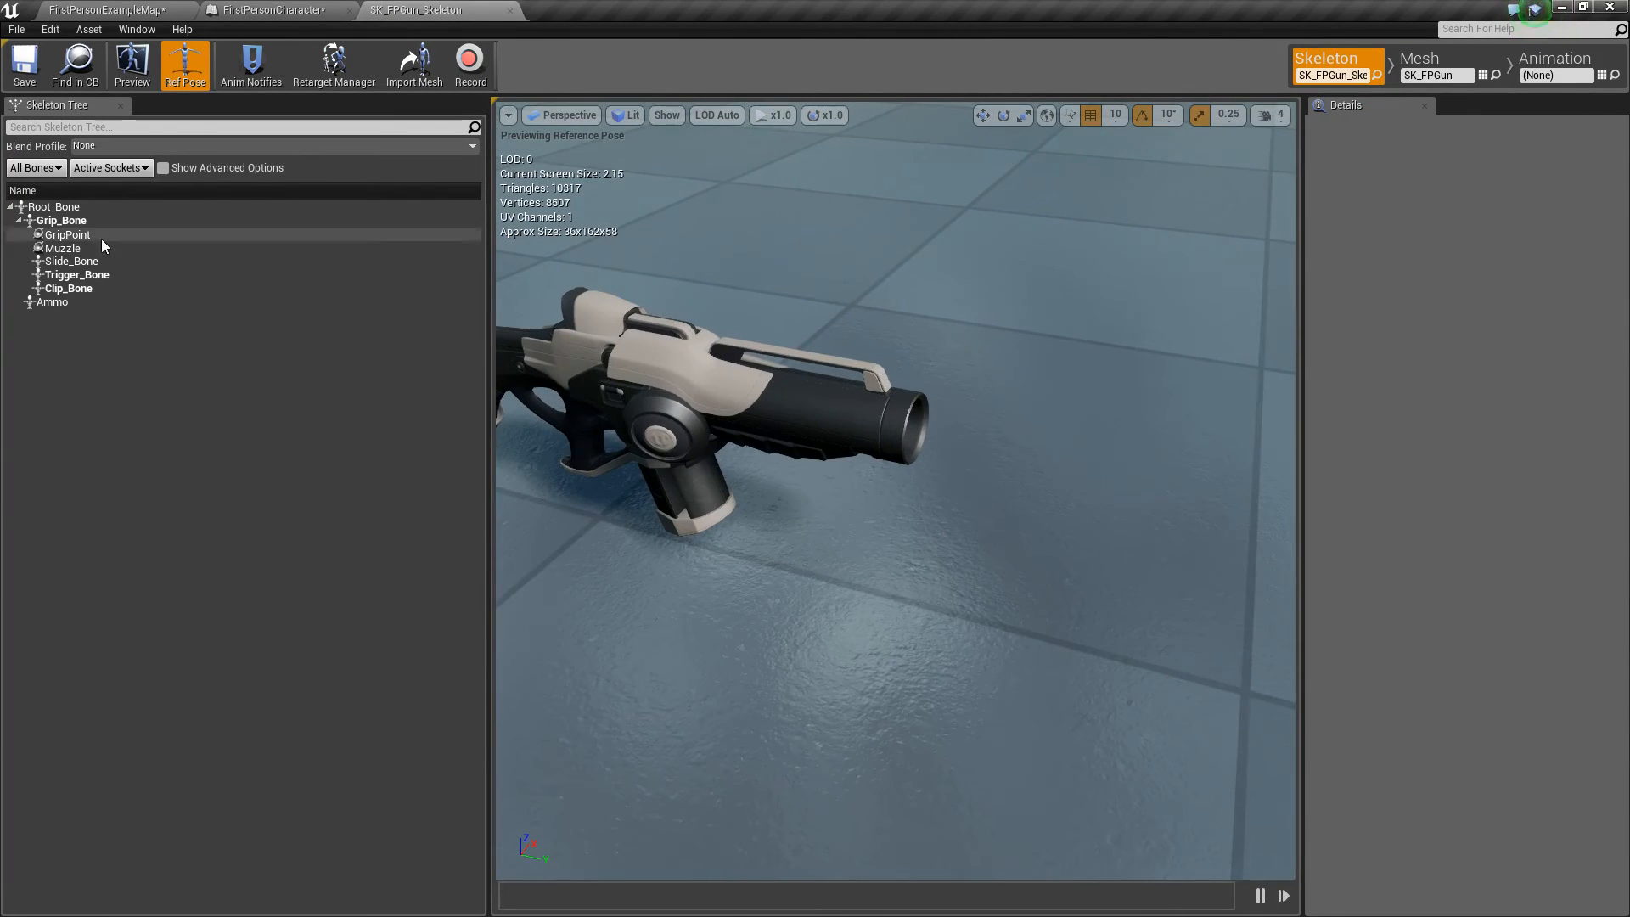
{"action": "mouse_move", "coordinate": [62, 250]}
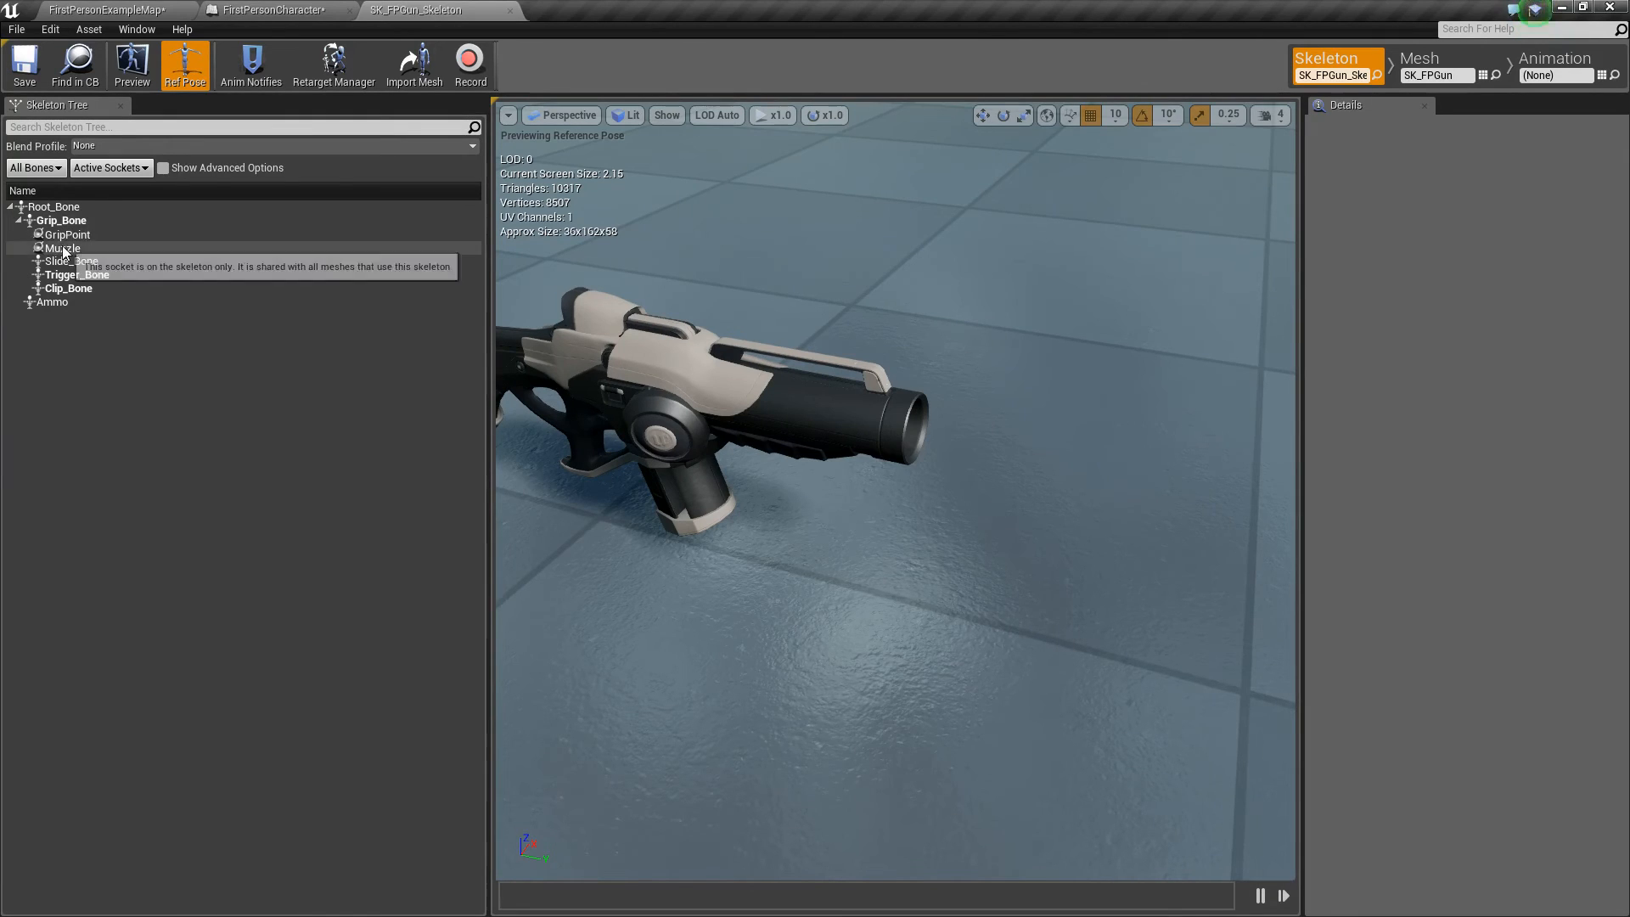
Inspect the Muzzle socket and Trigger_Bone's socket actions, then return to FirstPersonCharacter.
{"action": "left_click", "coordinate": [63, 247]}
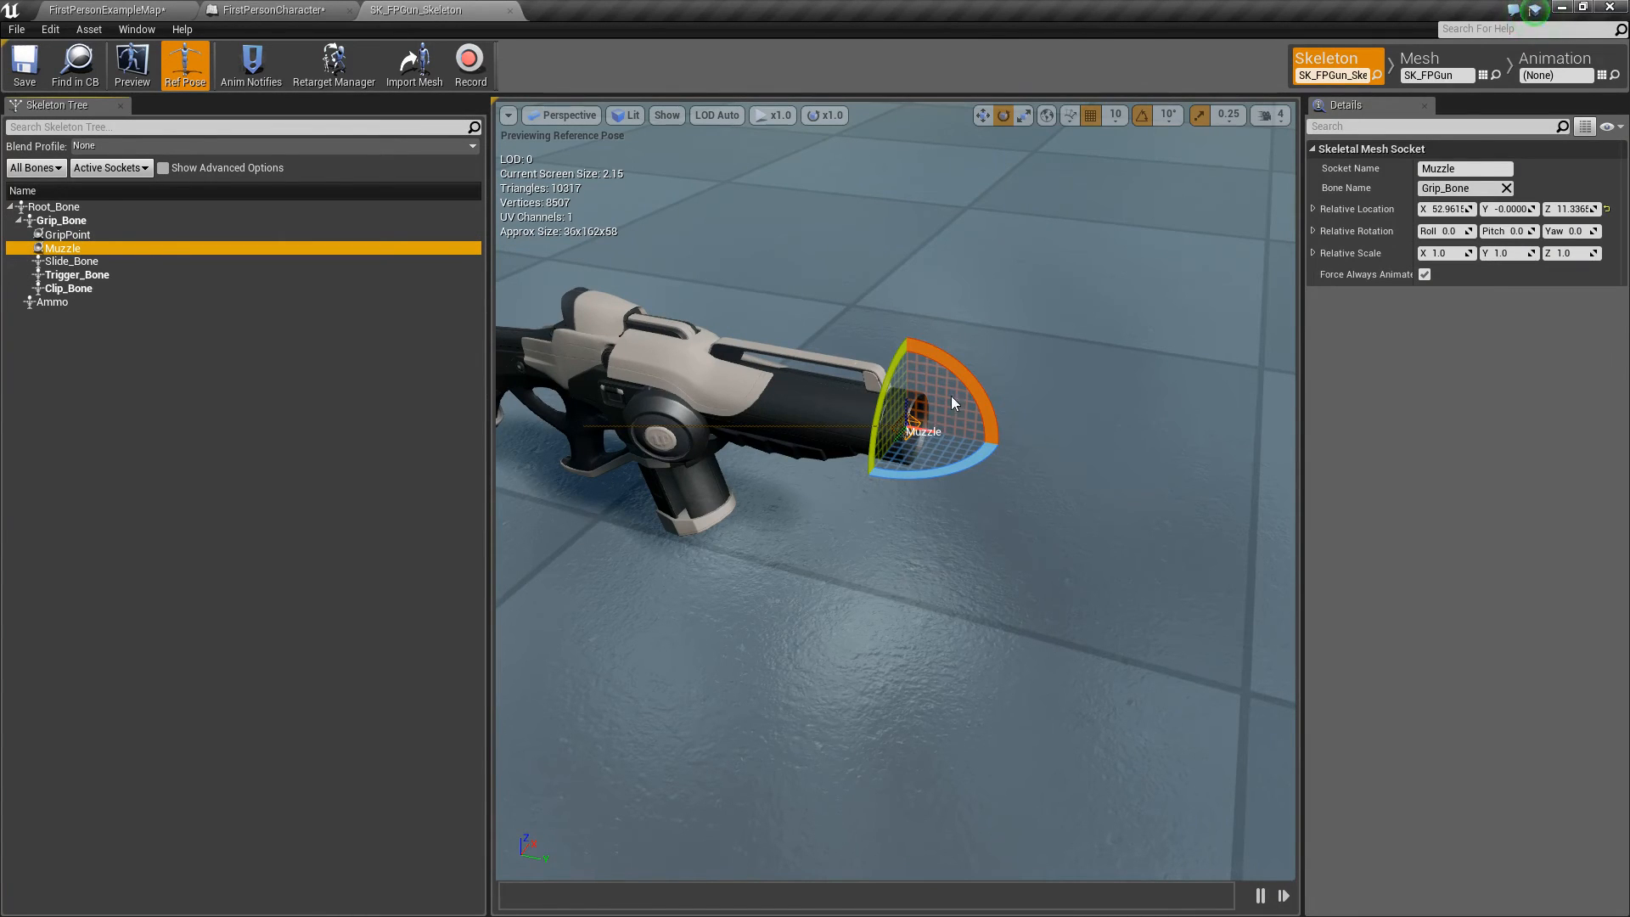
{"action": "mouse_move", "coordinate": [927, 425]}
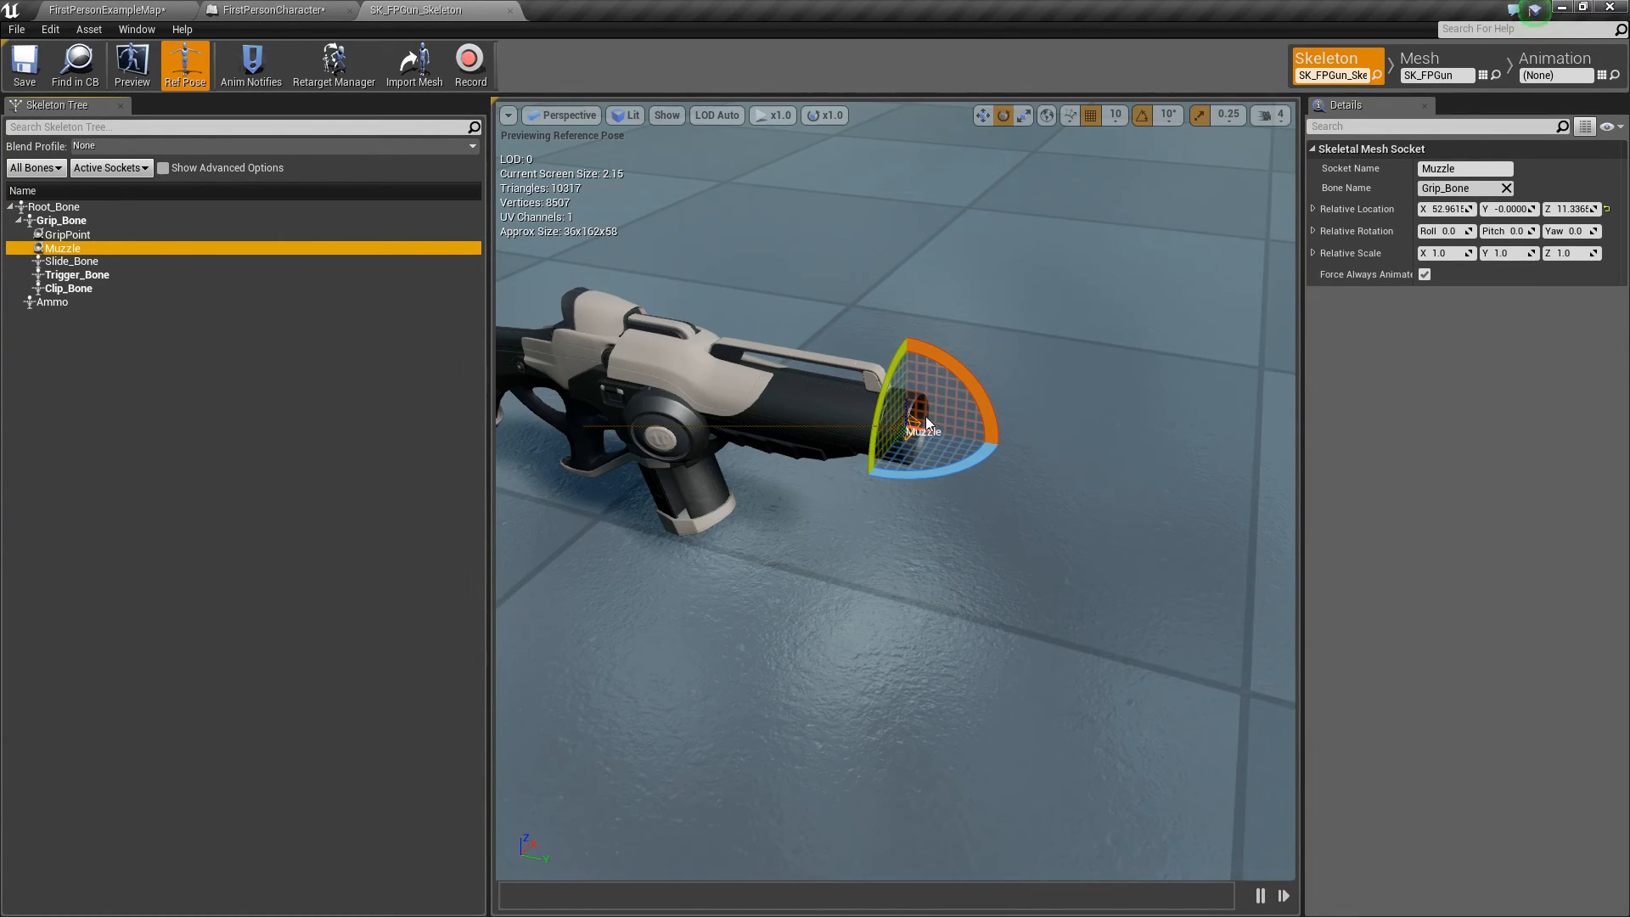
{"action": "mouse_move", "coordinate": [934, 436]}
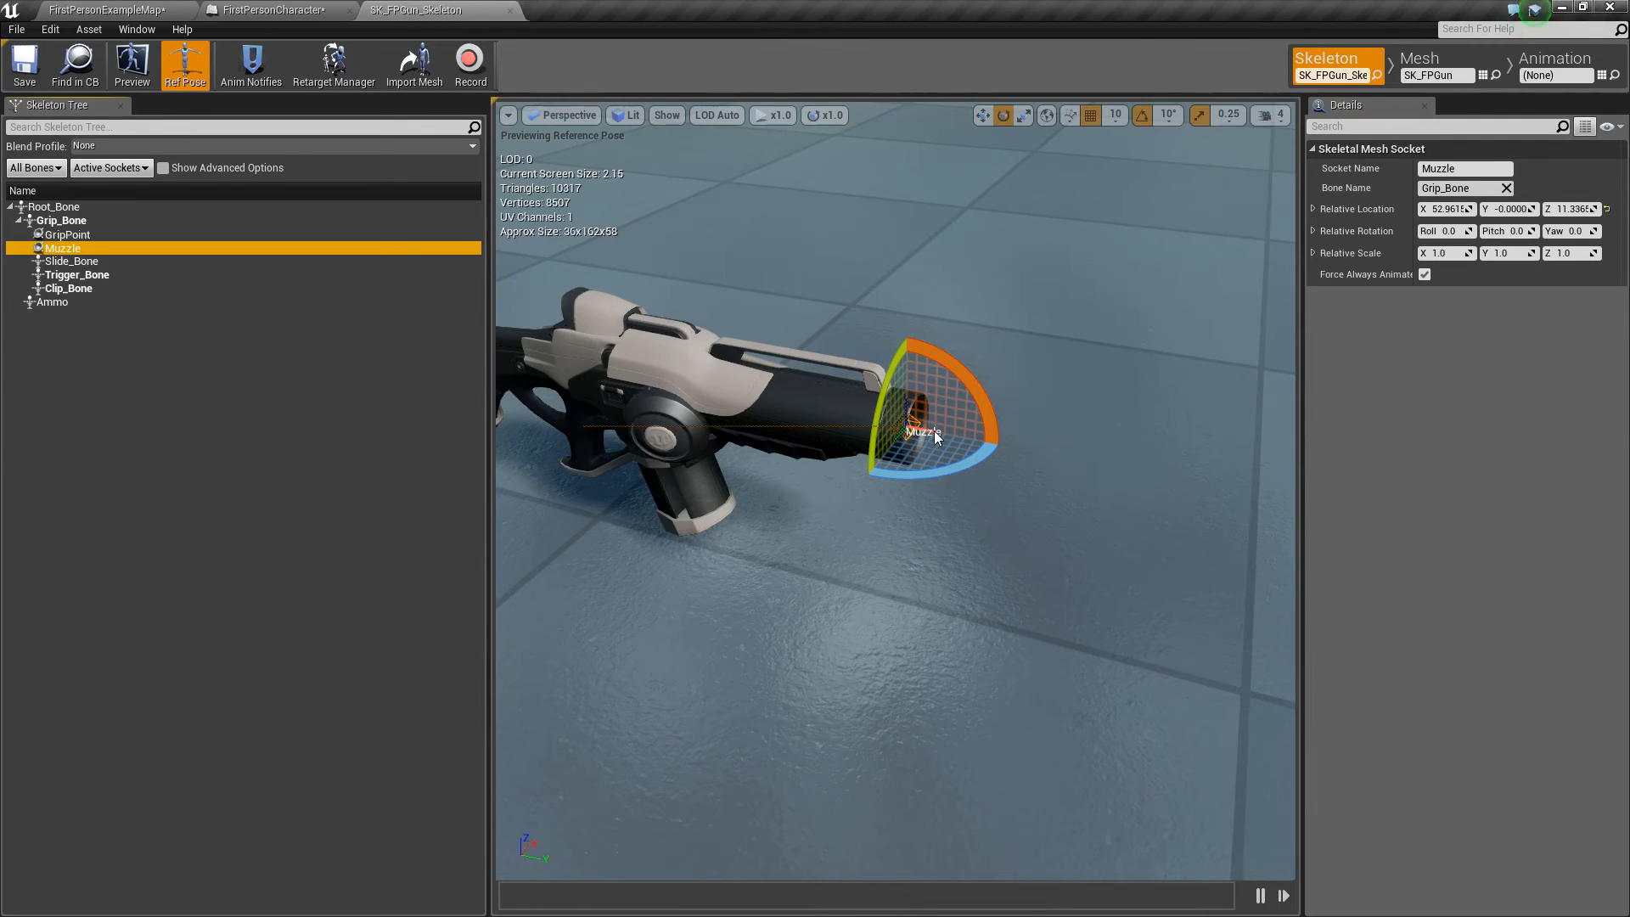
{"action": "mouse_move", "coordinate": [64, 249]}
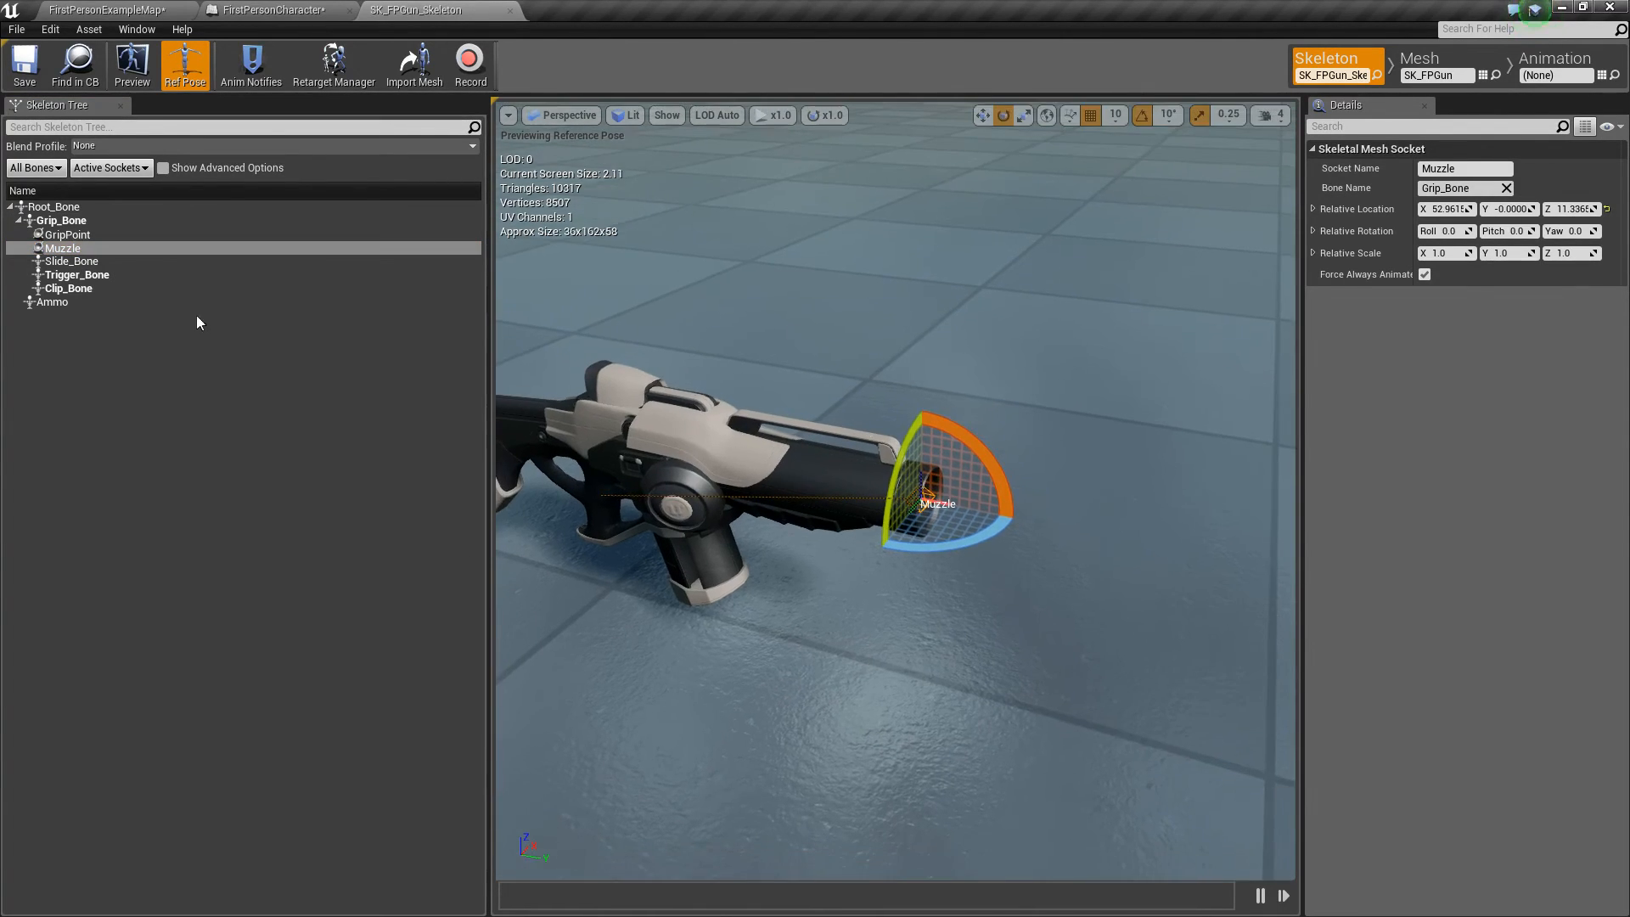
{"action": "right_click", "coordinate": [78, 274]}
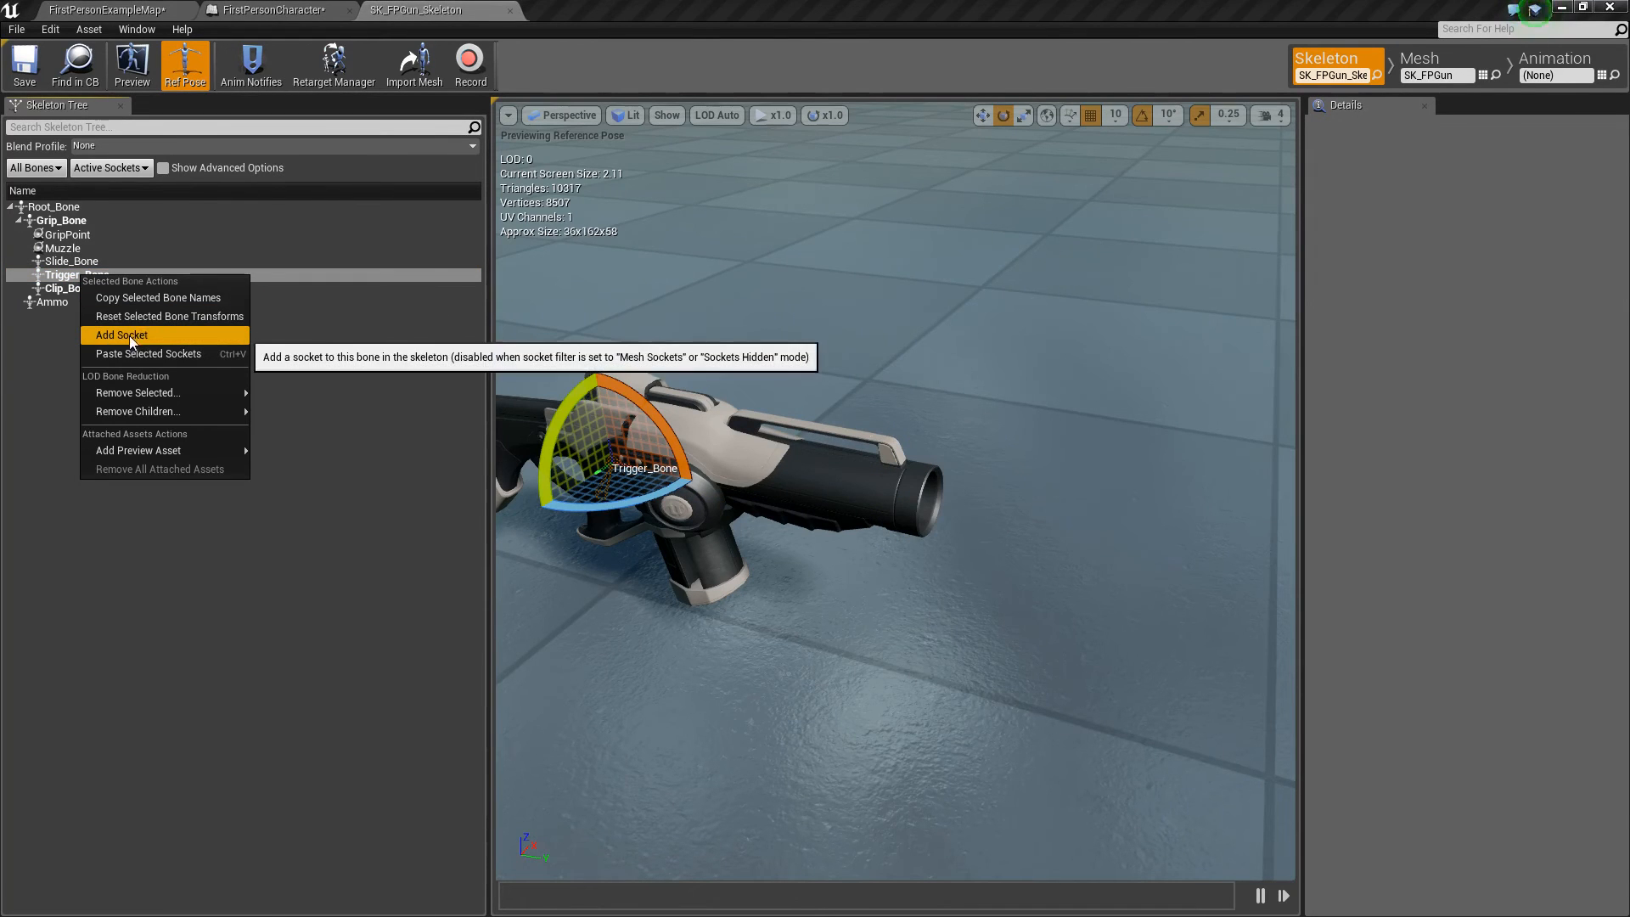
{"action": "left_click", "coordinate": [120, 334]}
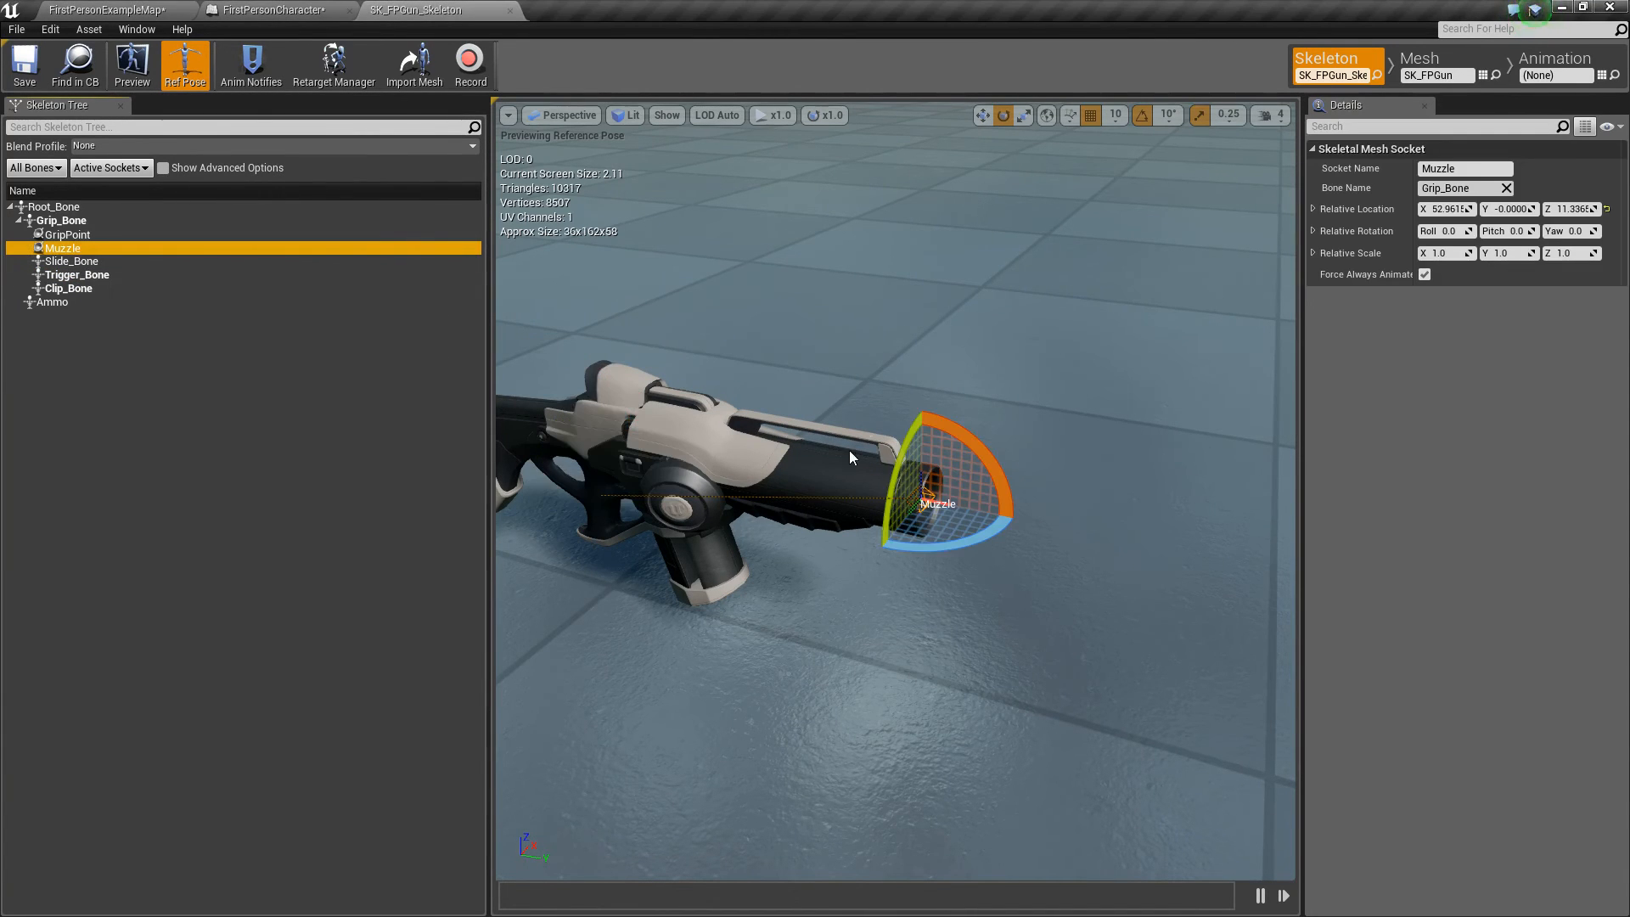
{"action": "mouse_move", "coordinate": [274, 9]}
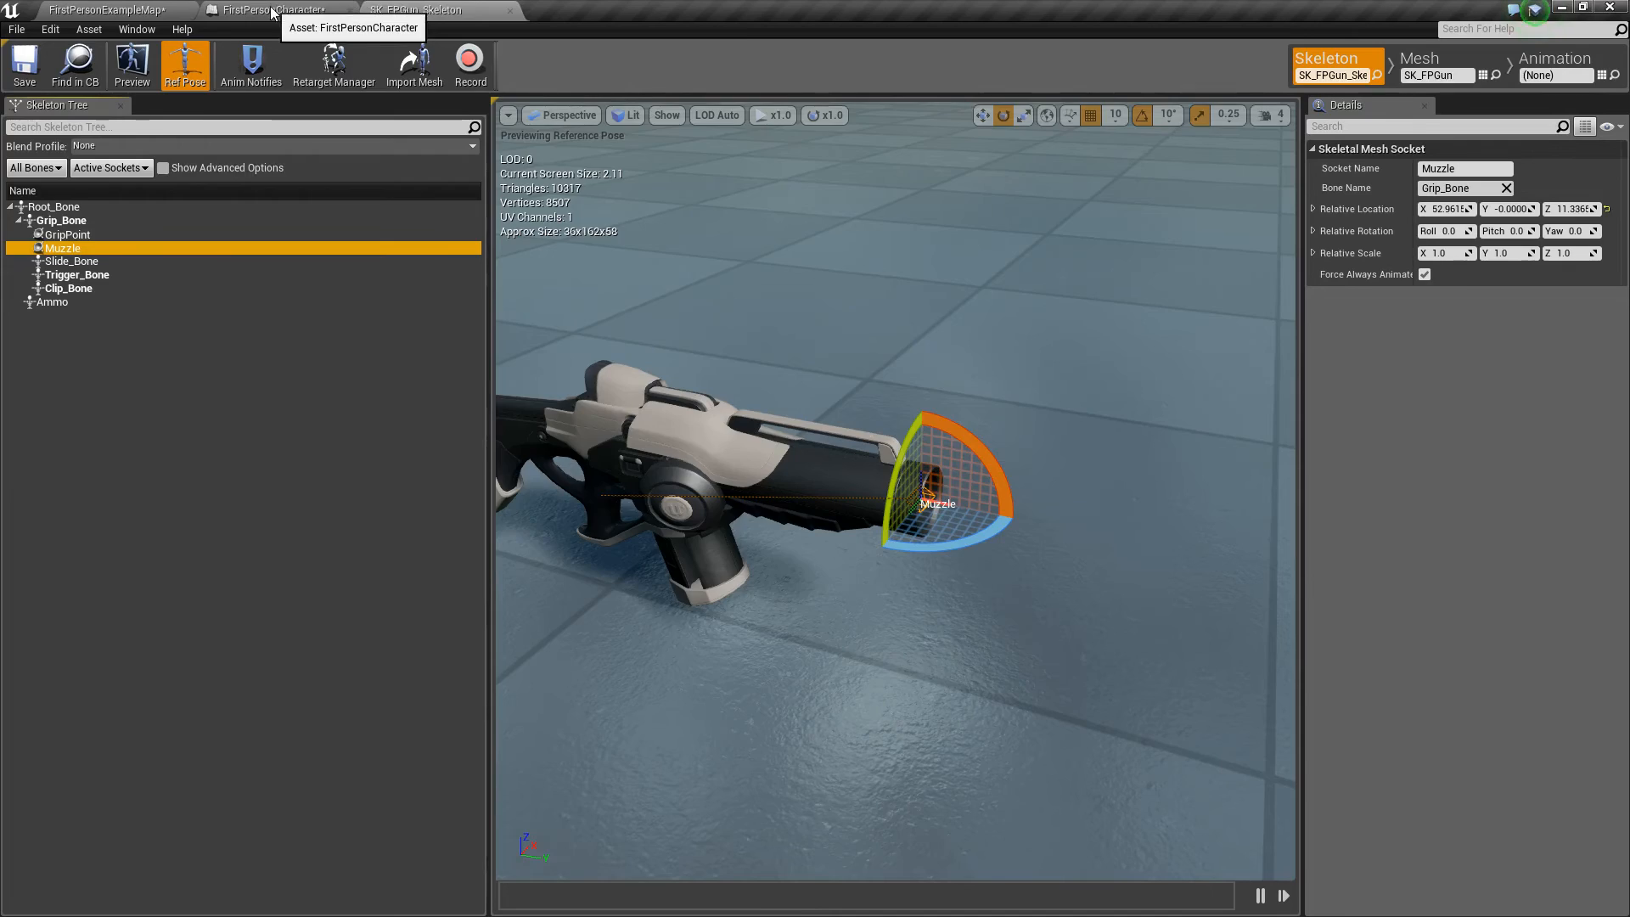
{"action": "left_click", "coordinate": [275, 9]}
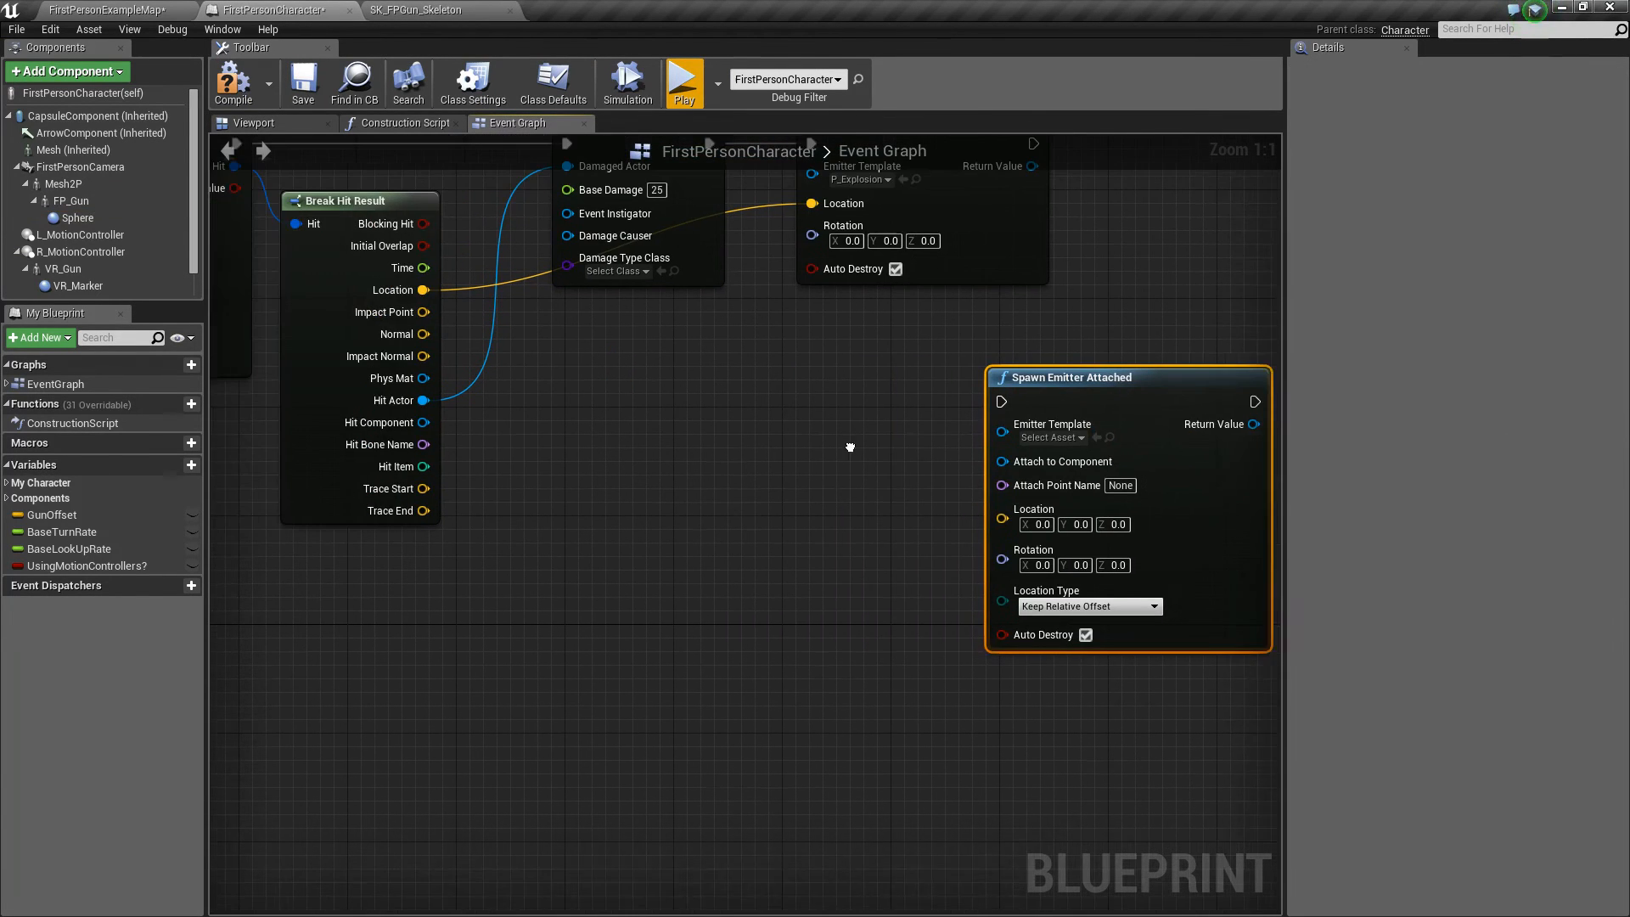
Place an FP Gun reference node and search its actions for a get socket function.
{"action": "left_click", "coordinate": [254, 123]}
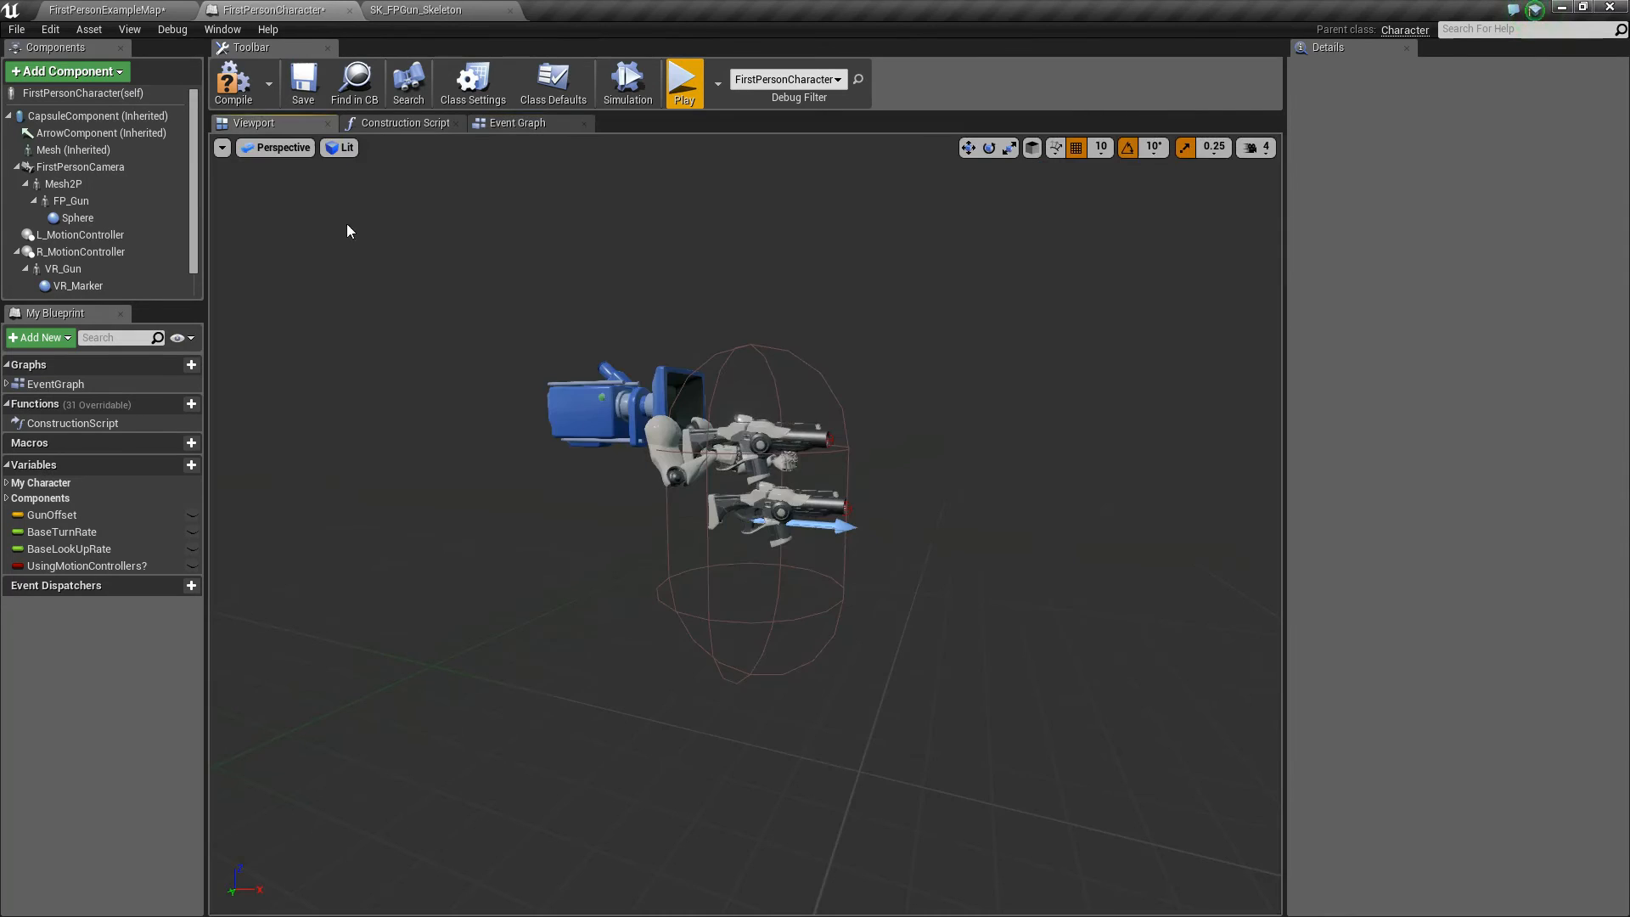
{"action": "left_click", "coordinate": [72, 201]}
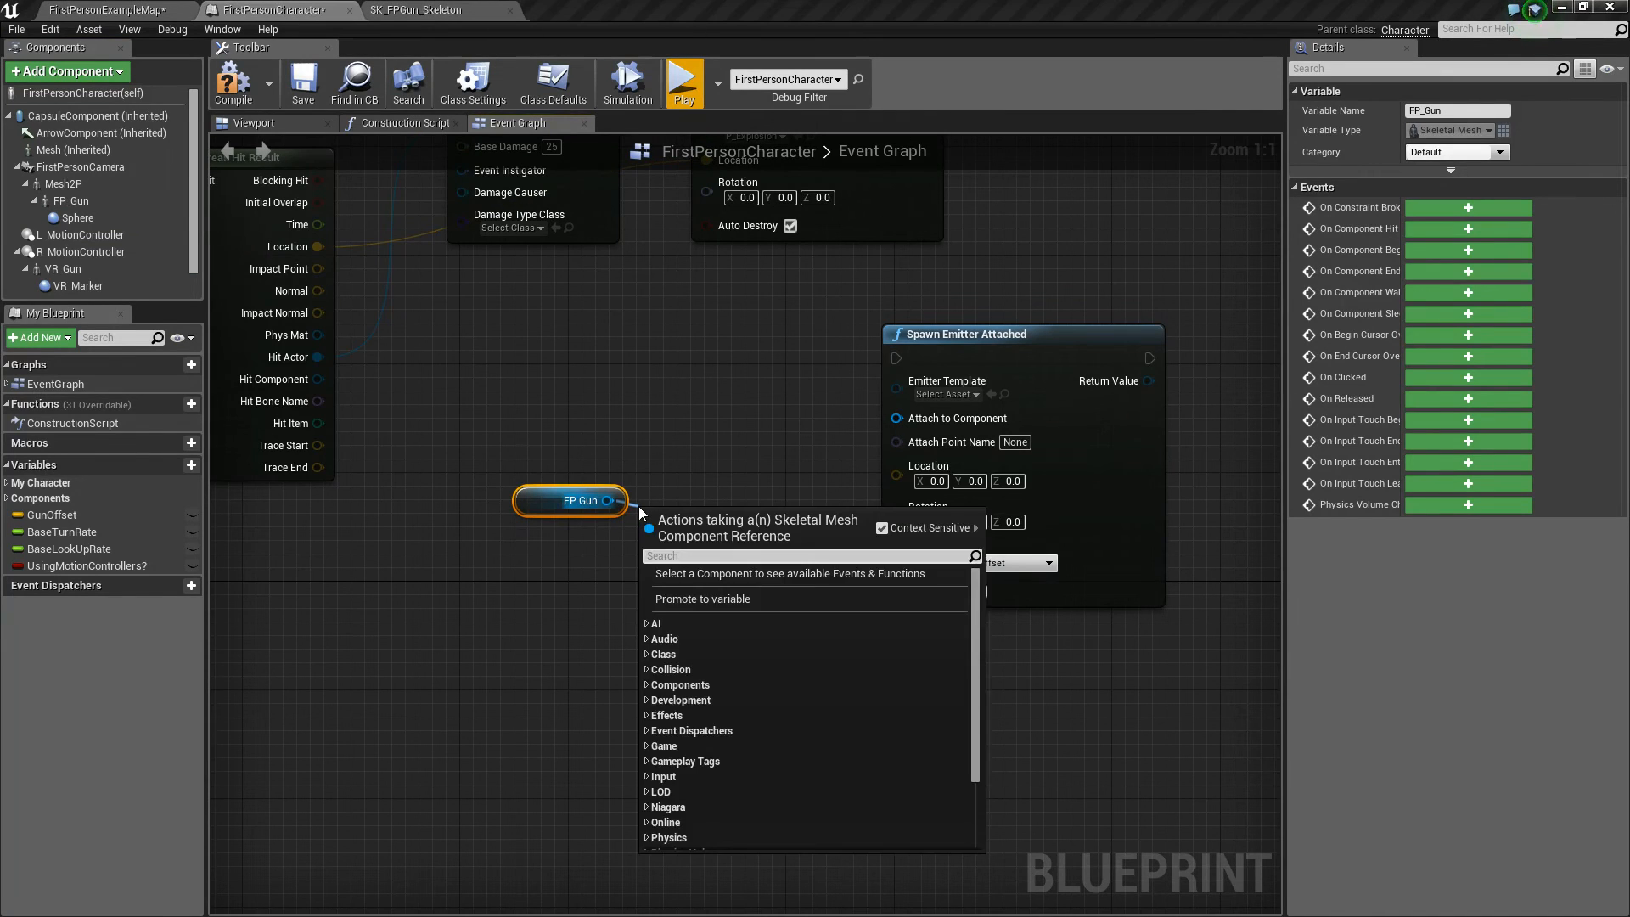
{"action": "type", "text": "get me"}
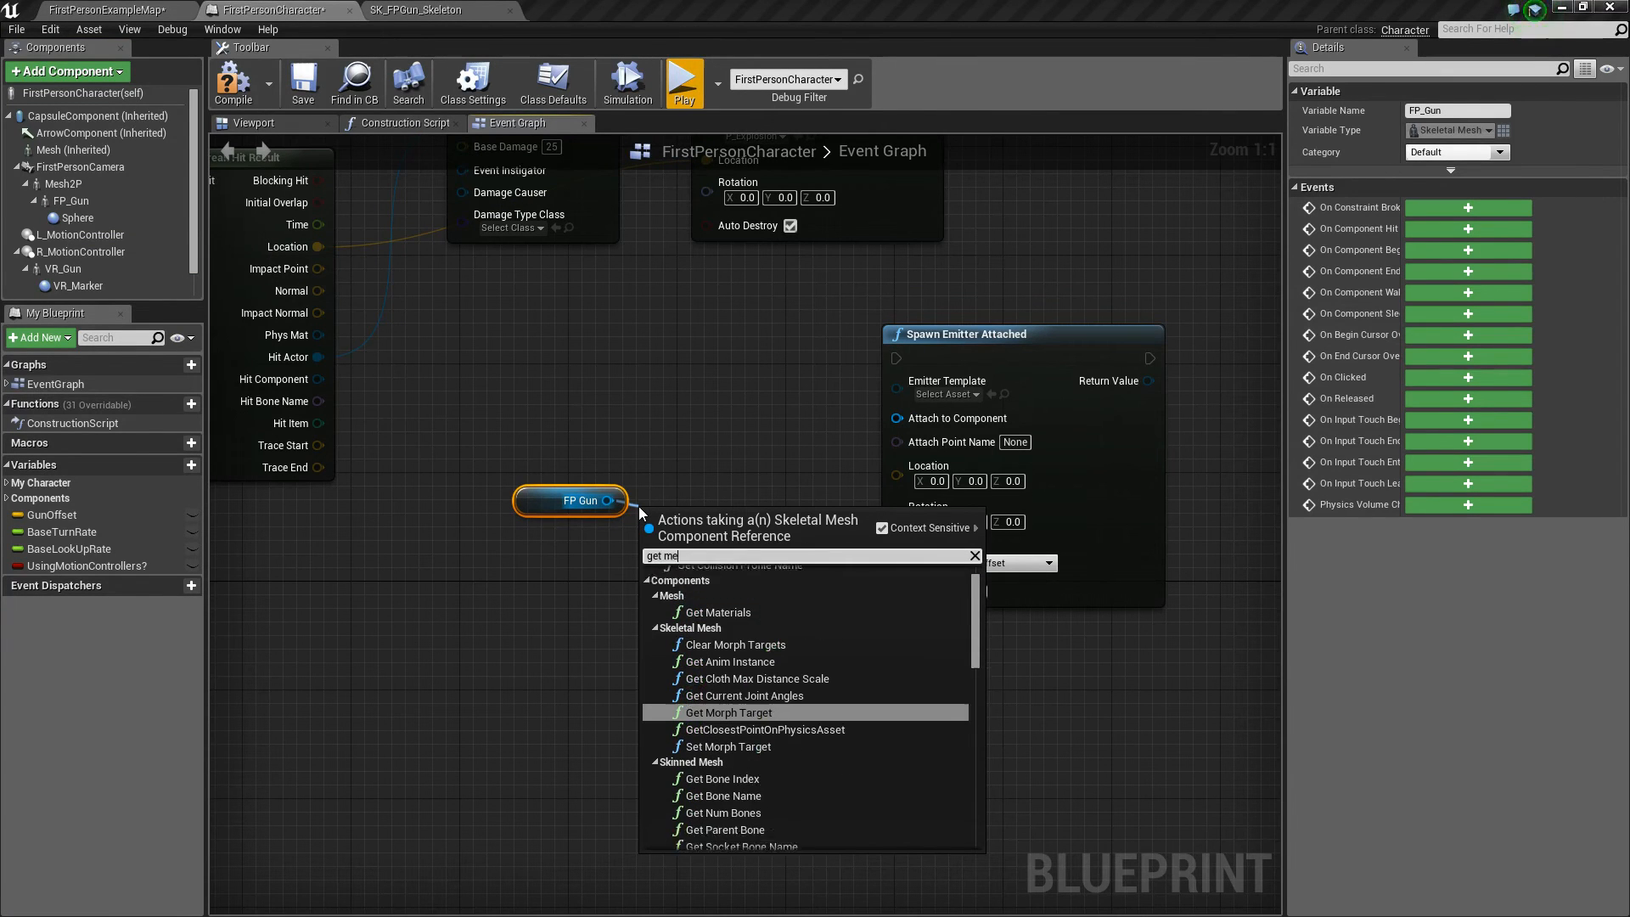
{"action": "type", "text": "sh"}
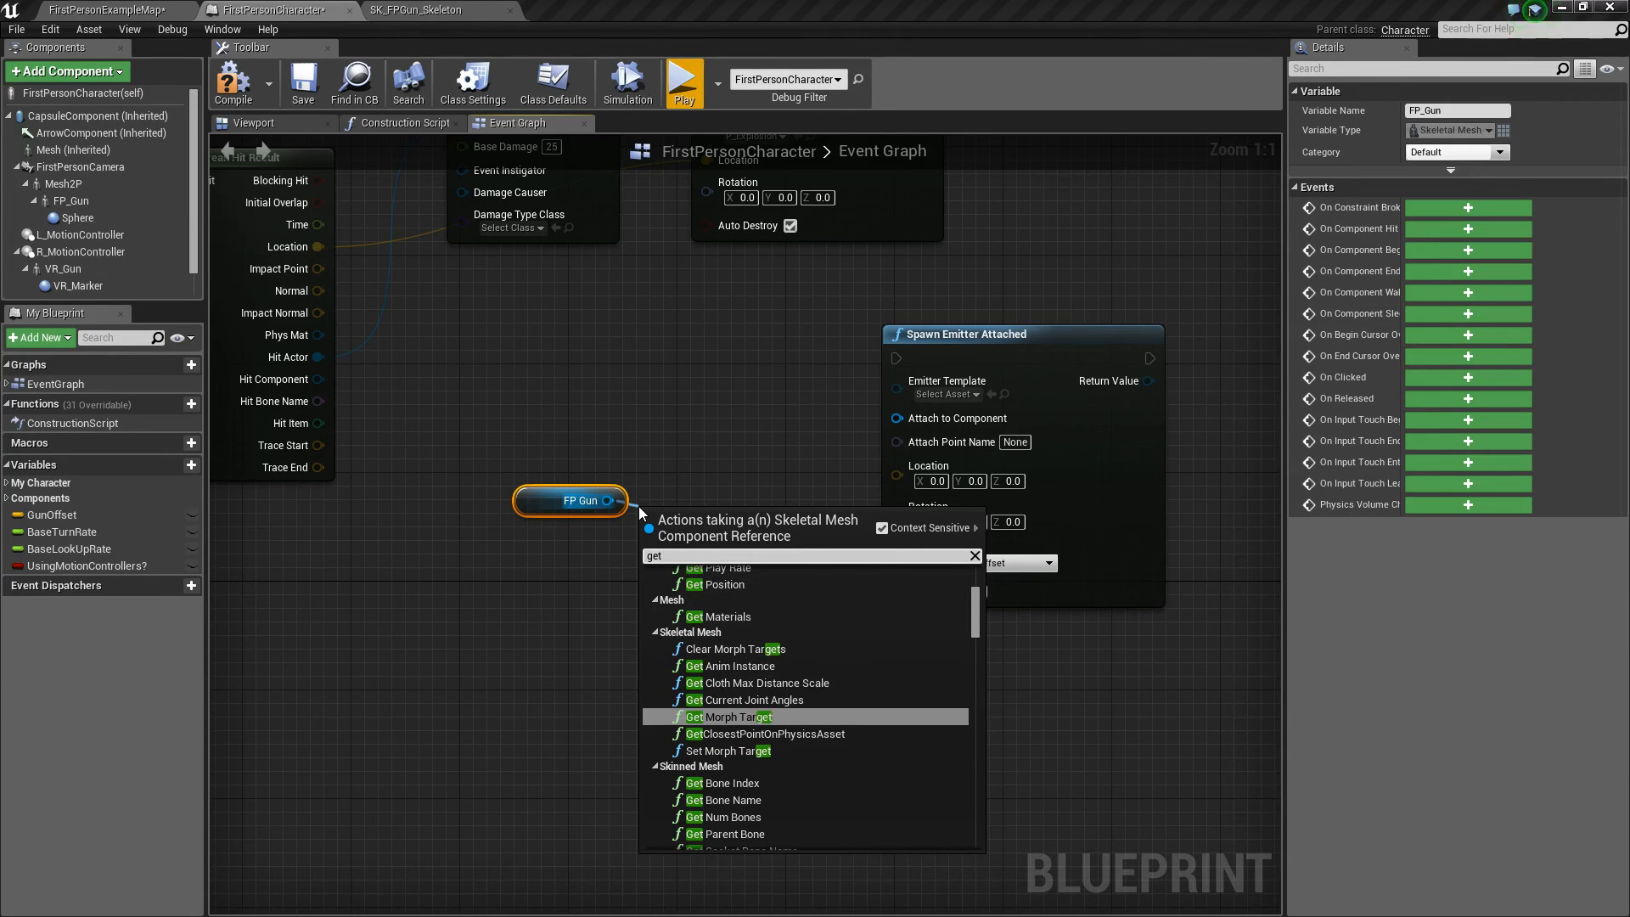
{"action": "type", "text": "socket"}
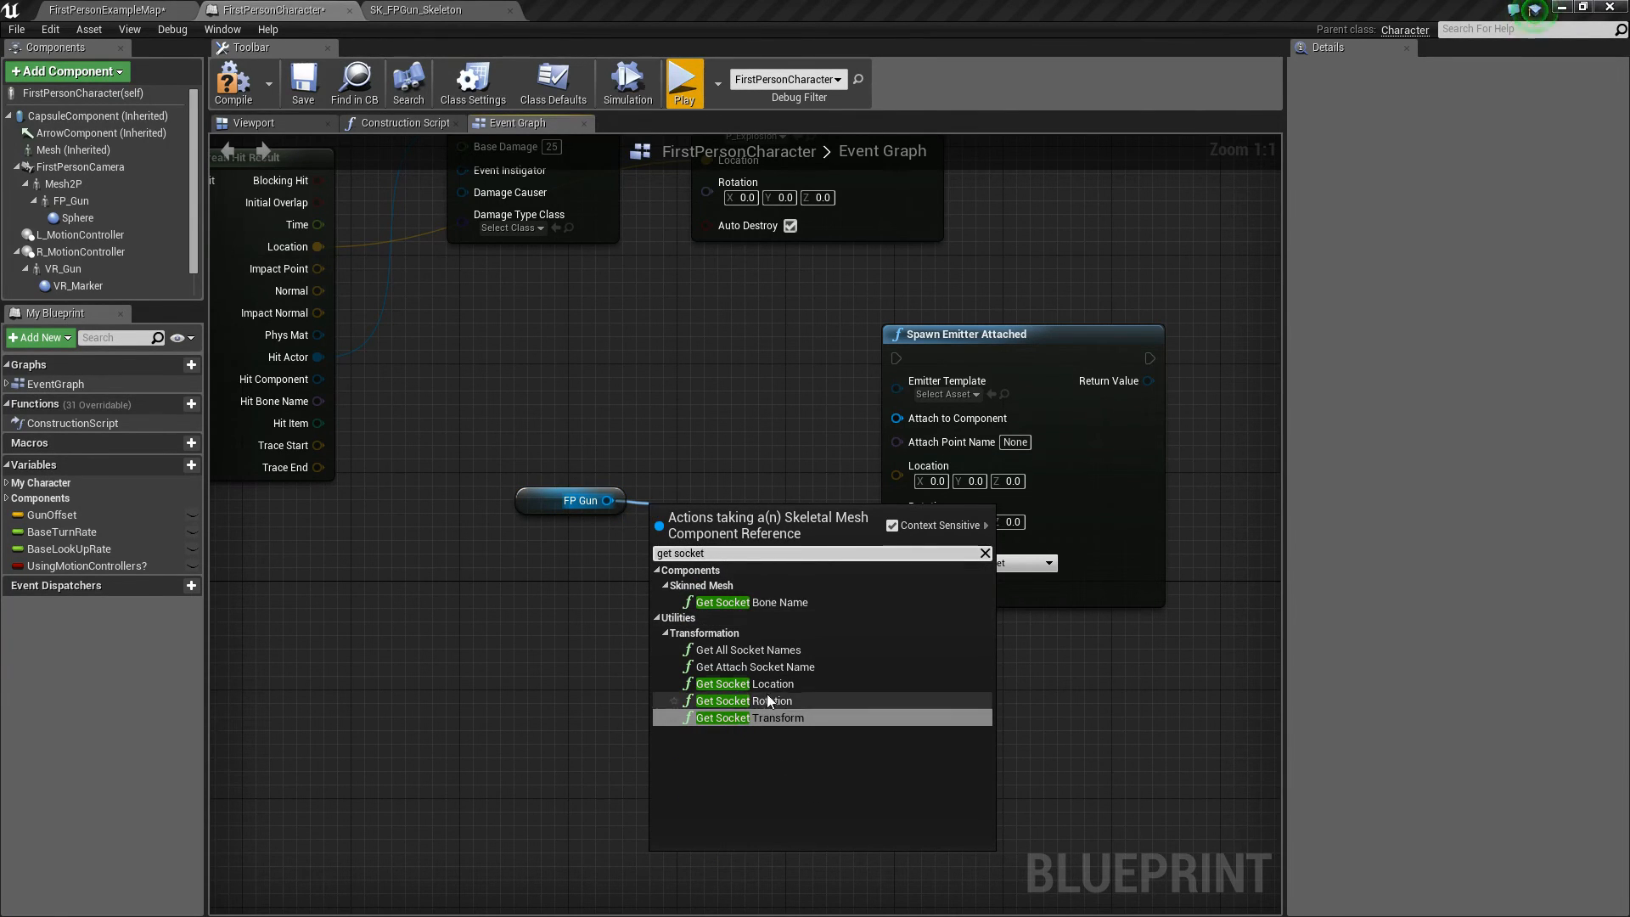
{"action": "mouse_move", "coordinate": [774, 684]}
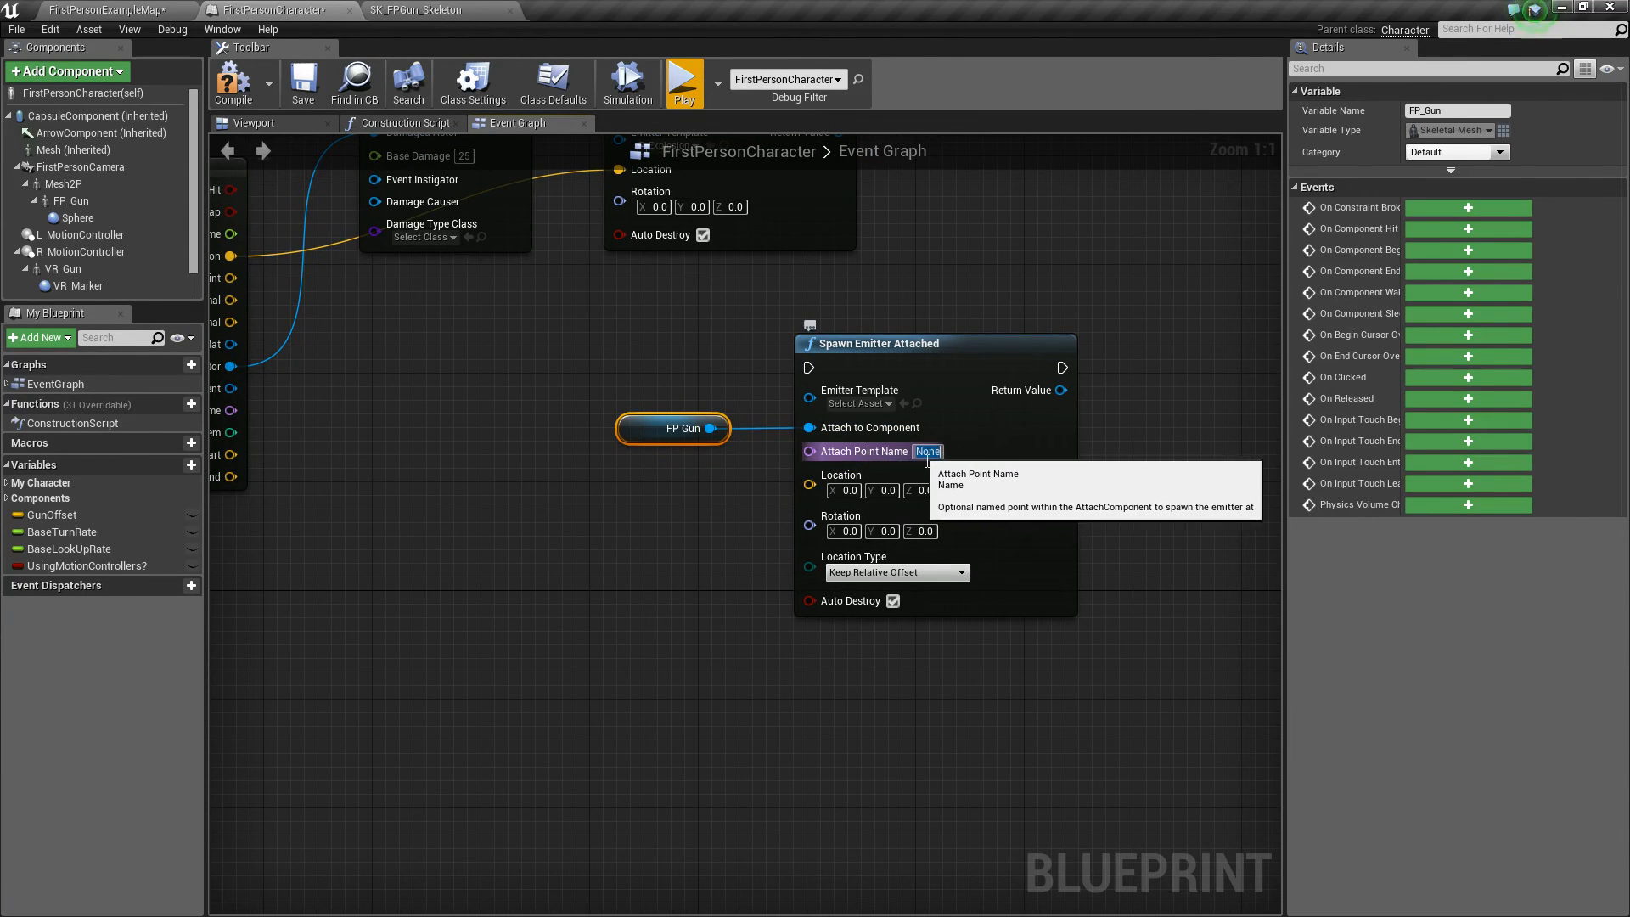
Set Attach Point Name to Muzzle, Location Type to Snap to Target, template P_Explosion.
{"action": "type", "text": "Muzzle"}
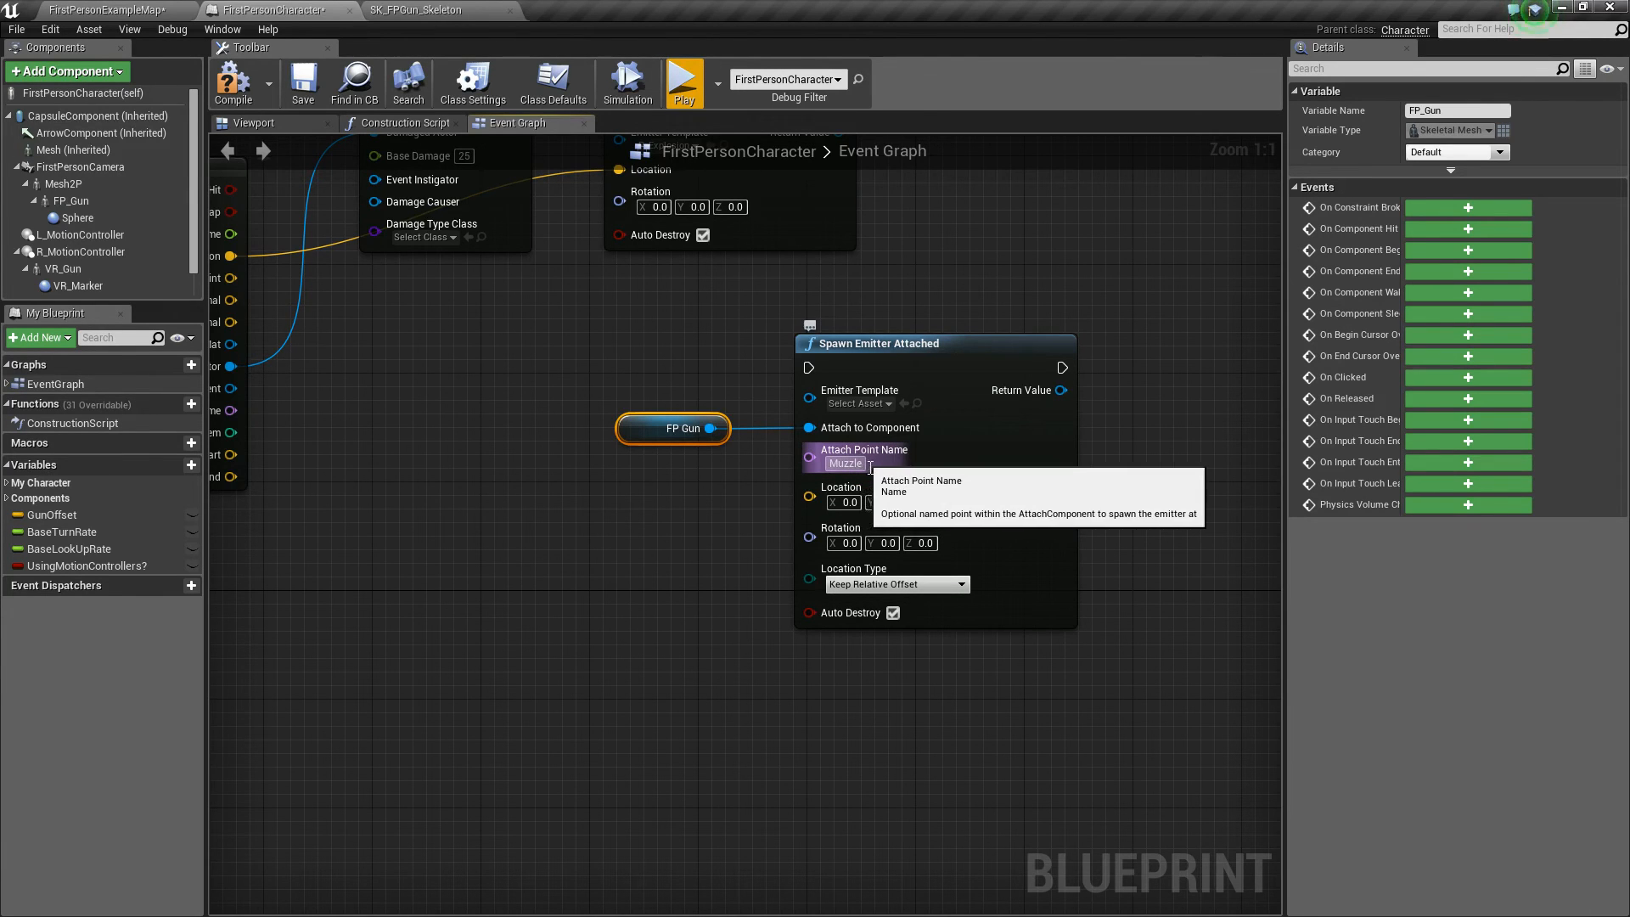
{"action": "mouse_move", "coordinate": [676, 451]}
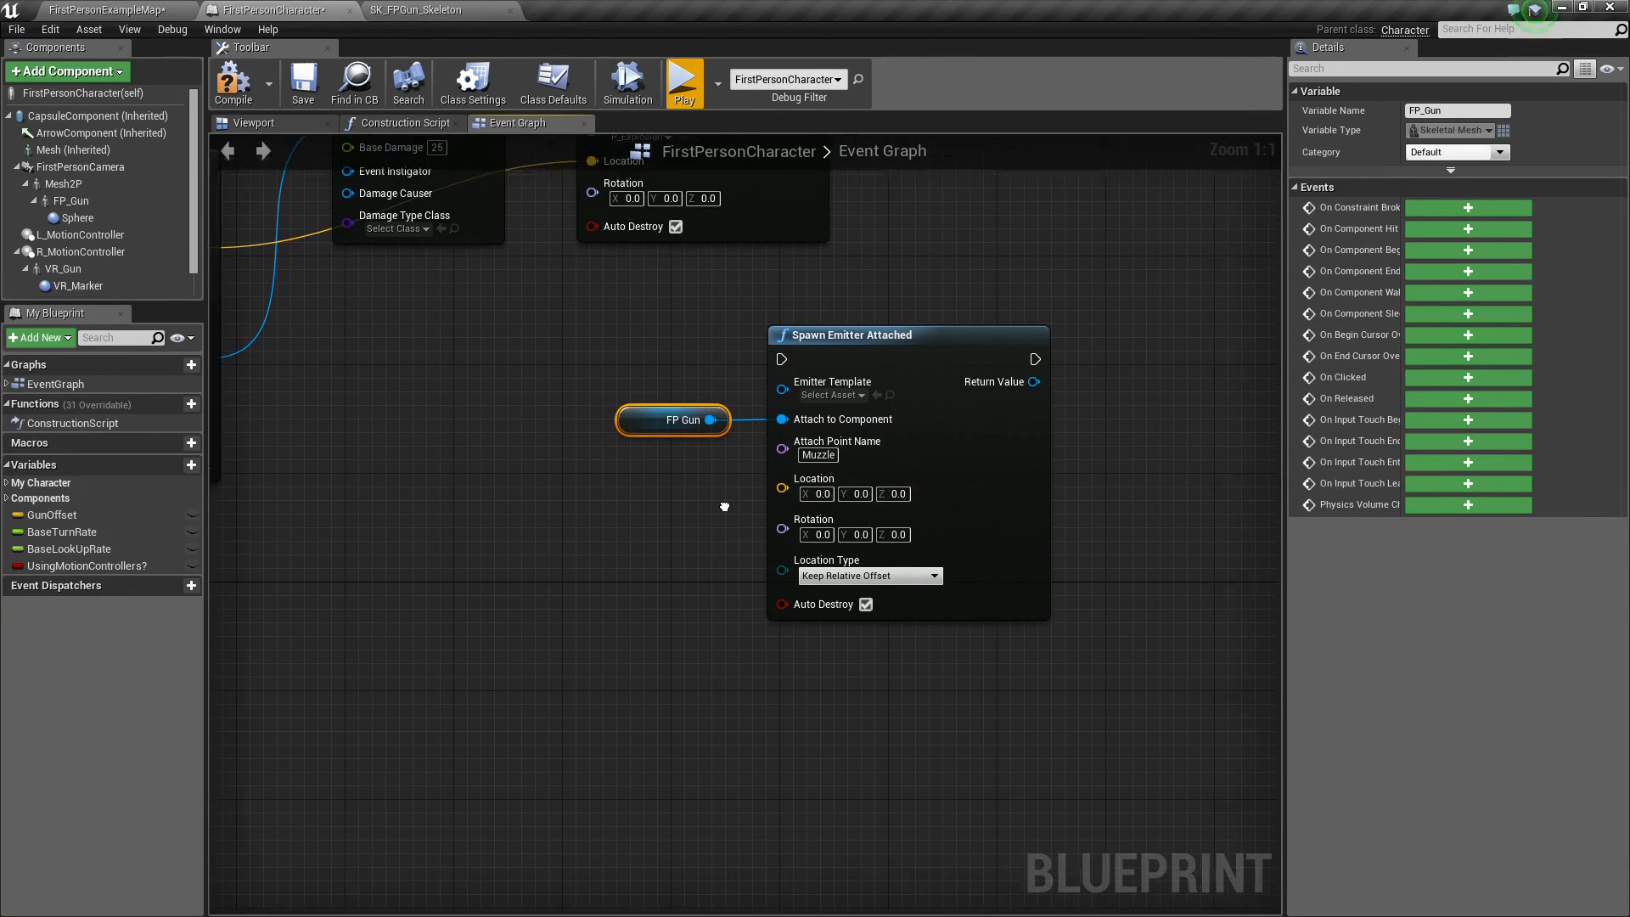
{"action": "left_click", "coordinate": [870, 574]}
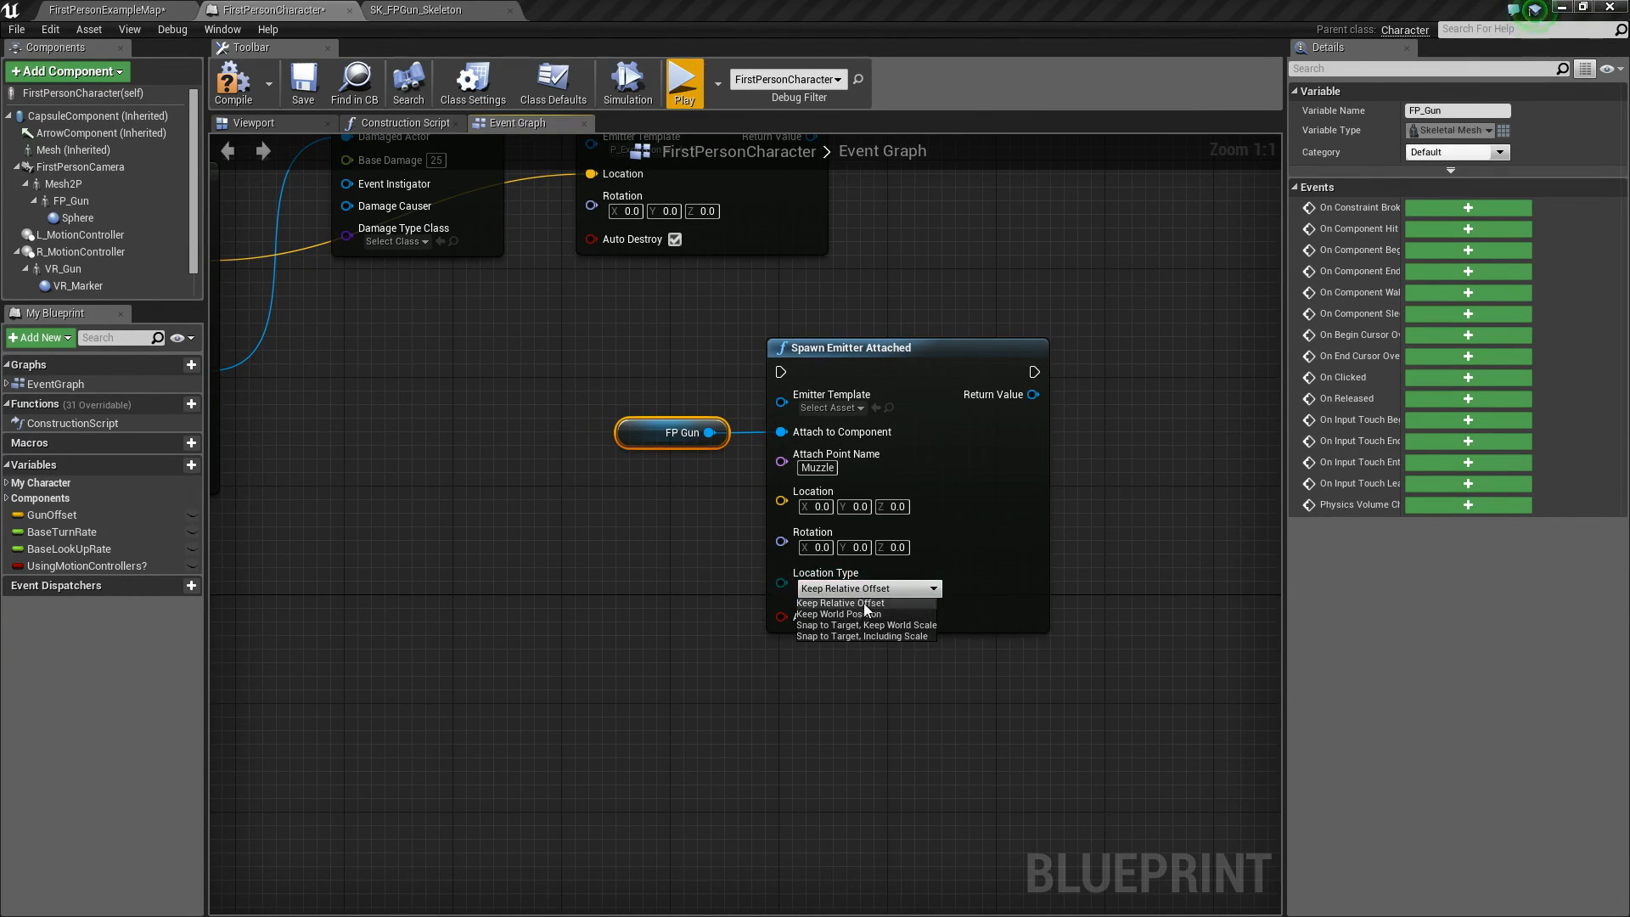
{"action": "left_click", "coordinate": [863, 625]}
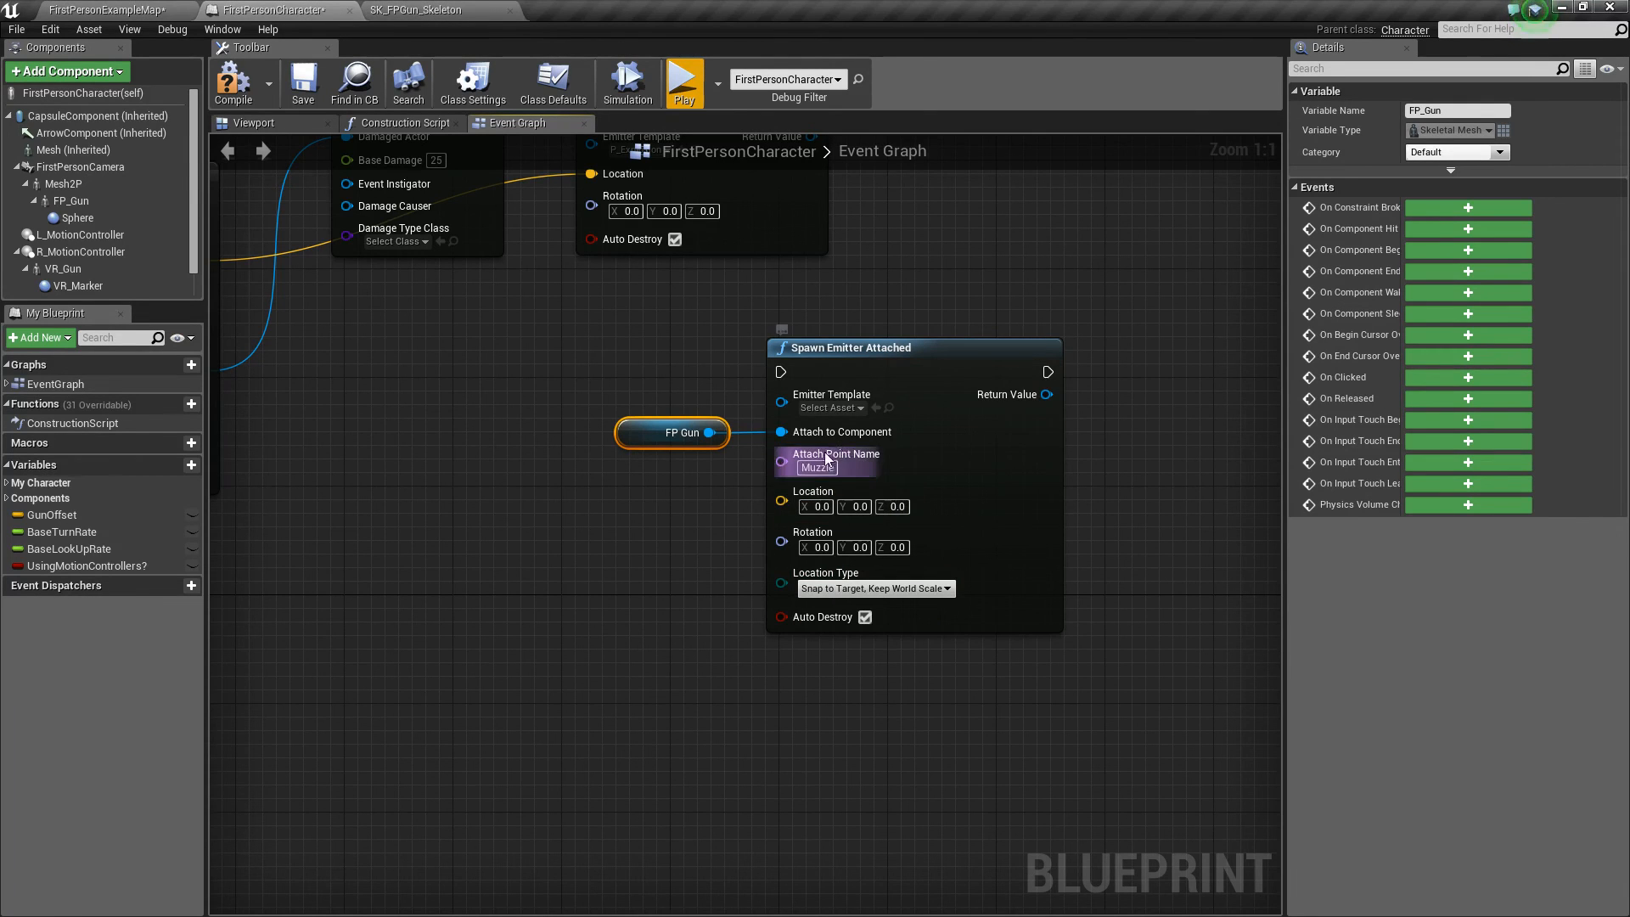
{"action": "left_click", "coordinate": [830, 407]}
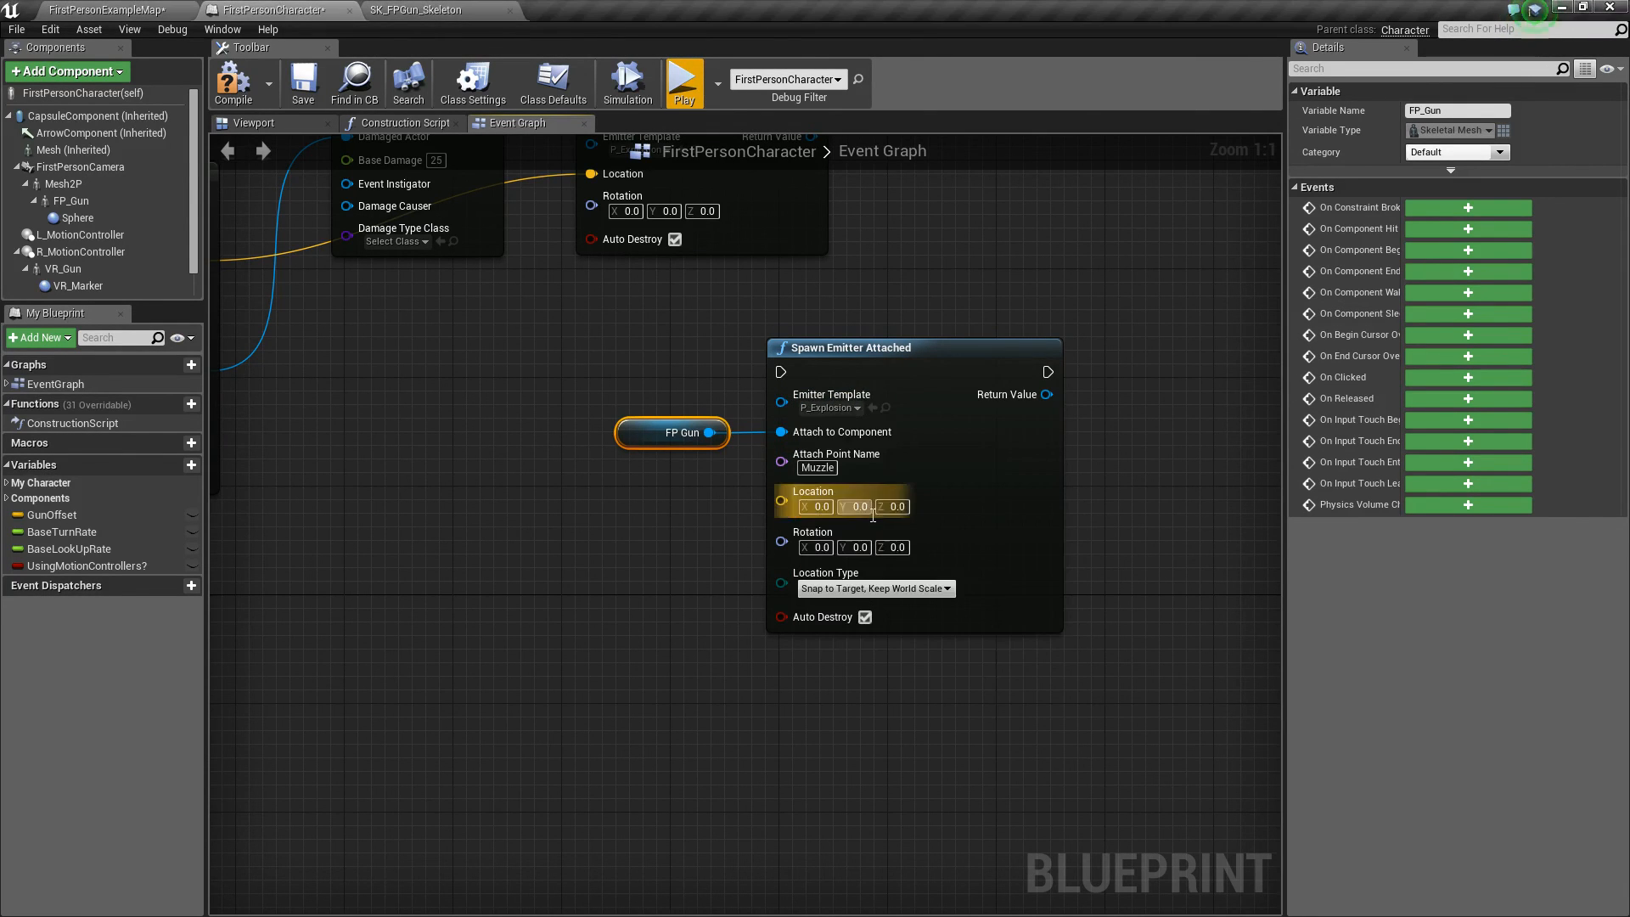
{"action": "left_click", "coordinate": [832, 406]}
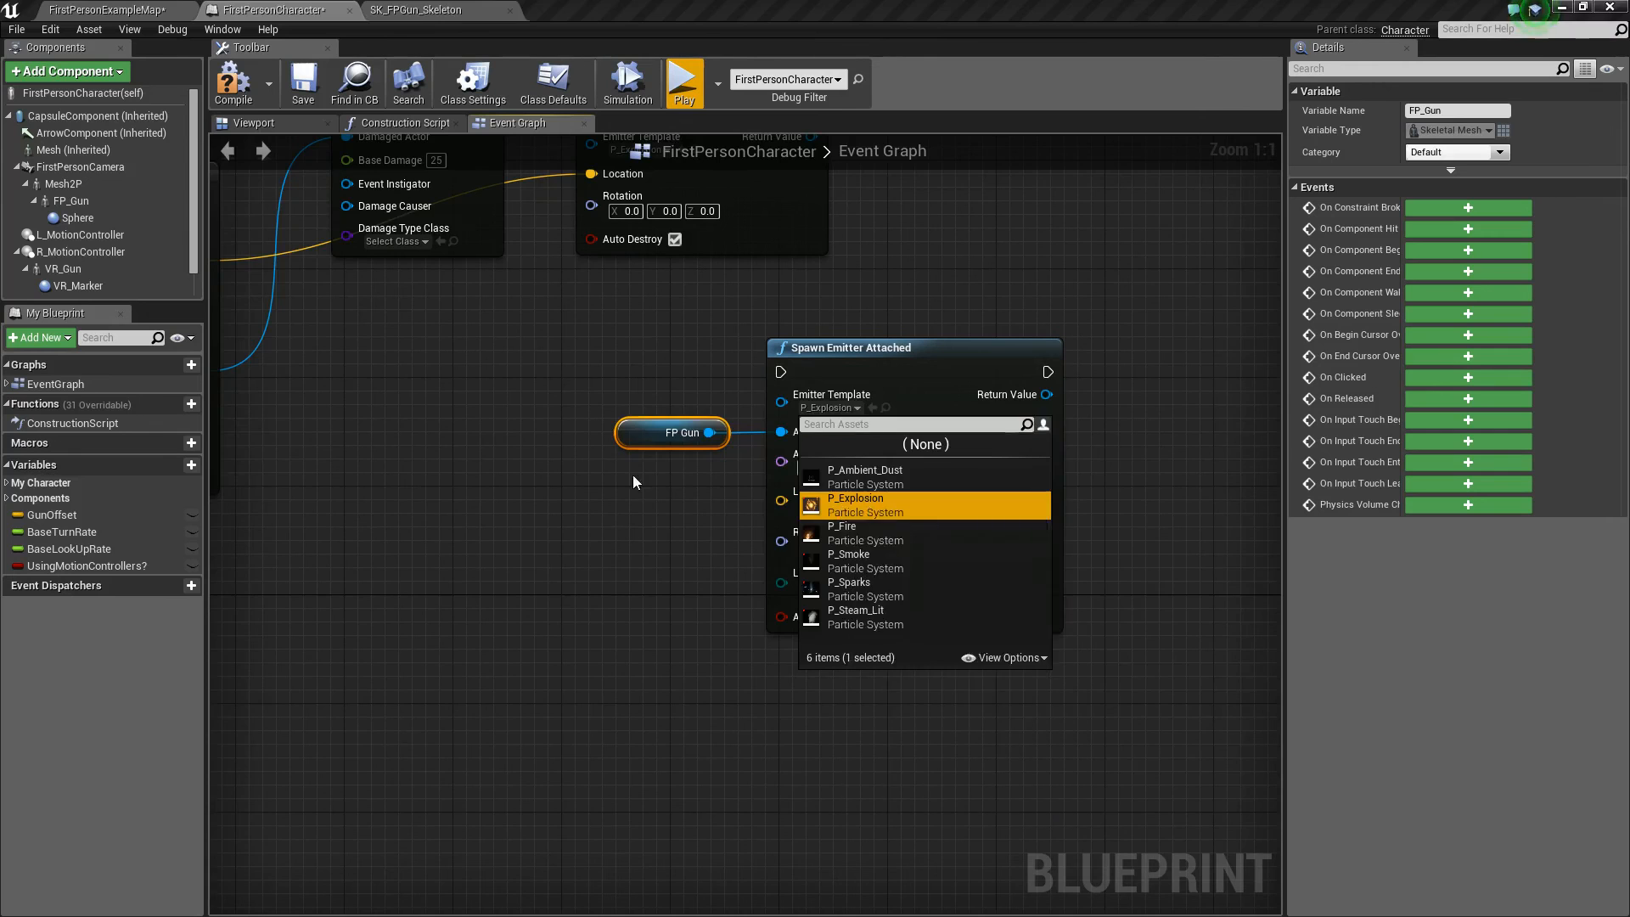
{"action": "left_click", "coordinate": [302, 83]}
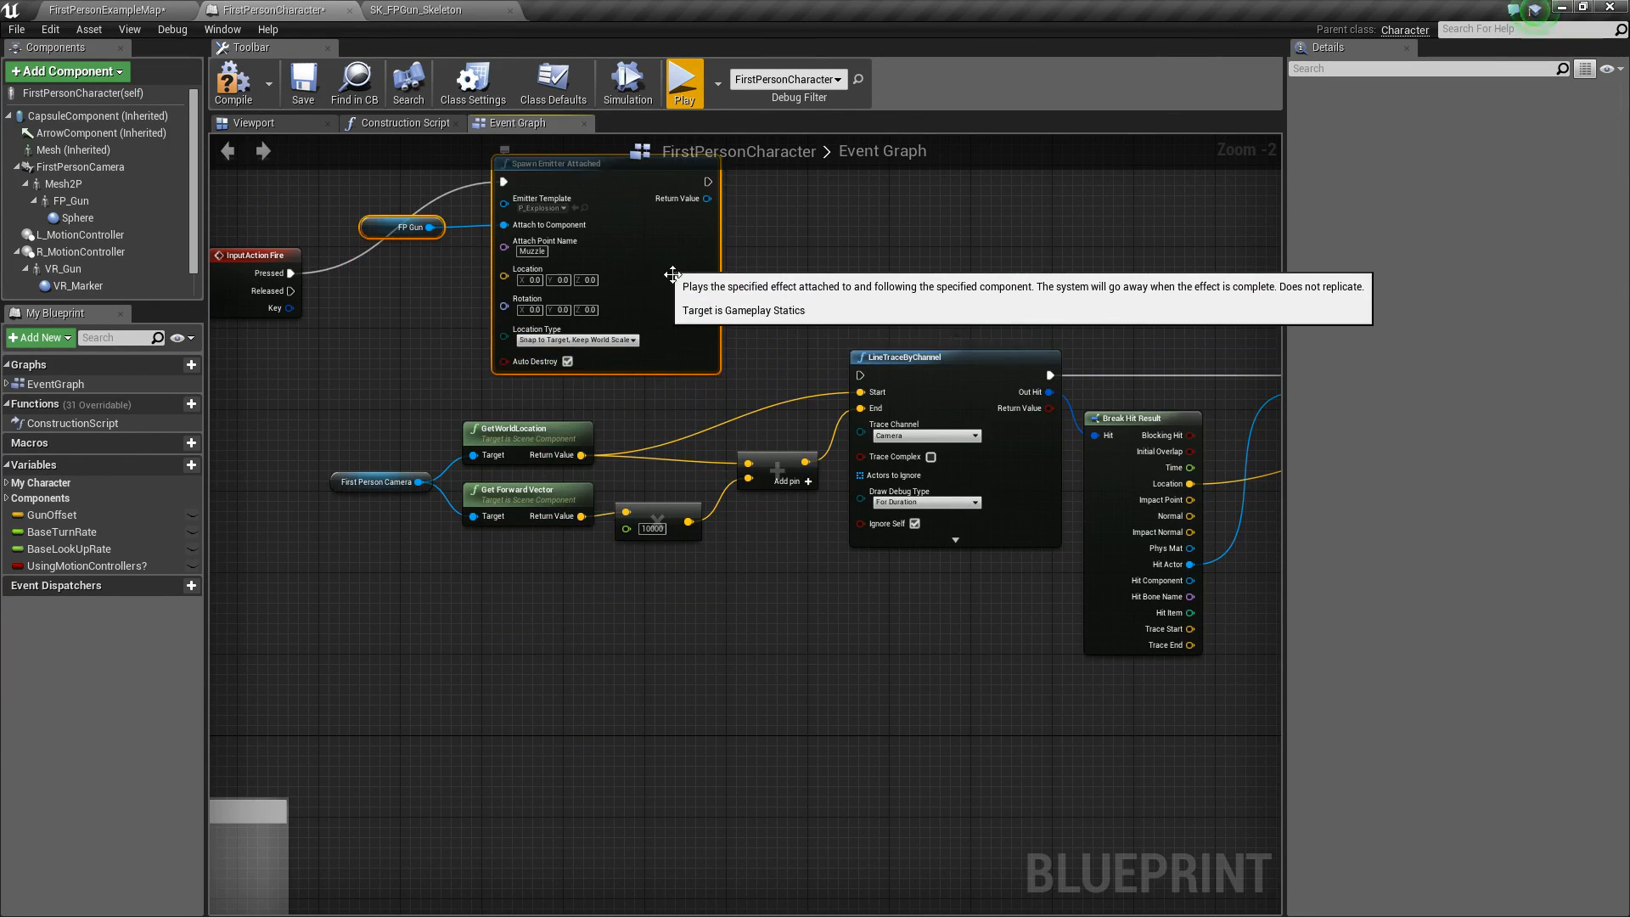
{"action": "left_click", "coordinate": [268, 253]}
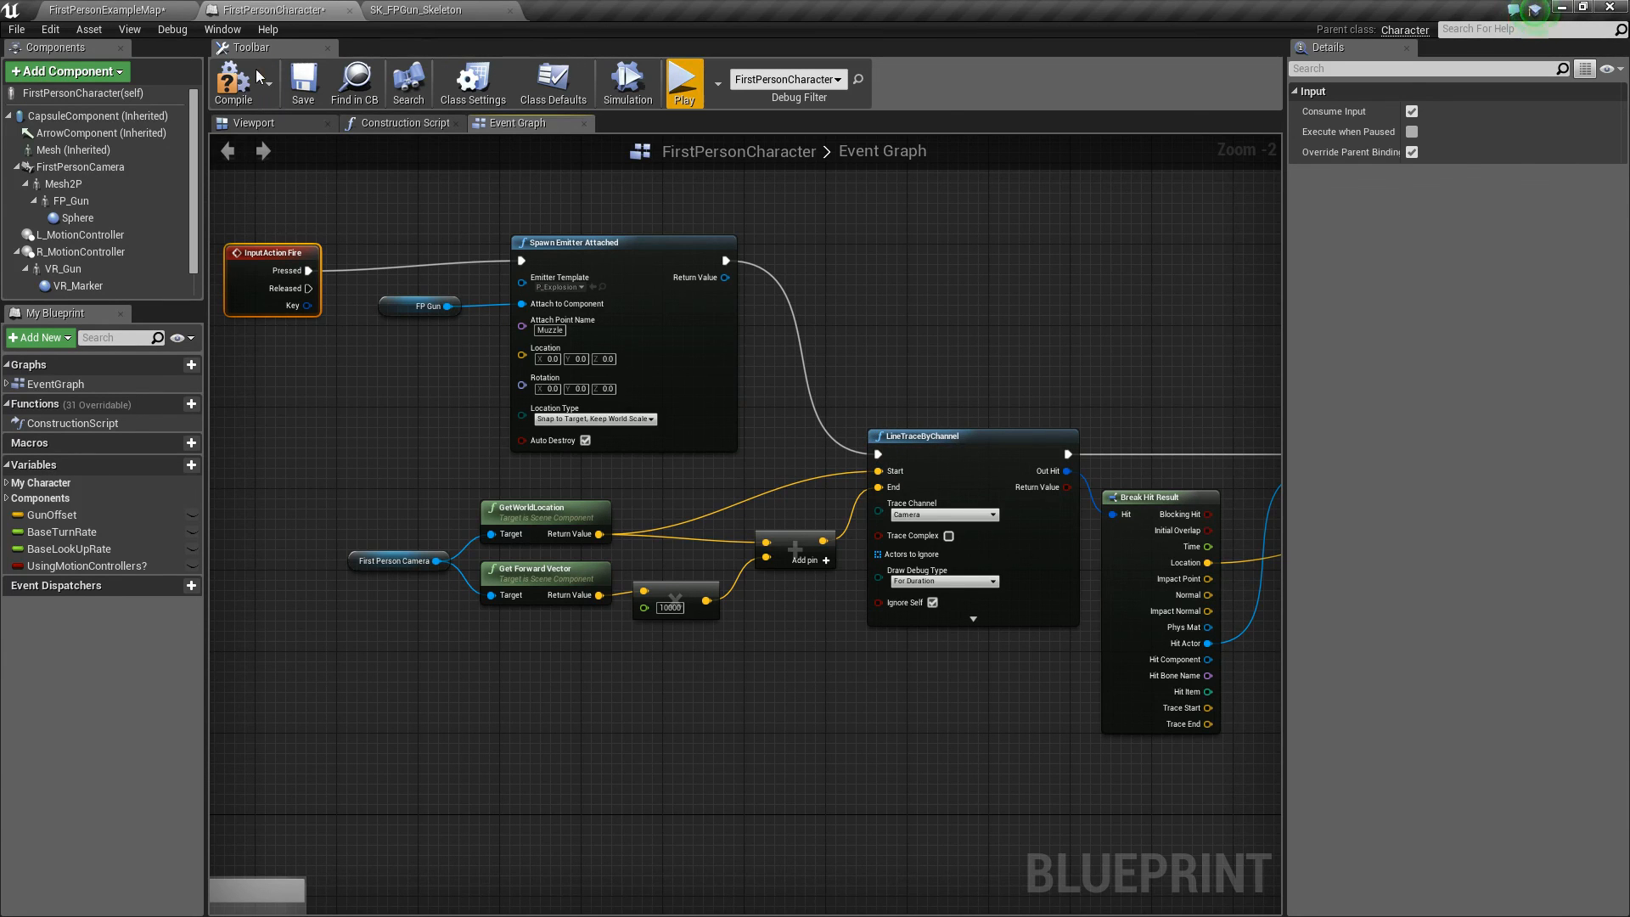
{"action": "left_click", "coordinate": [681, 82]}
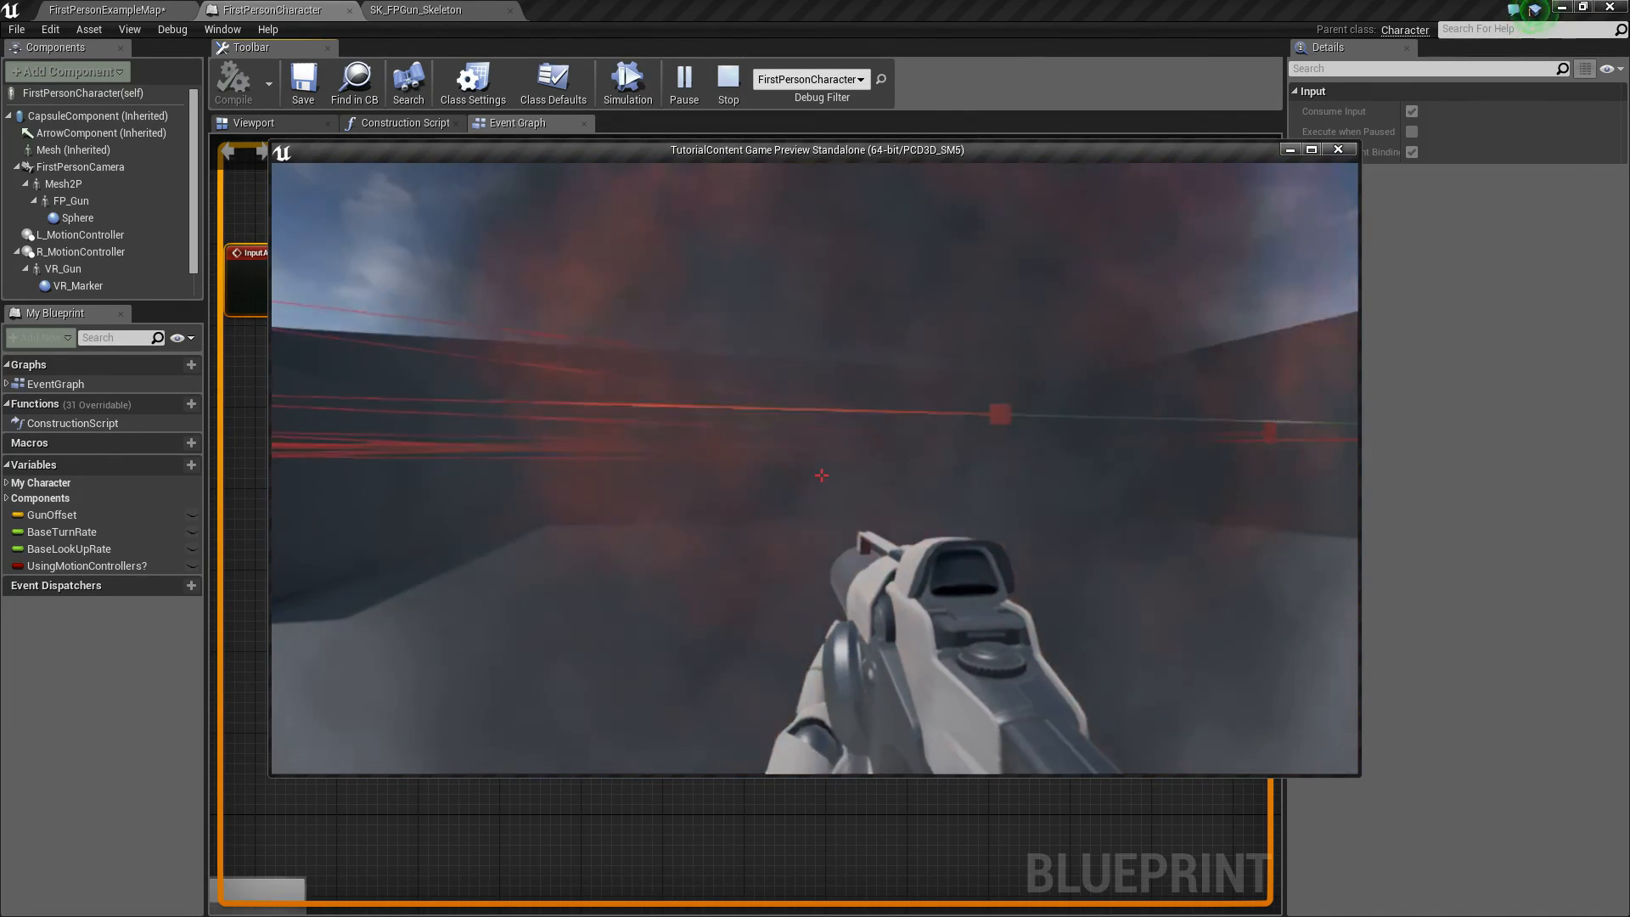
{"action": "left_click", "coordinate": [728, 83]}
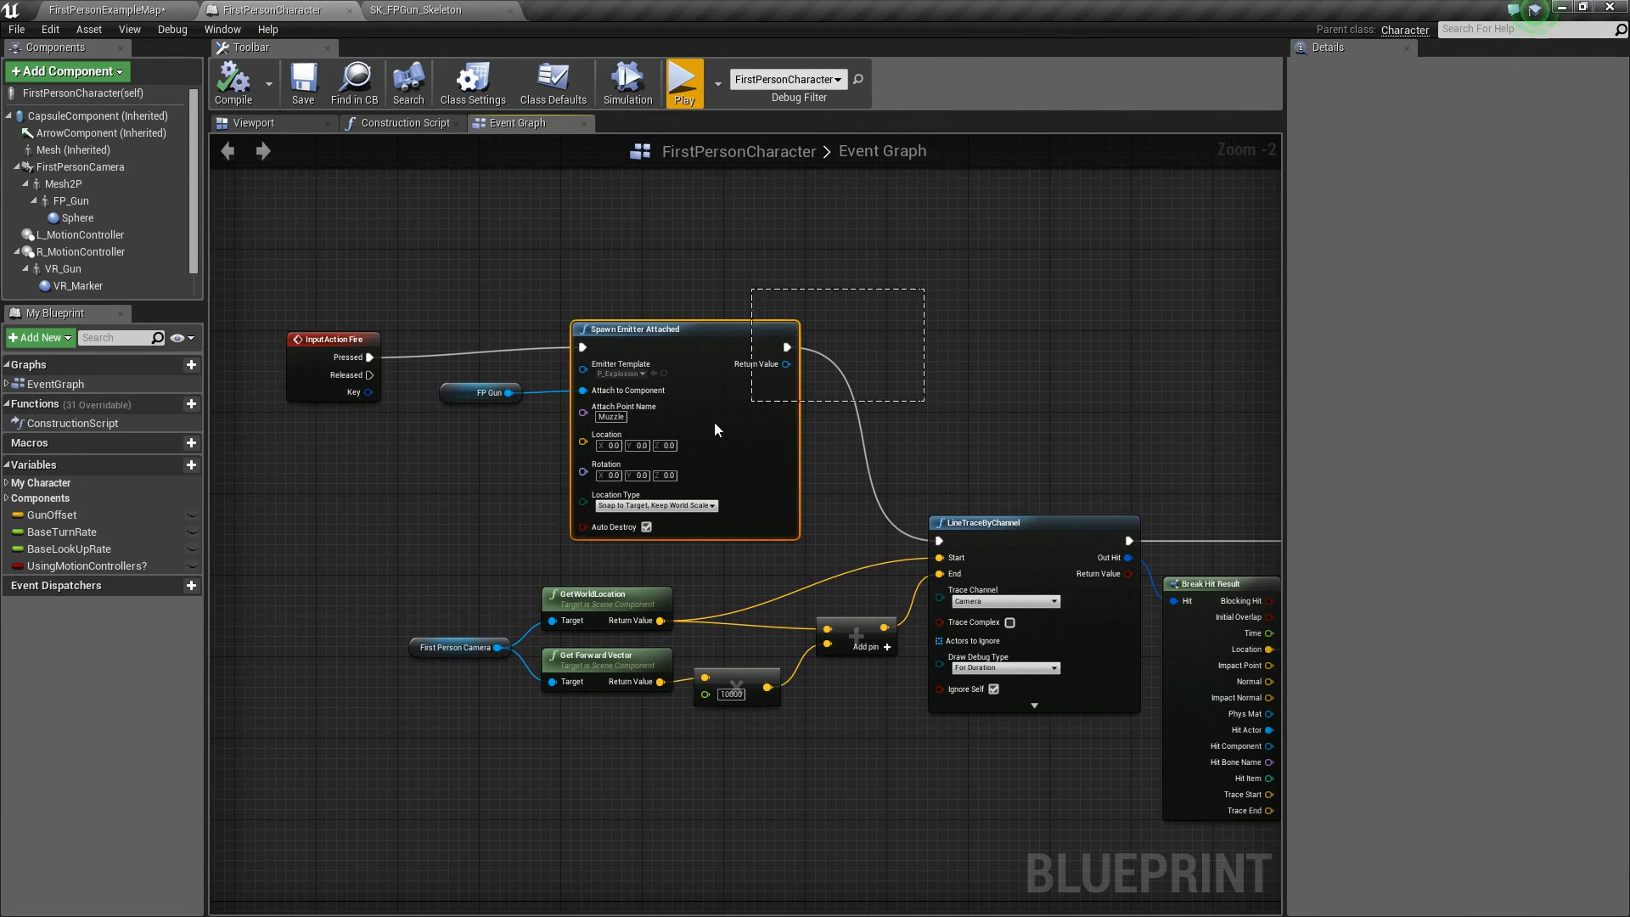